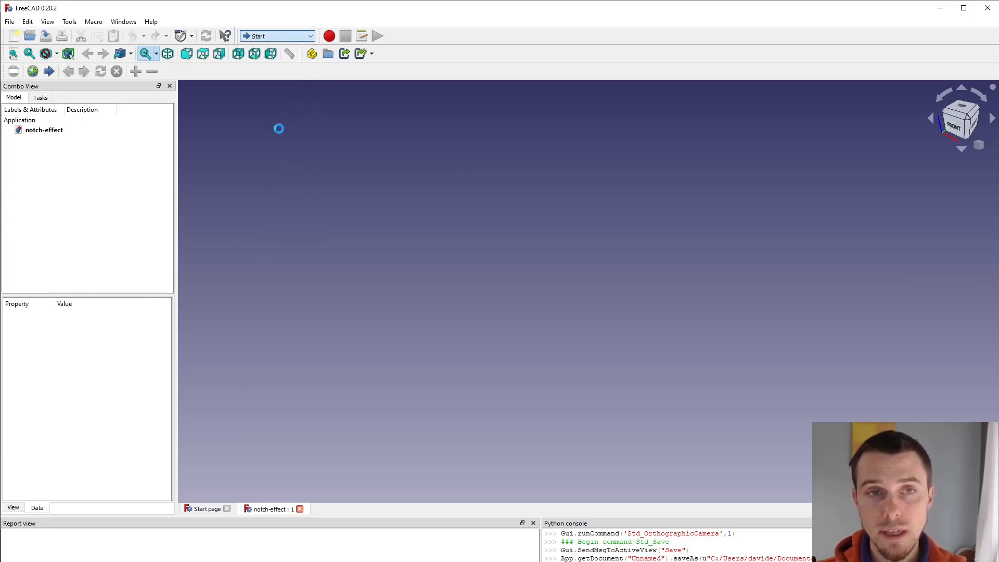
# Step: Switch to Part Design and create a new body in the notch-effect document
pyautogui.click(276, 36)
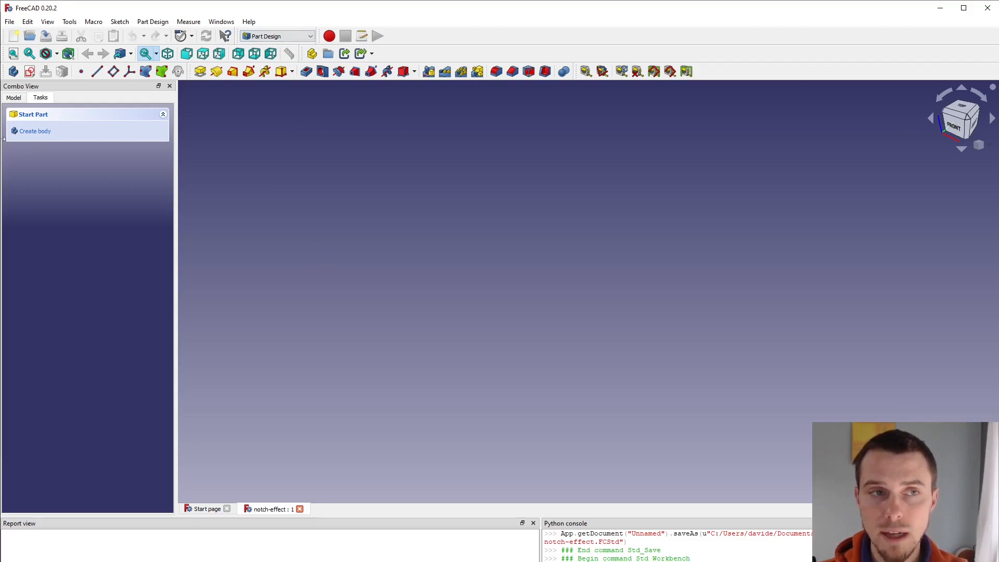
pyautogui.click(34, 131)
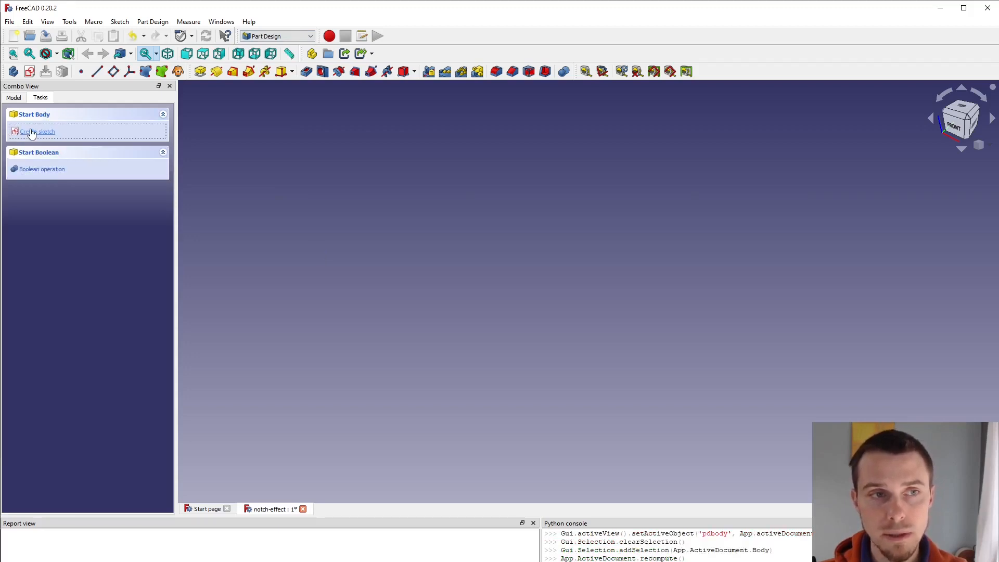
# Step: Start a sketch with a notch circle on the vertical axis and begin the outline
pyautogui.click(41, 131)
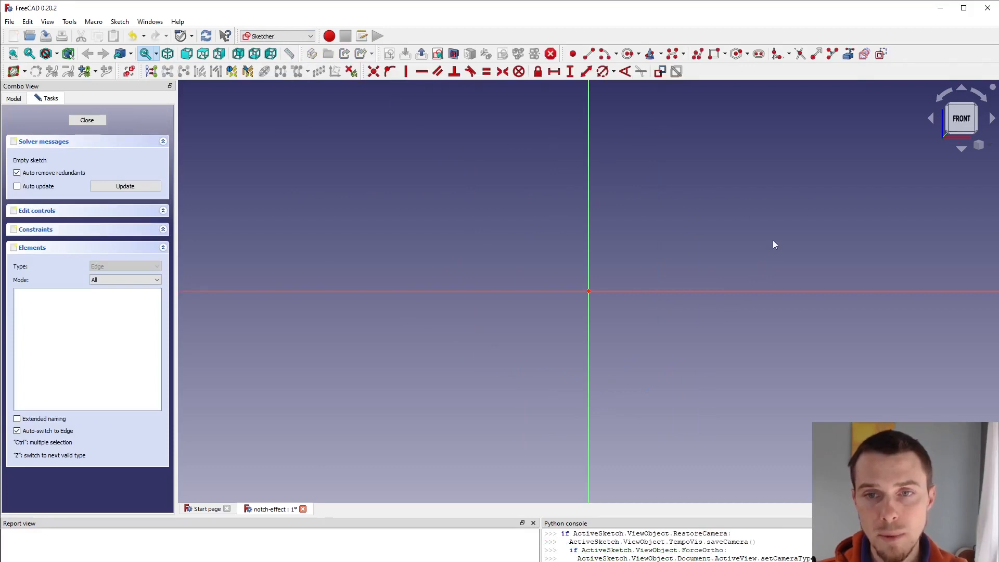
pyautogui.moveTo(835, 242)
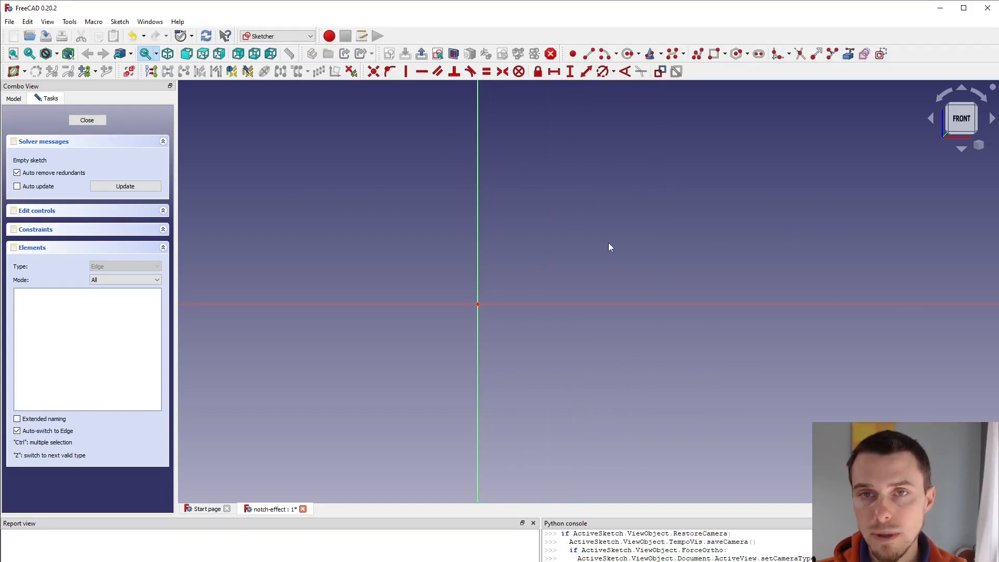
pyautogui.moveTo(454, 121)
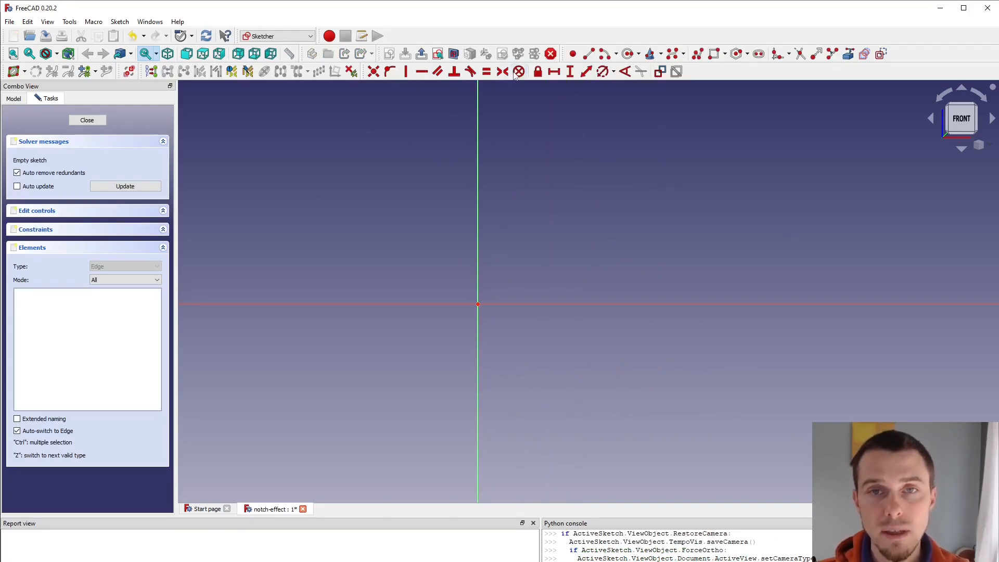
pyautogui.moveTo(479, 247)
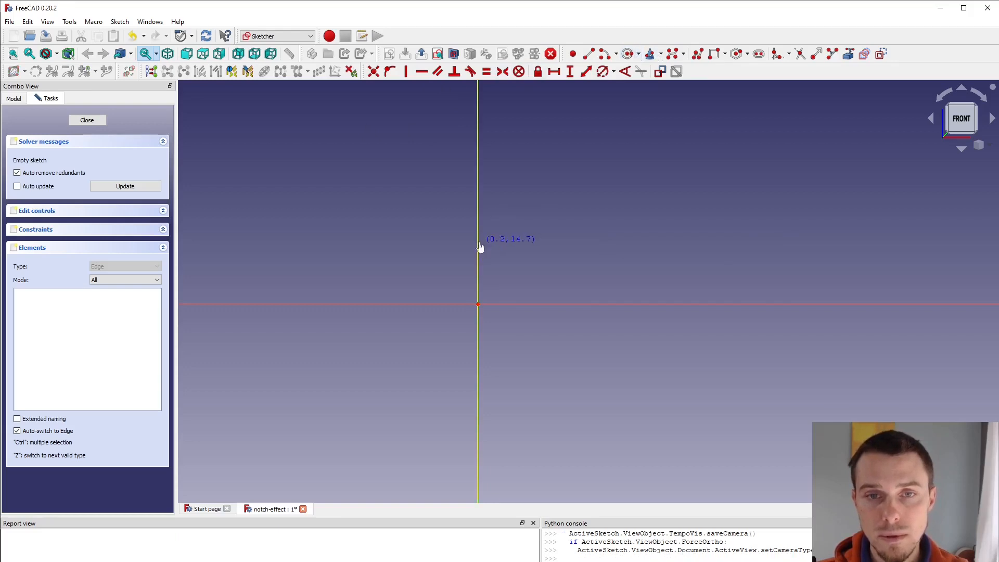
pyautogui.click(477, 242)
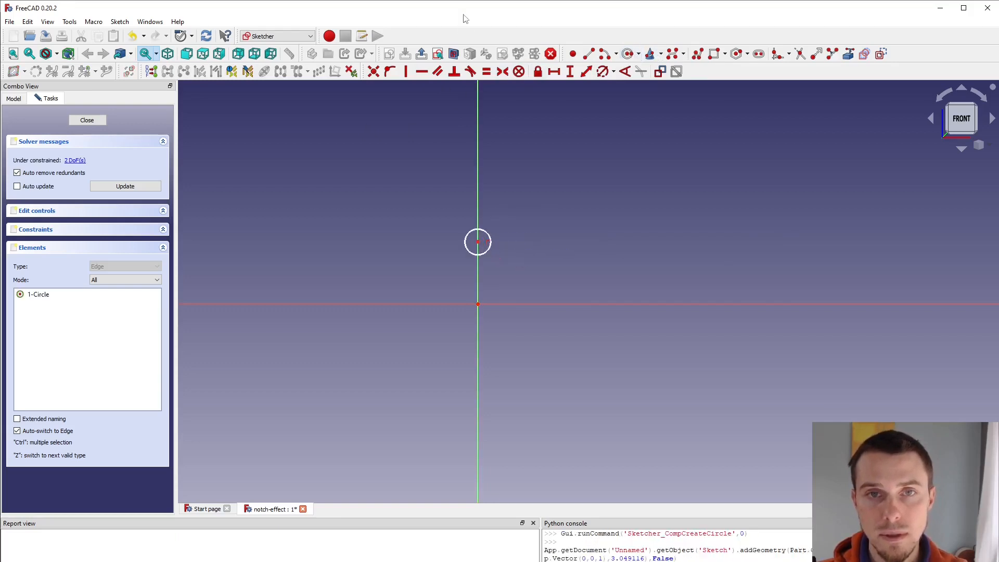
pyautogui.moveTo(653, 59)
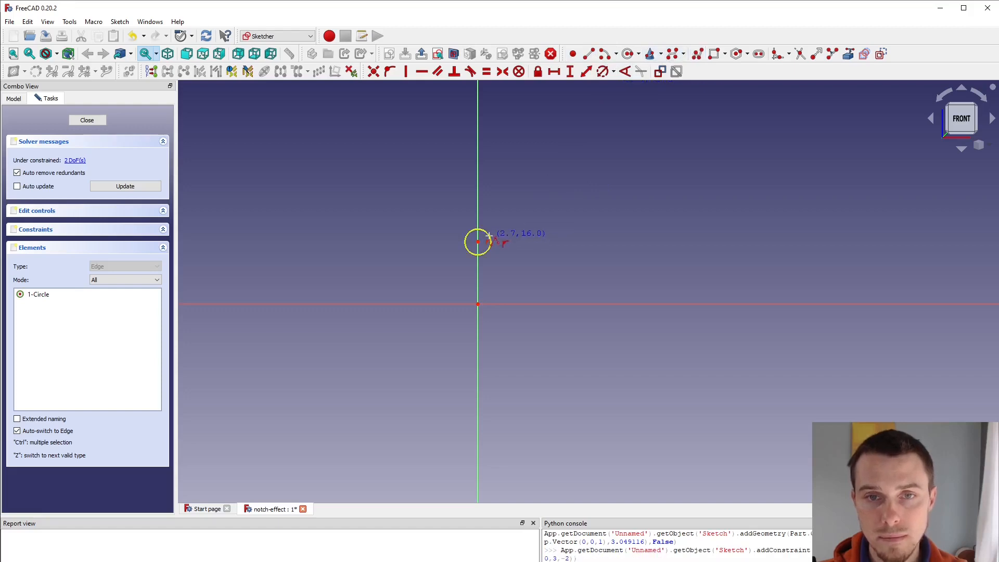
pyautogui.click(679, 190)
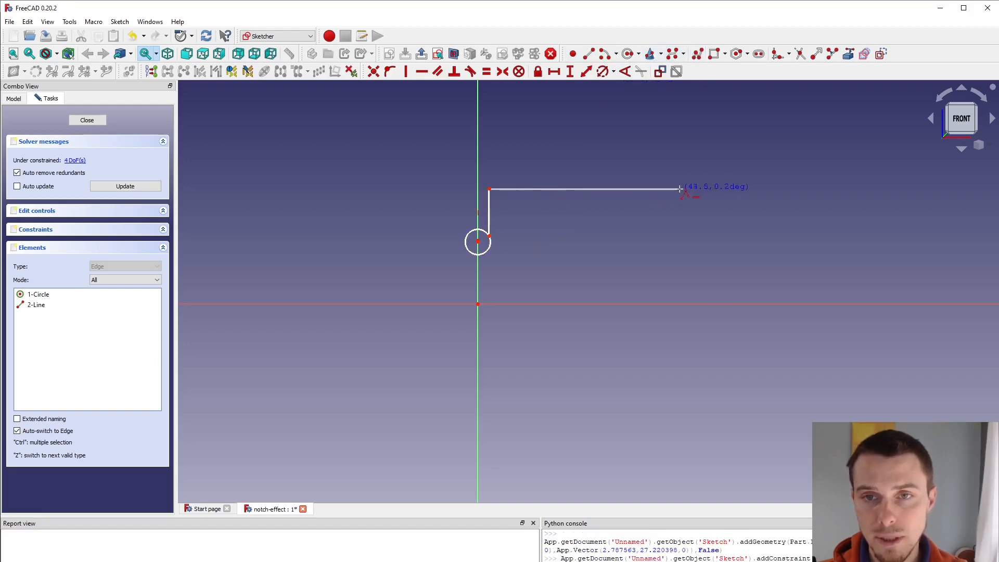
pyautogui.click(715, 304)
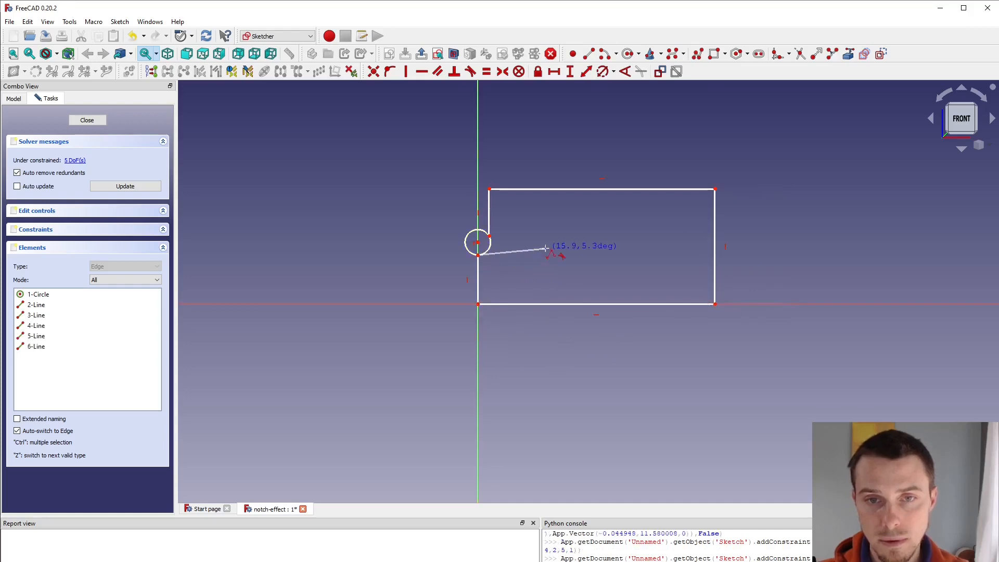
pyautogui.moveTo(496, 226)
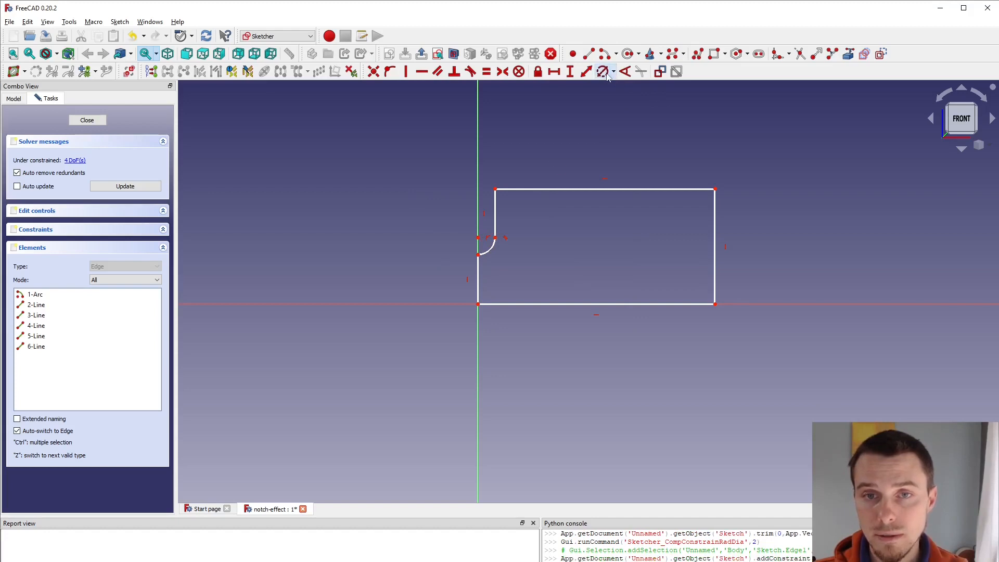
# Step: Constrain the notch radius to 1.5 mm and the plate height to 18 mm
pyautogui.click(603, 71)
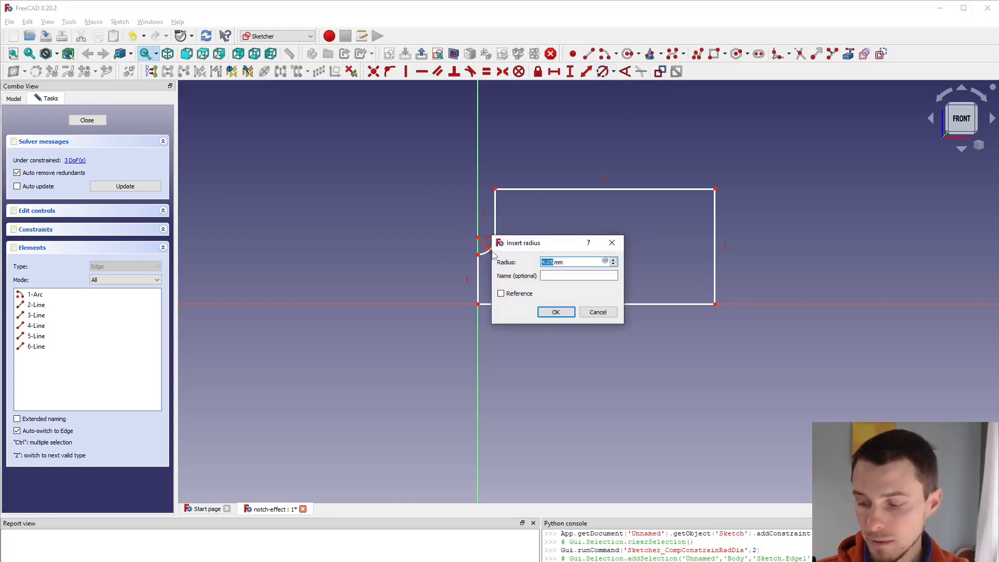
pyautogui.write('1.')
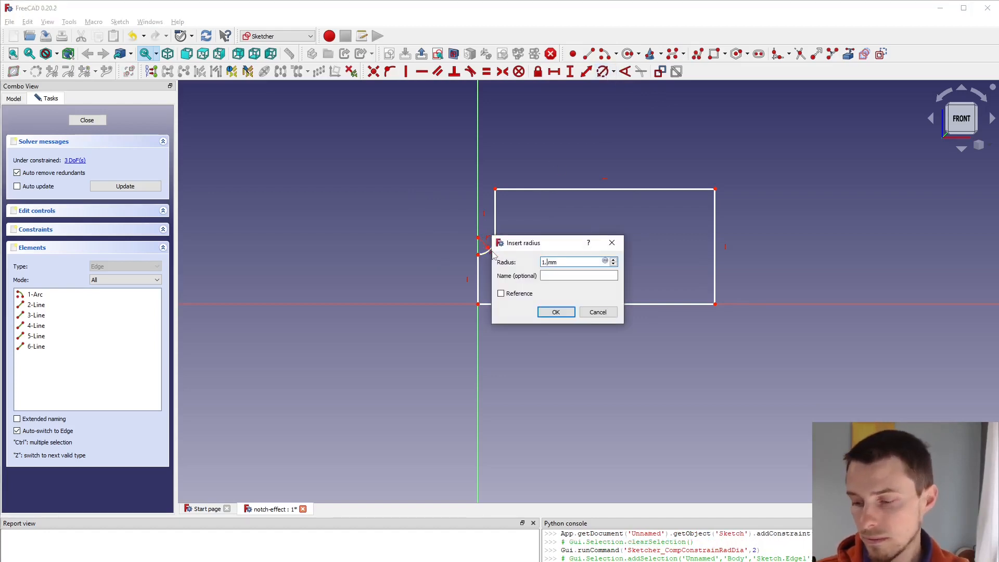
pyautogui.click(555, 311)
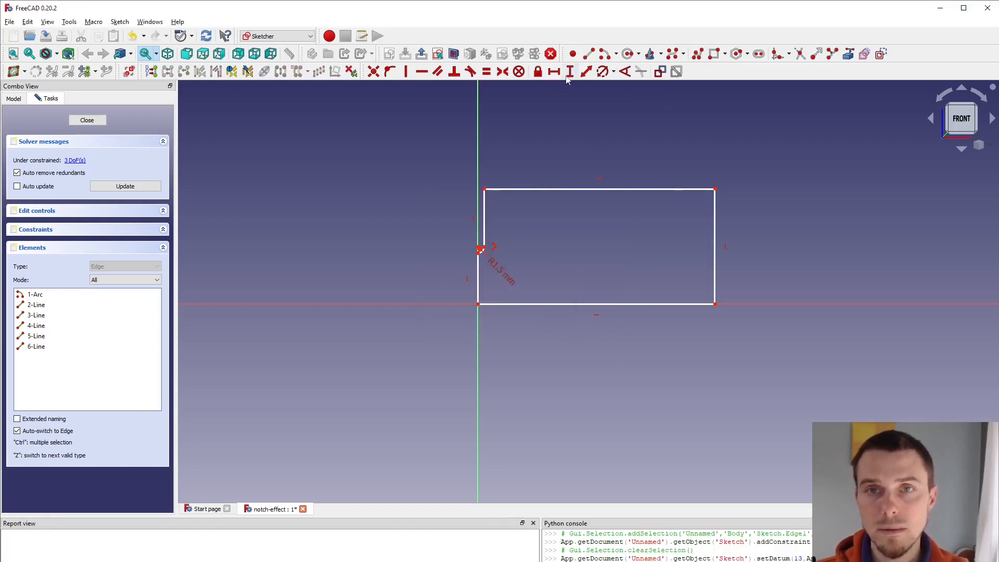
pyautogui.click(570, 71)
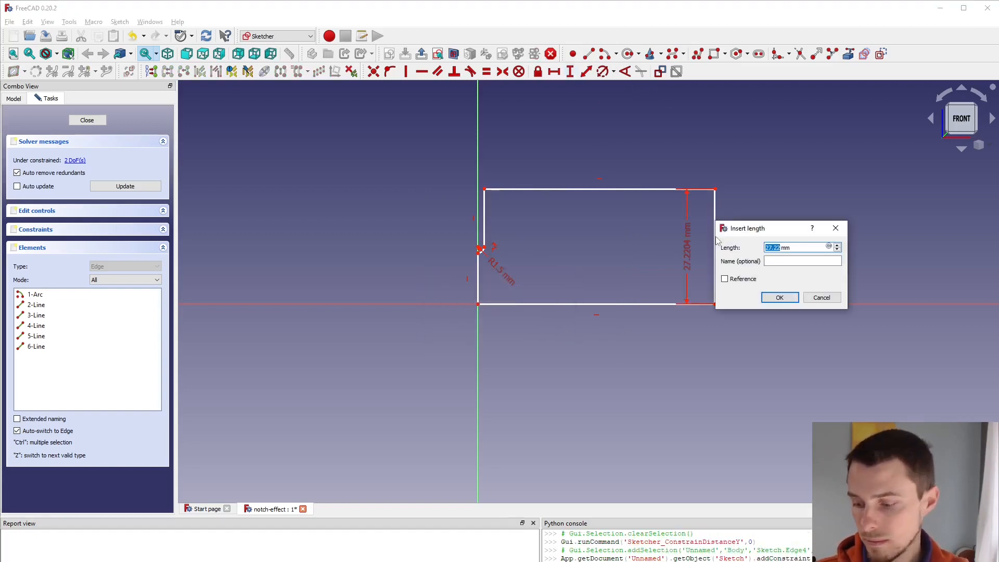
pyautogui.click(778, 298)
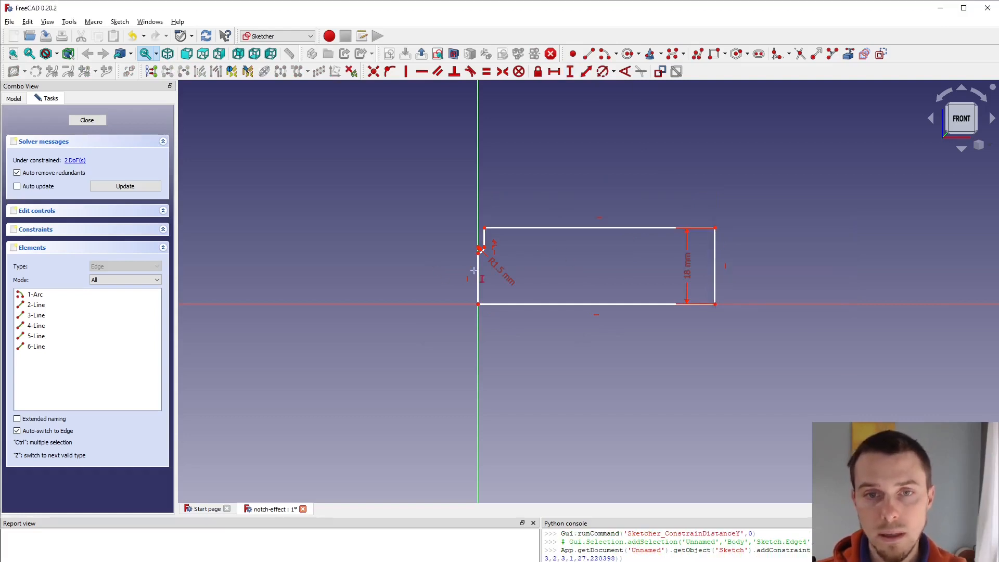
# Step: Constrain the notch 10 mm up and the plate length to 80 mm
pyautogui.click(480, 249)
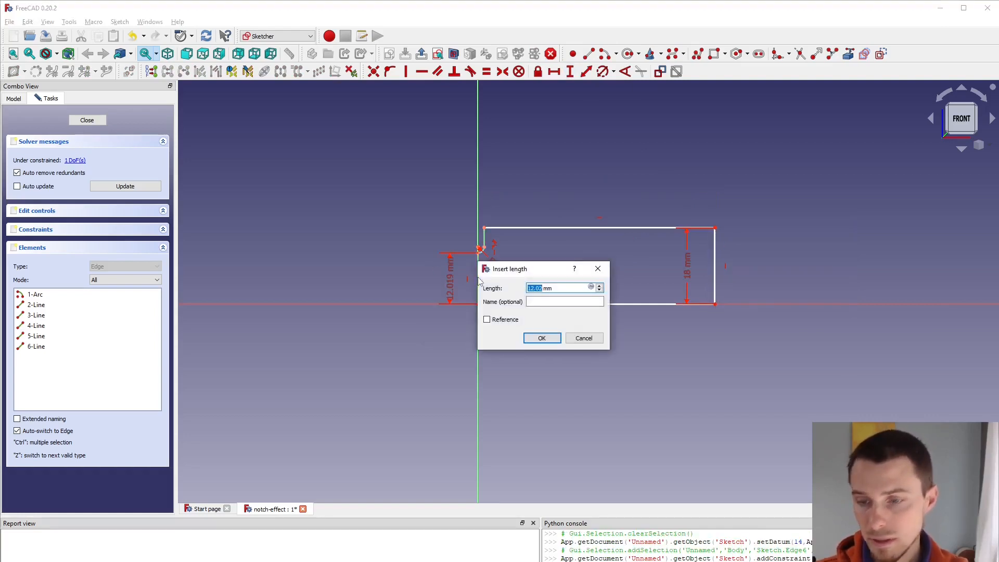
pyautogui.click(541, 338)
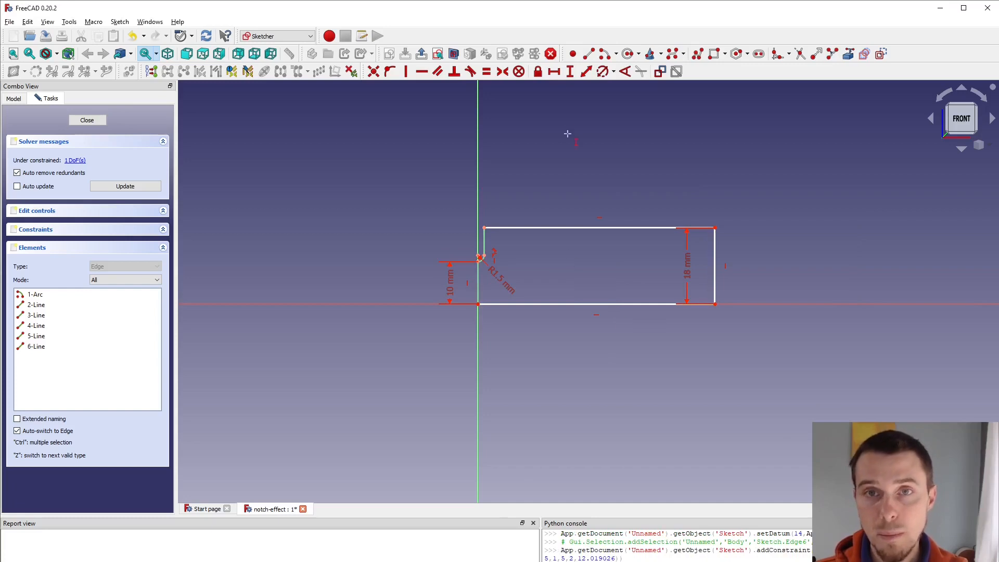
pyautogui.click(576, 303)
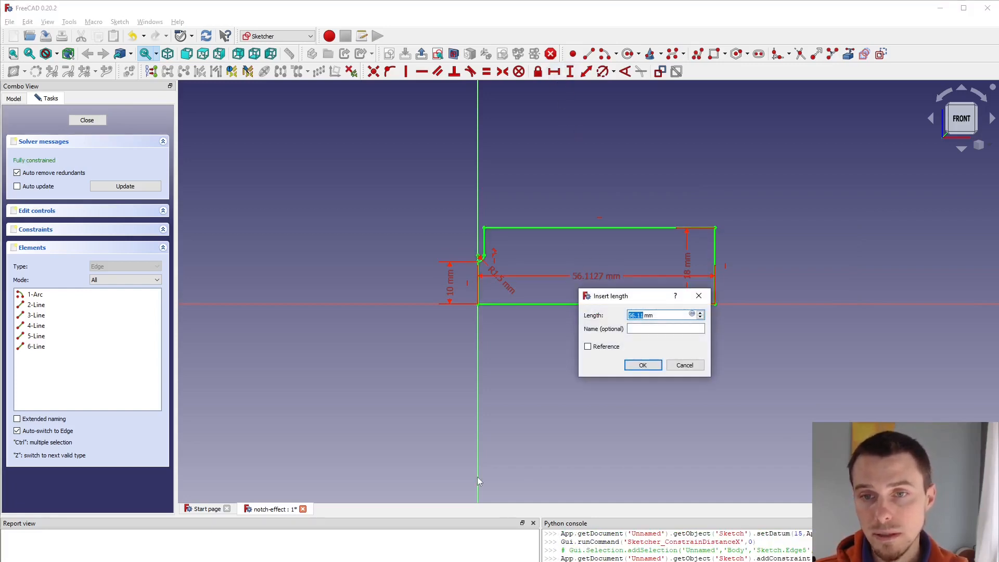
pyautogui.click(642, 364)
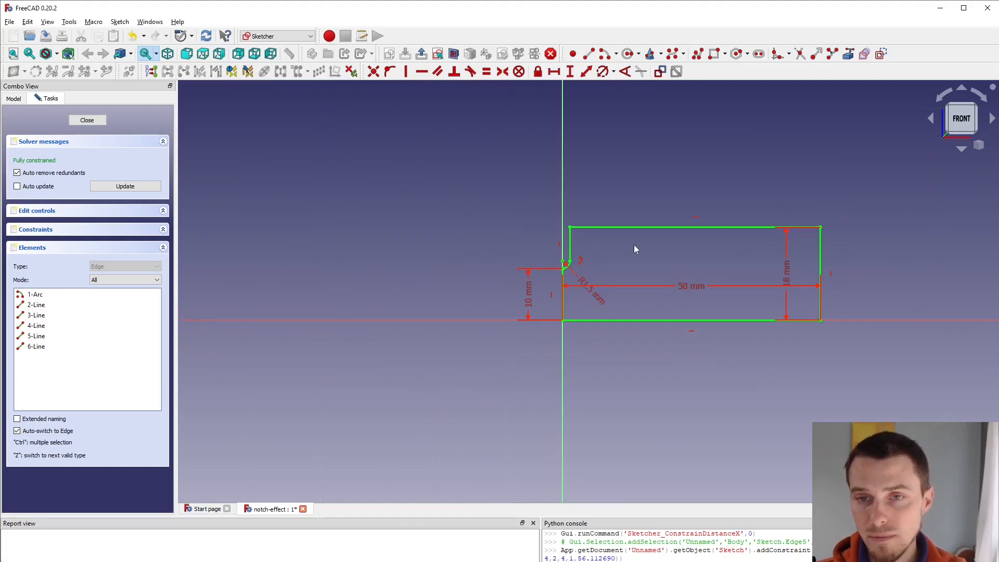
pyautogui.moveTo(590, 281)
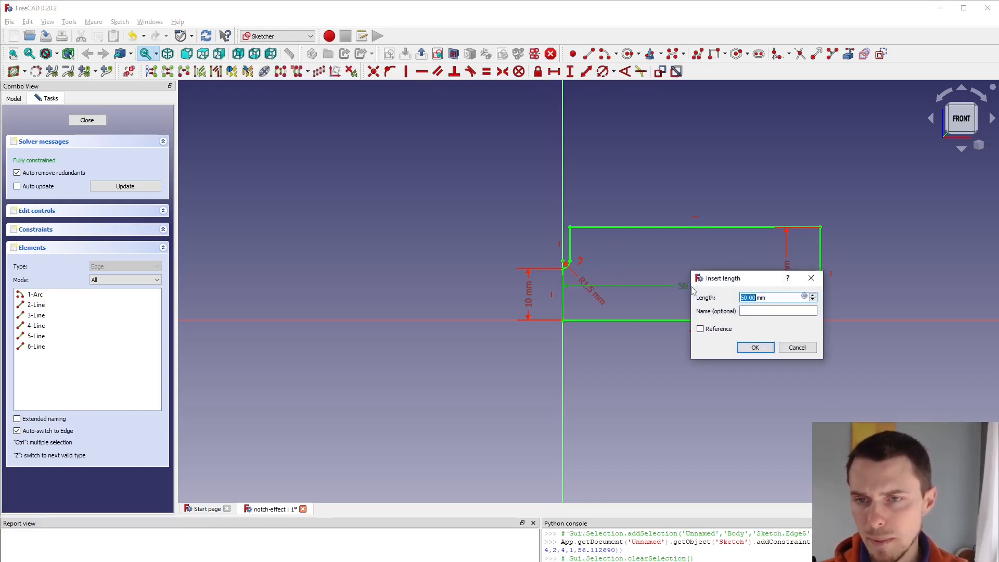
pyautogui.click(755, 347)
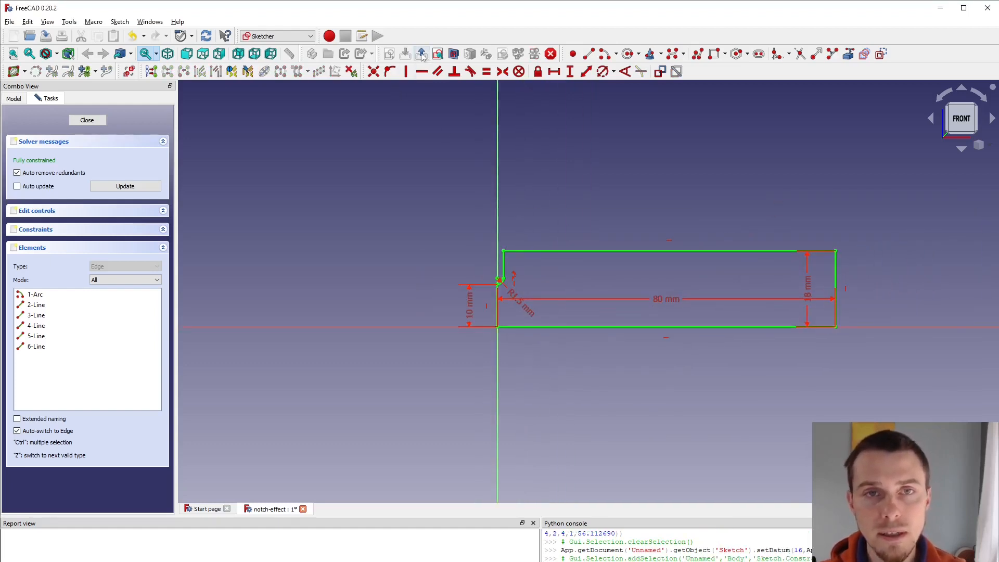
# Step: Close the sketch and pad it into a thin plate
pyautogui.click(87, 119)
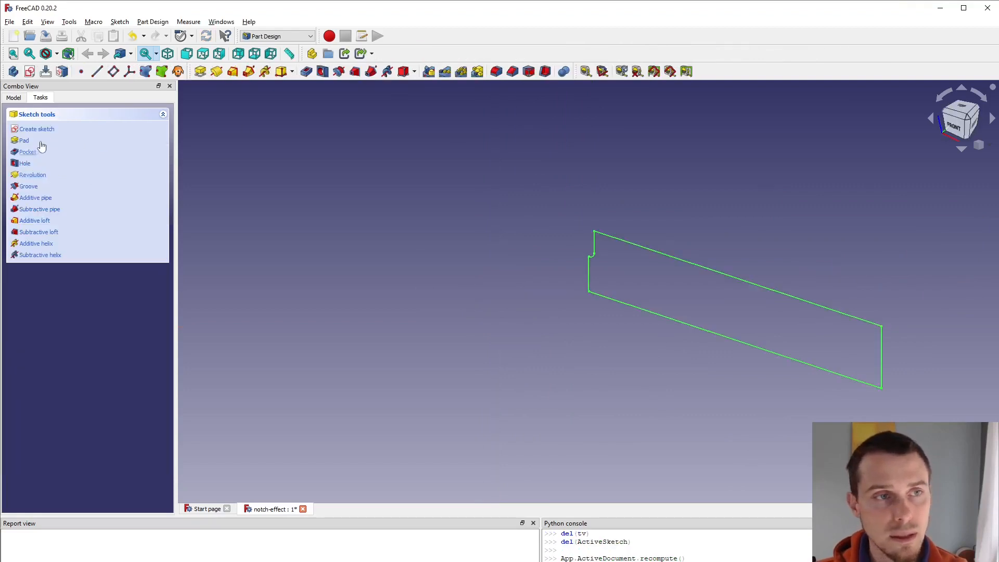
pyautogui.click(25, 140)
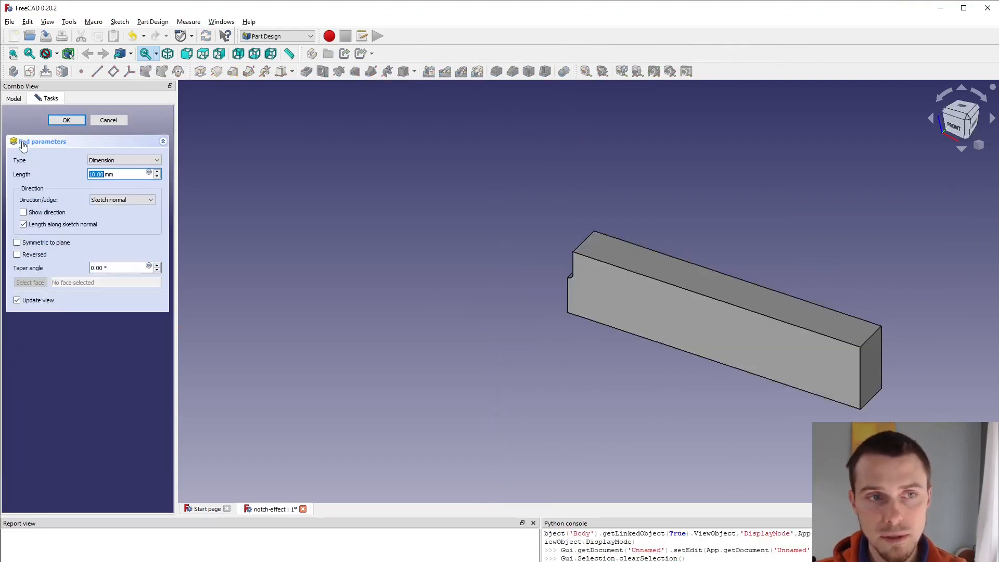
pyautogui.click(66, 120)
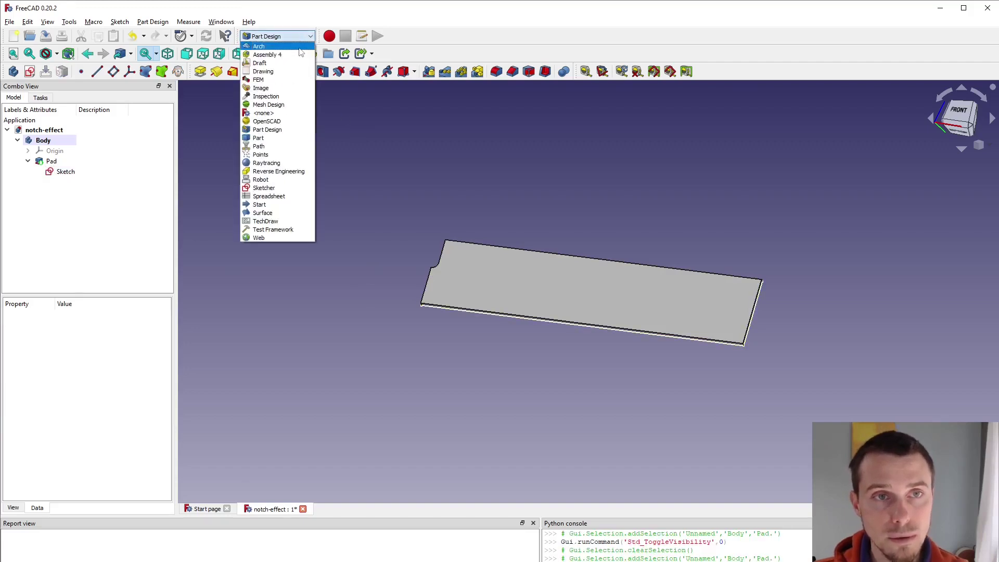
pyautogui.click(260, 63)
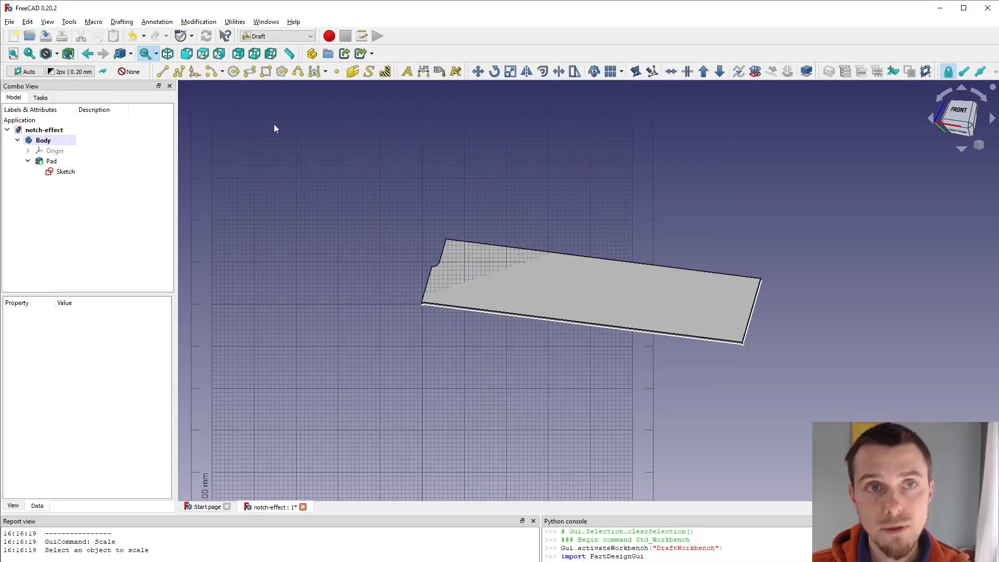
pyautogui.moveTo(285, 255)
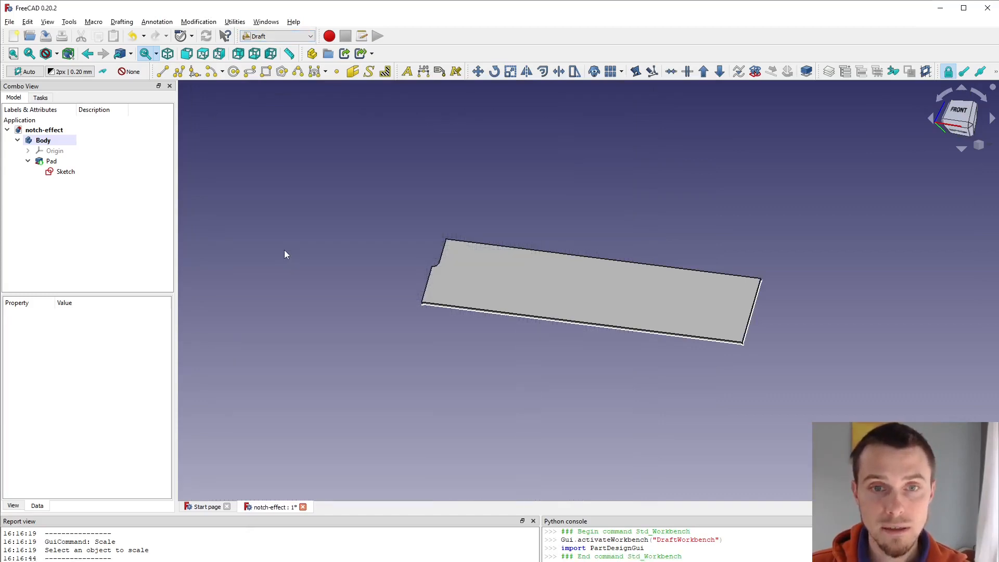
pyautogui.moveTo(348, 202)
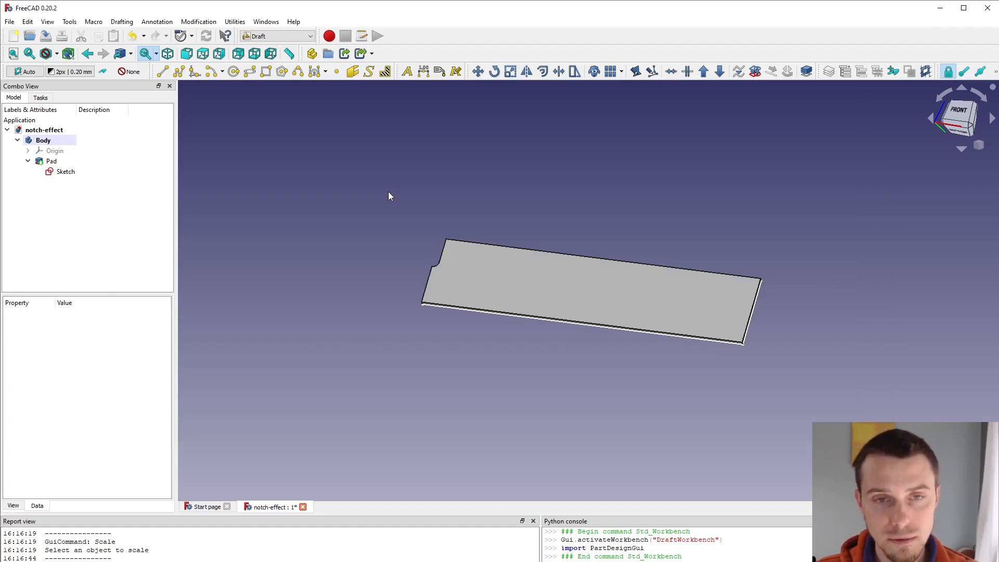
pyautogui.moveTo(375, 248)
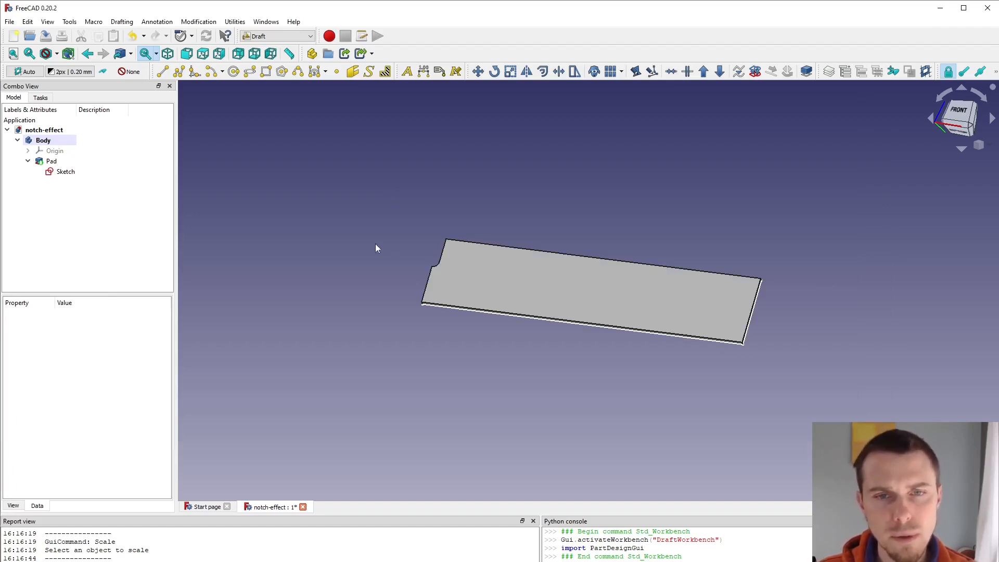
pyautogui.moveTo(518, 346)
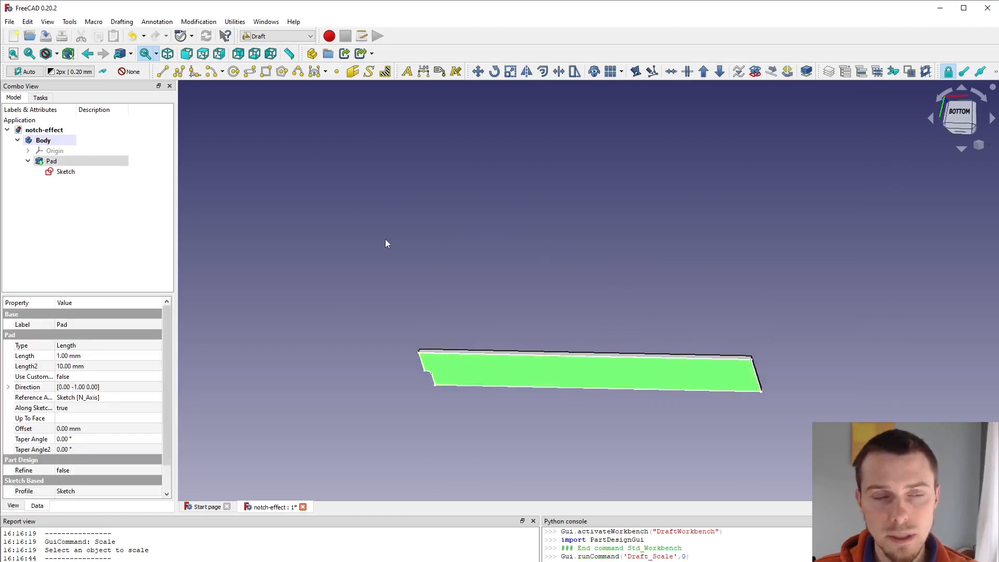
pyautogui.moveTo(352, 71)
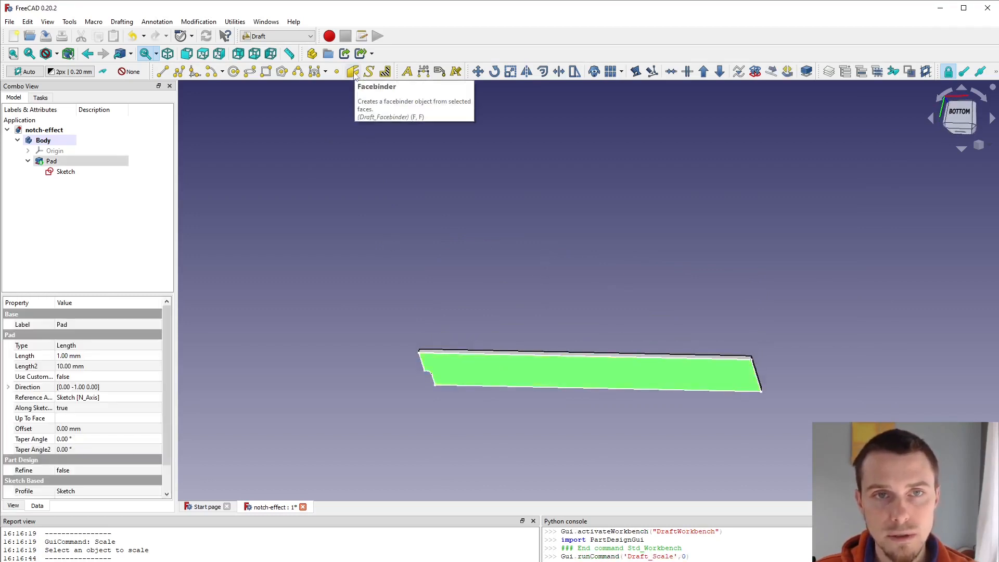
# Step: Create a facebinder from the bottom face and rename it Notch_Facebinder
pyautogui.click(352, 71)
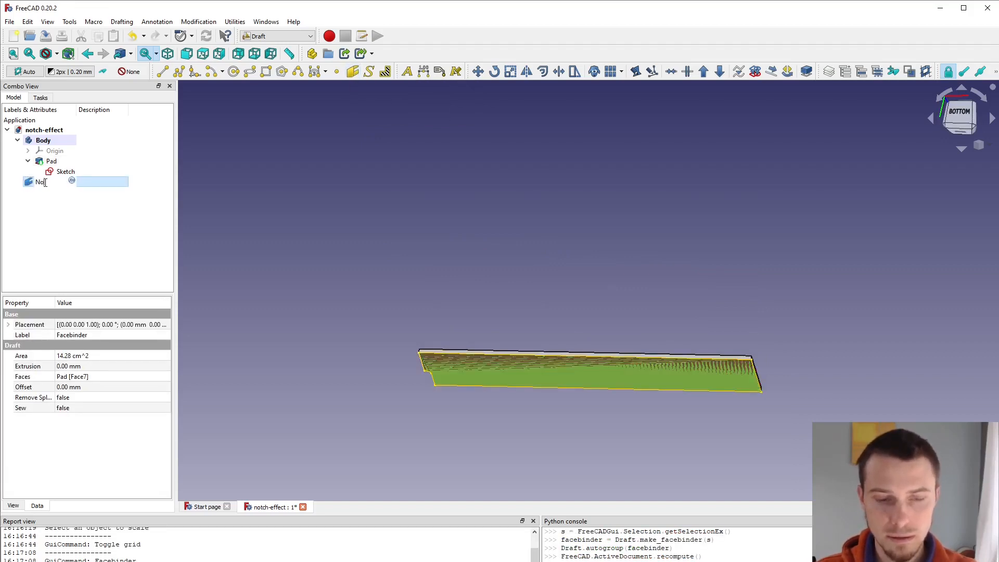
pyautogui.write('notch_Facebinder')
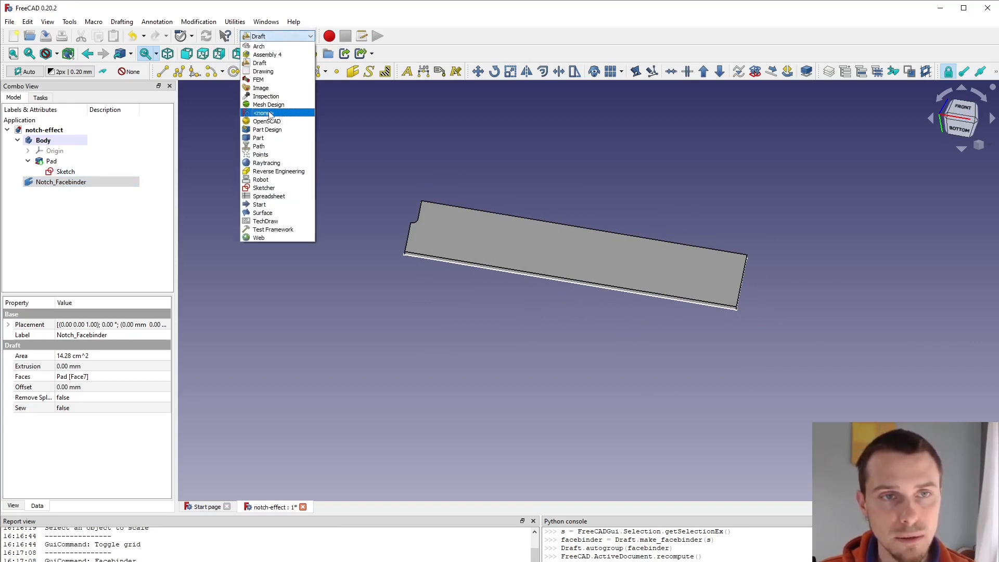
pyautogui.moveTo(259, 79)
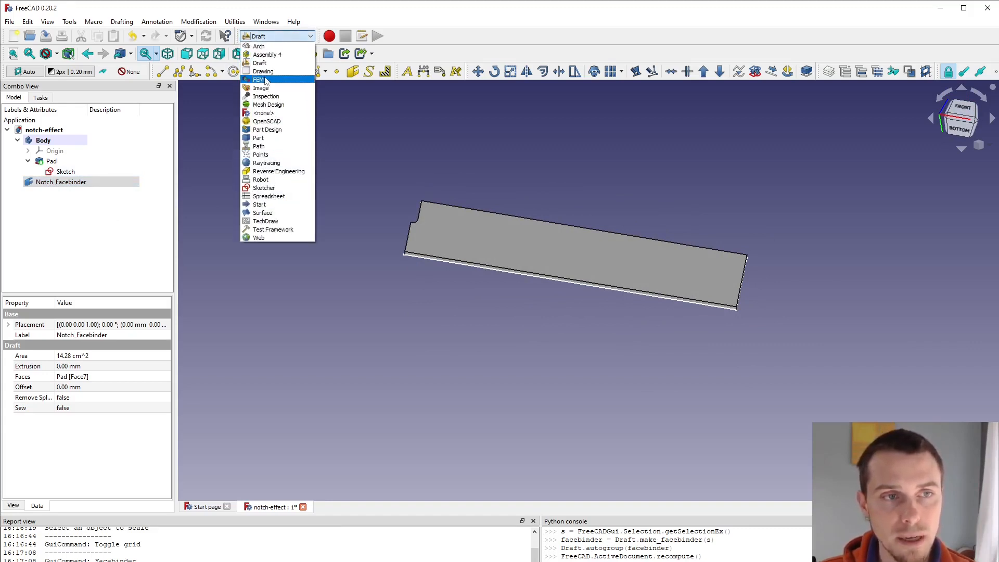
# Step: Switch to FEM, create an analysis with a CalculiX solver, and add a shell thickness
pyautogui.click(258, 79)
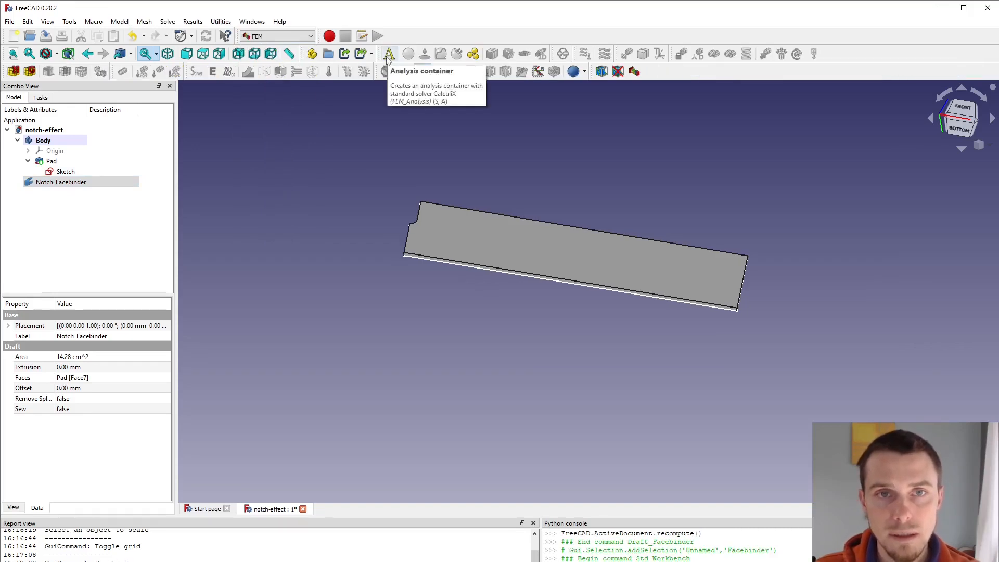
pyautogui.click(388, 53)
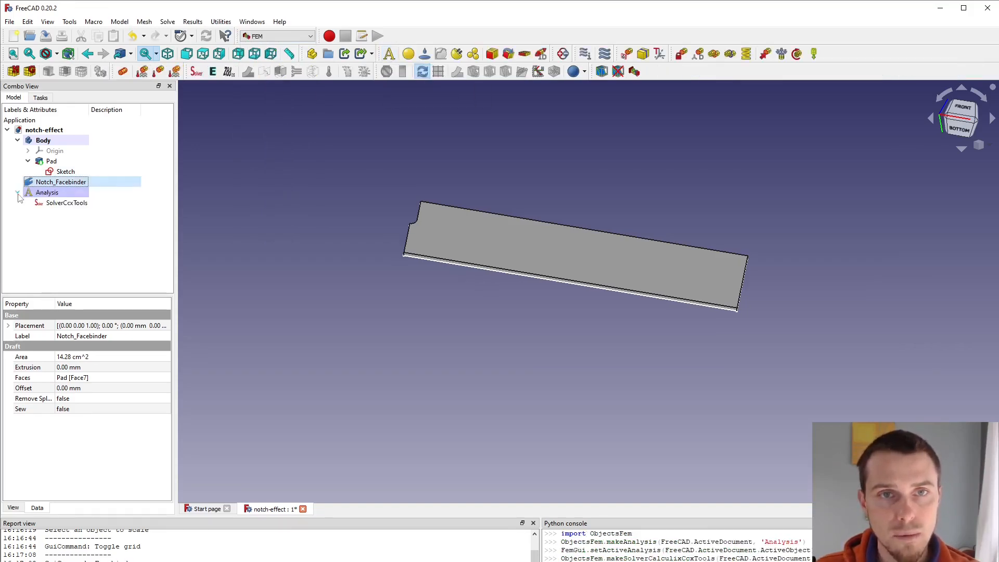
pyautogui.moveTo(524, 53)
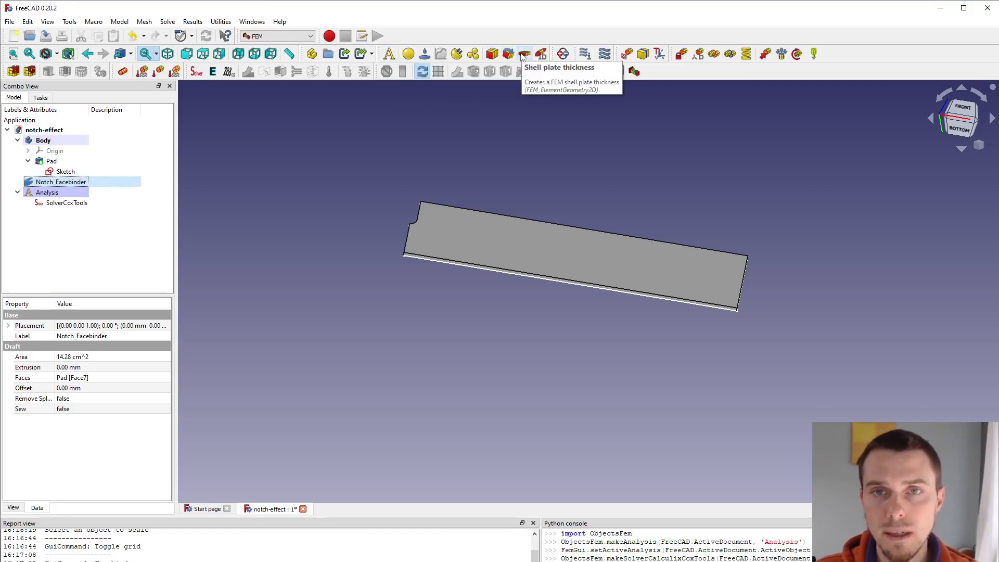
pyautogui.click(522, 54)
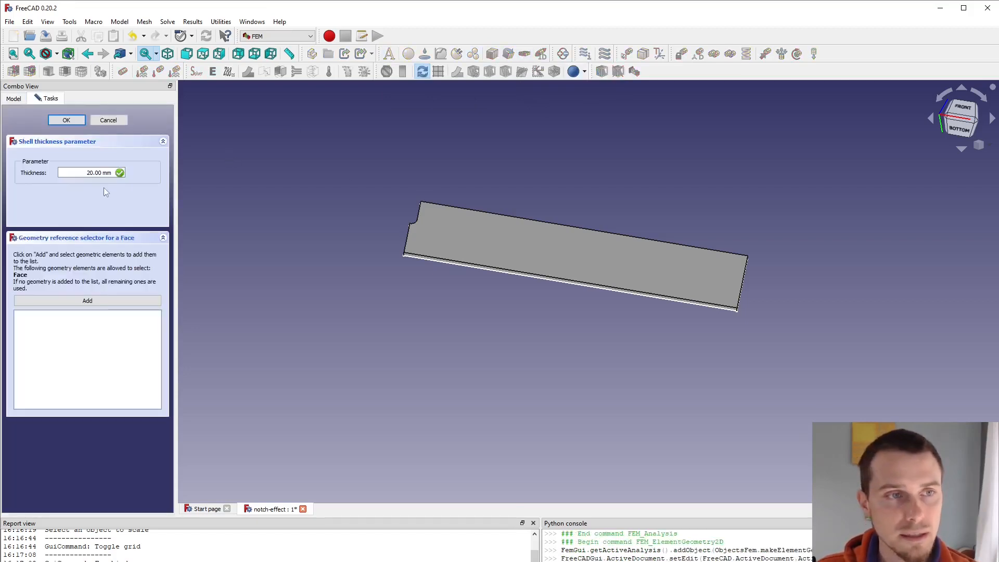
# Step: Set the shell thickness to 1 mm on the facebinder face, hiding the Pad
pyautogui.tripleClick(89, 173)
pyautogui.write('1')
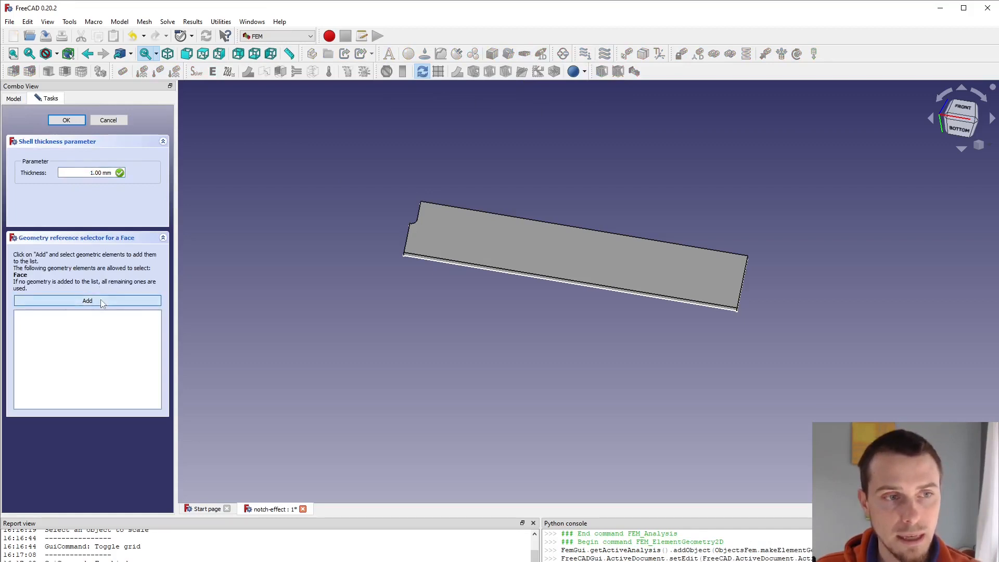
pyautogui.click(66, 119)
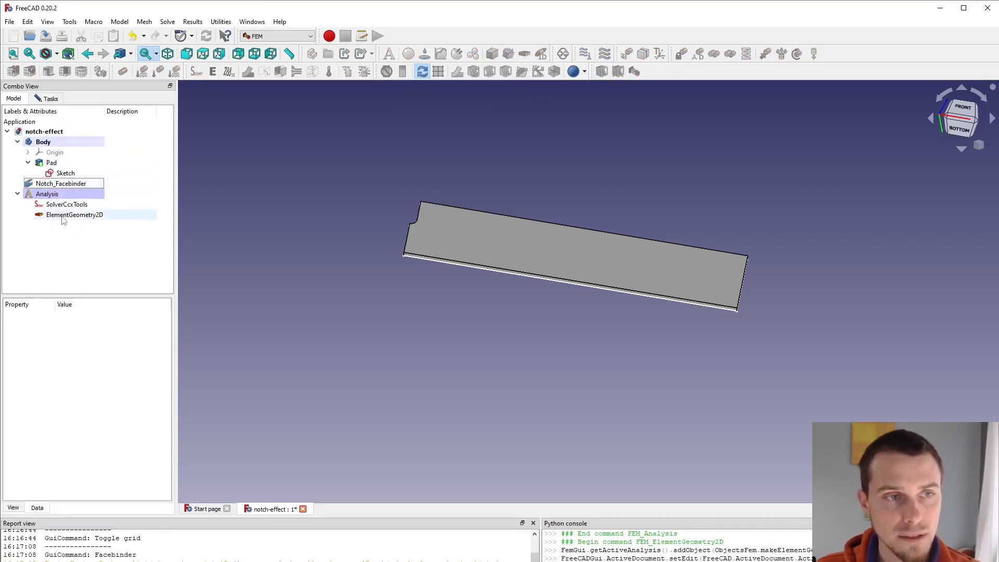
pyautogui.doubleClick(74, 215)
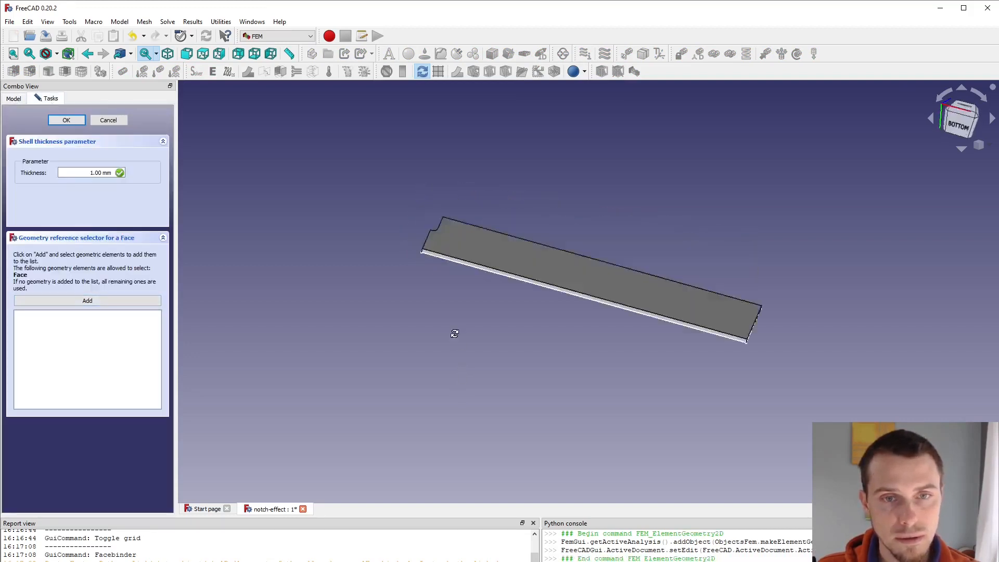
pyautogui.click(65, 119)
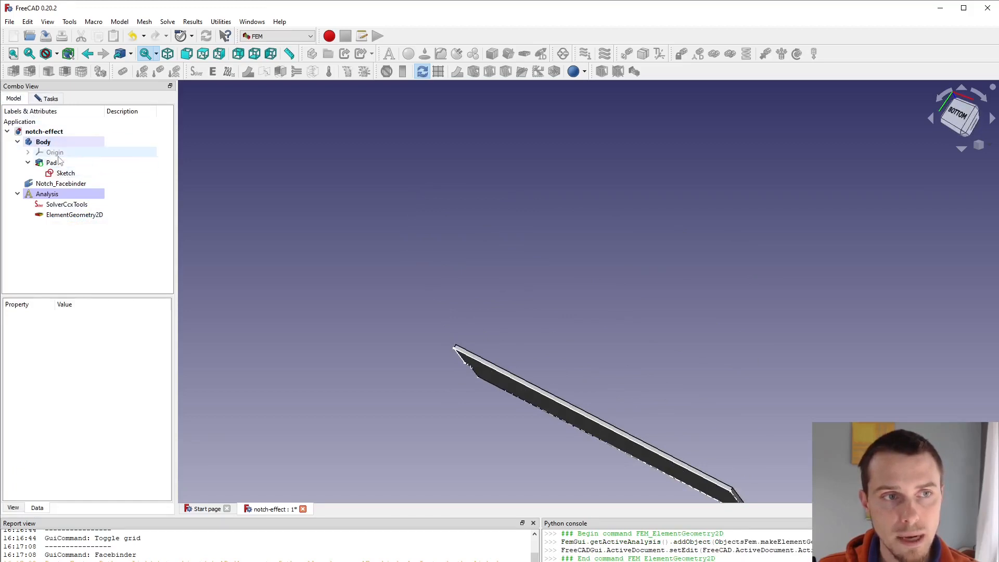
pyautogui.click(51, 162)
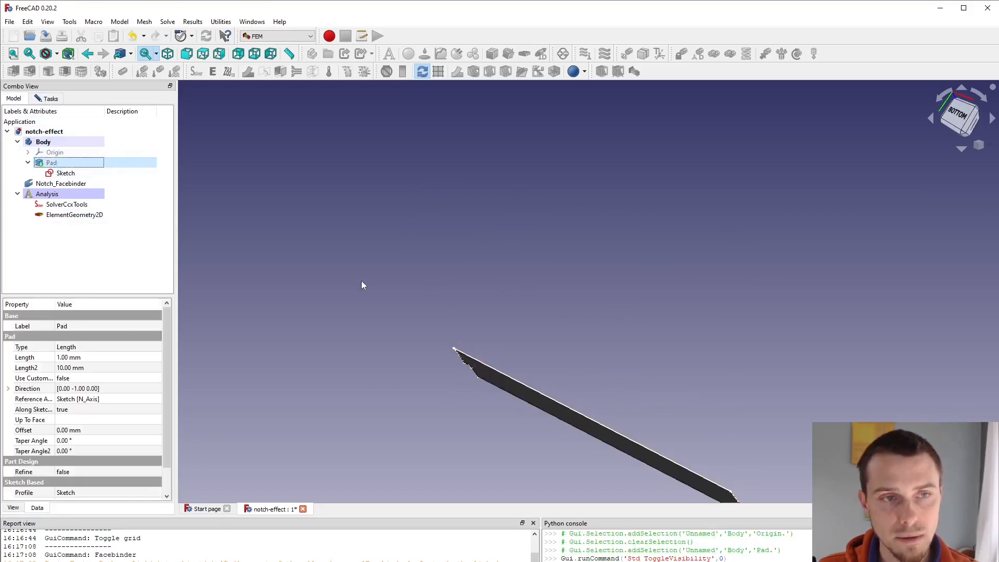
pyautogui.click(65, 172)
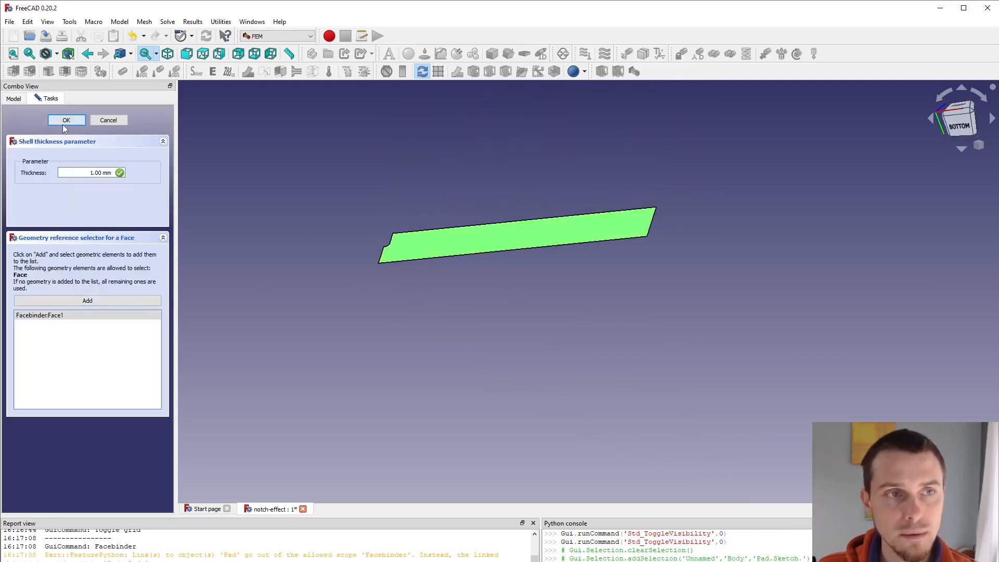
pyautogui.click(66, 119)
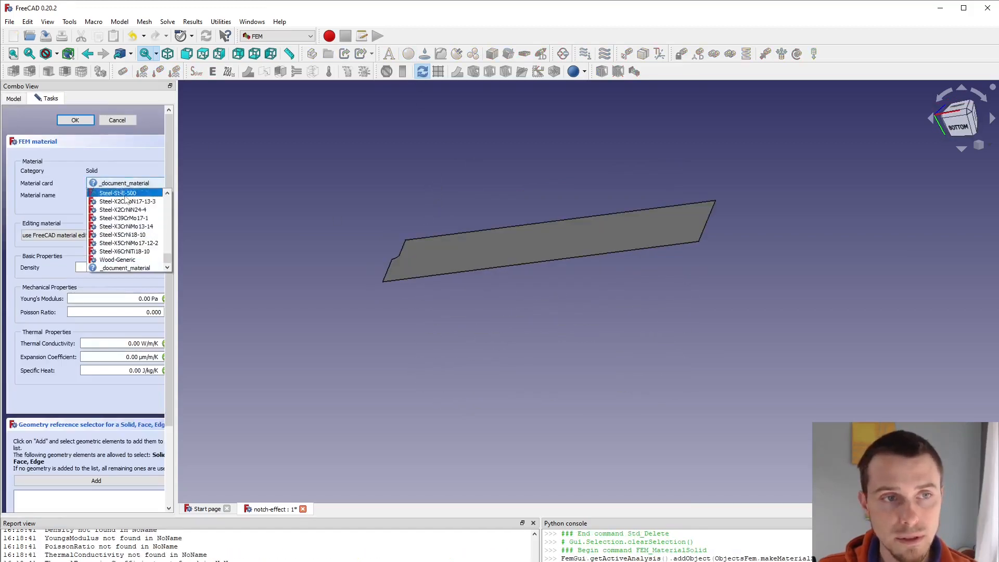
# Step: Add a solid material using the Aluminum-Generic material card
pyautogui.scroll(3)
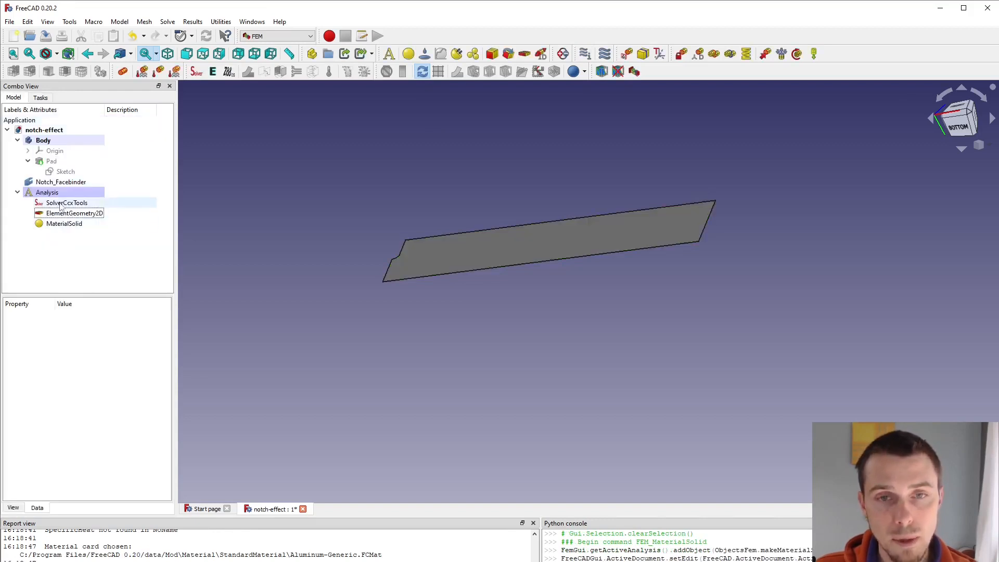
pyautogui.click(67, 203)
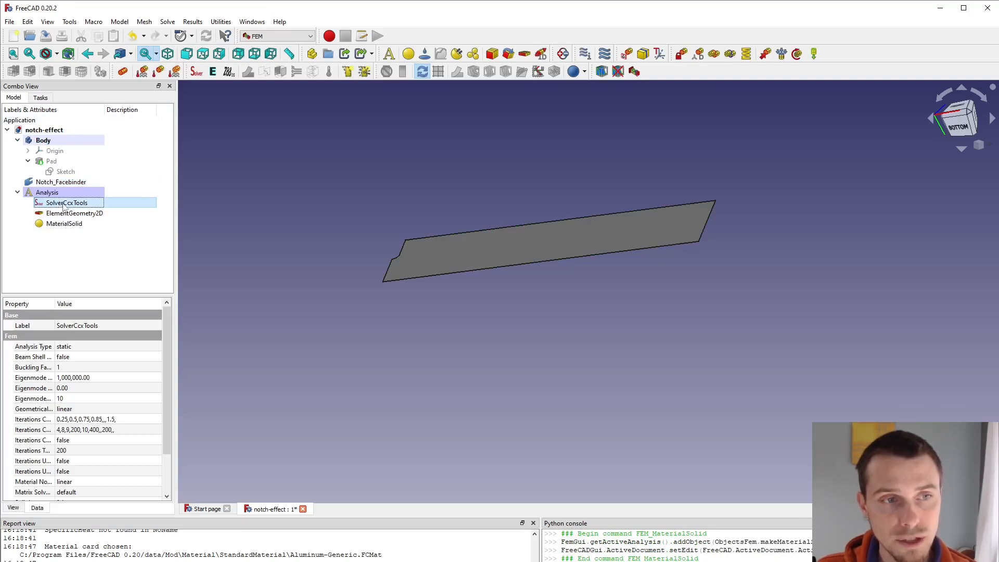
pyautogui.doubleClick(67, 202)
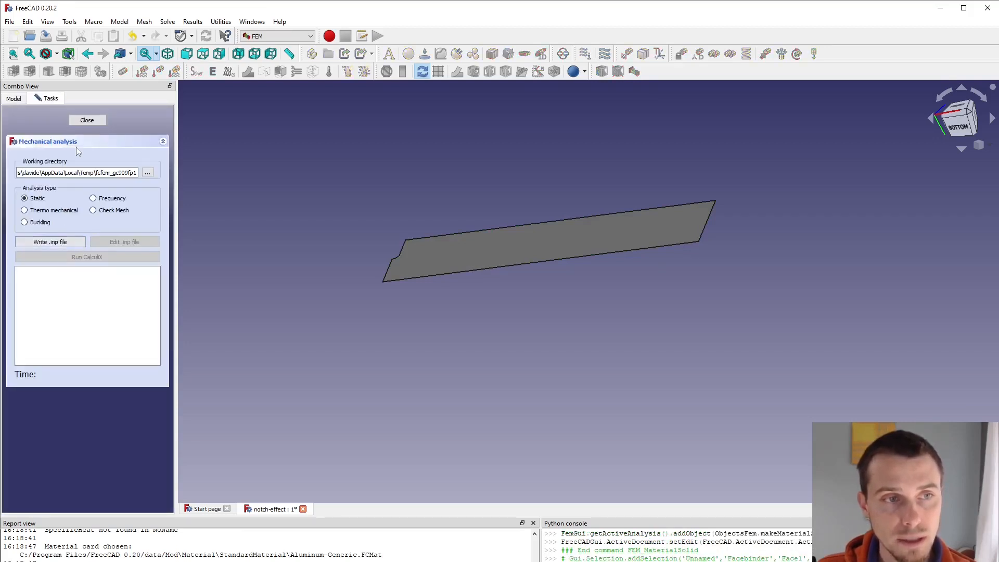
pyautogui.click(87, 120)
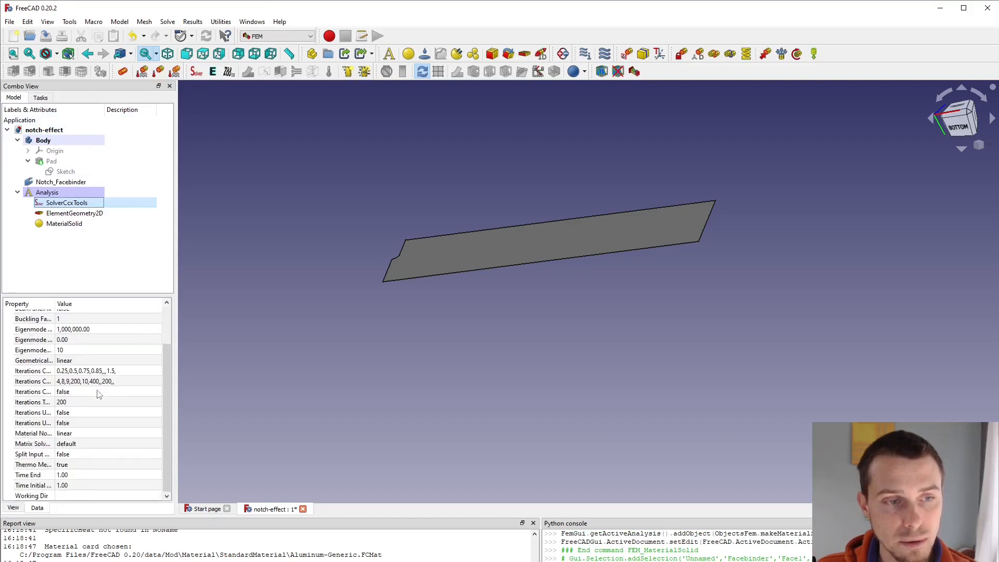
pyautogui.click(67, 202)
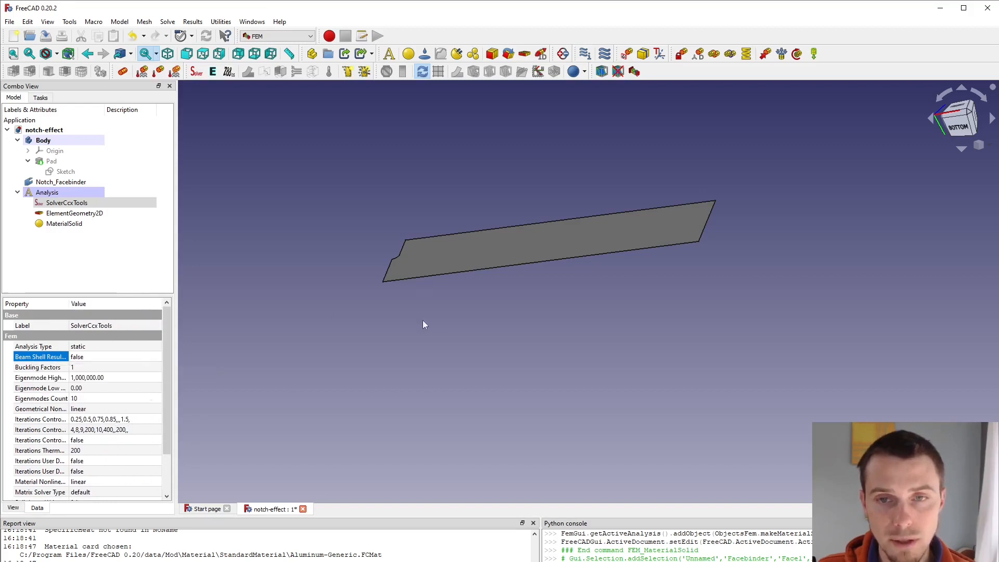
pyautogui.click(66, 203)
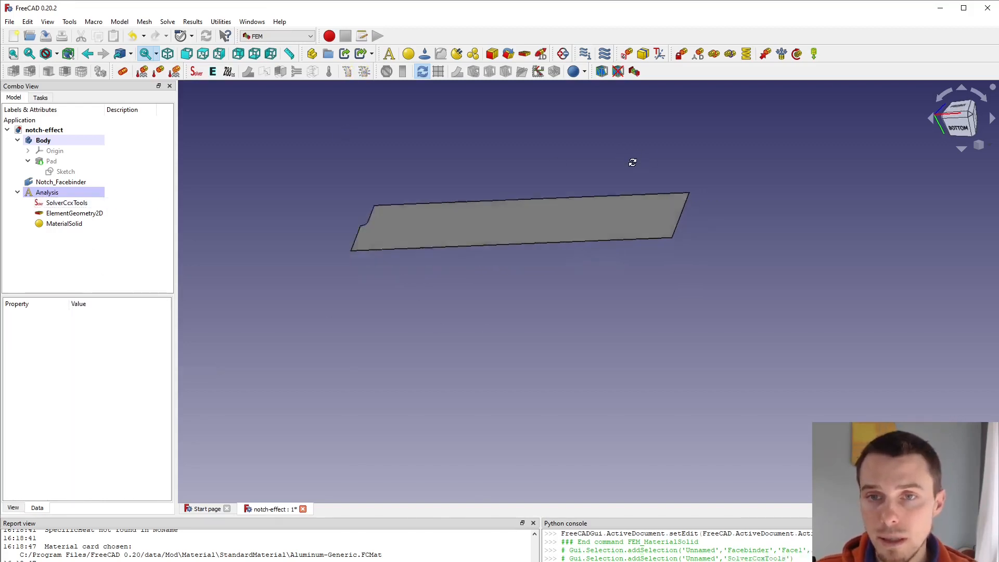
pyautogui.click(61, 182)
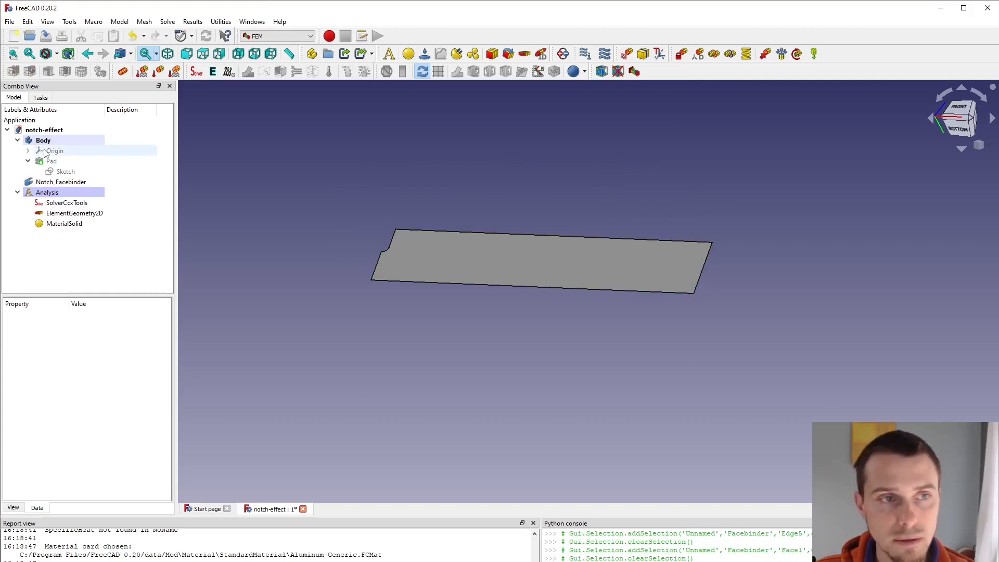
# Step: Create a displacement constraint on Facebinder Edge5 fixing y, z and rotations x, y
pyautogui.click(54, 150)
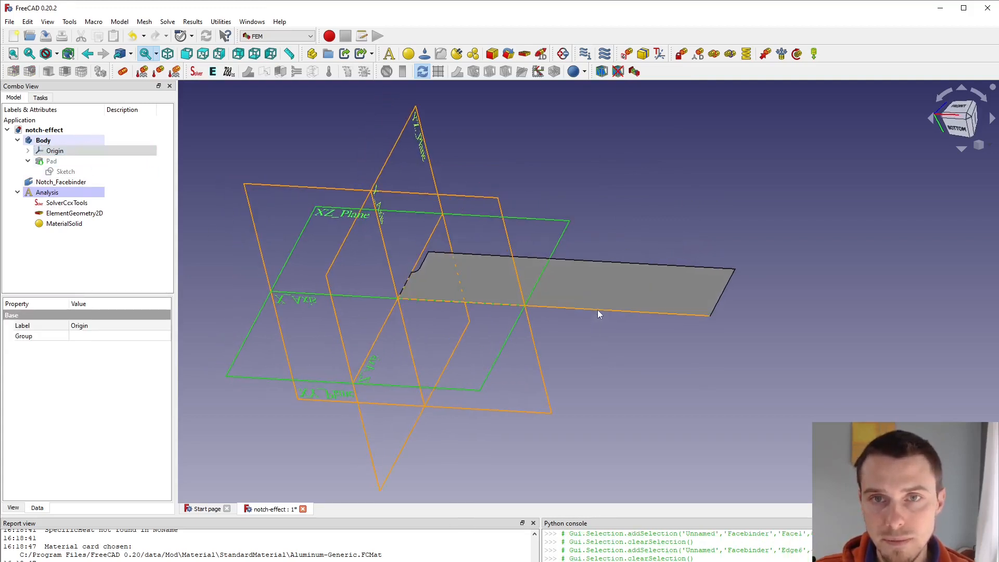
pyautogui.click(60, 182)
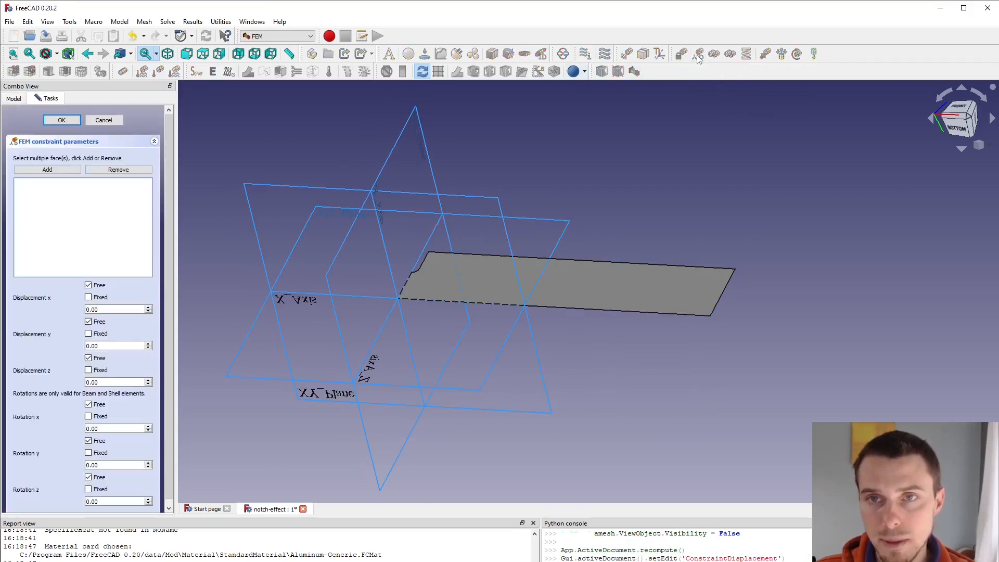
pyautogui.moveTo(621, 320)
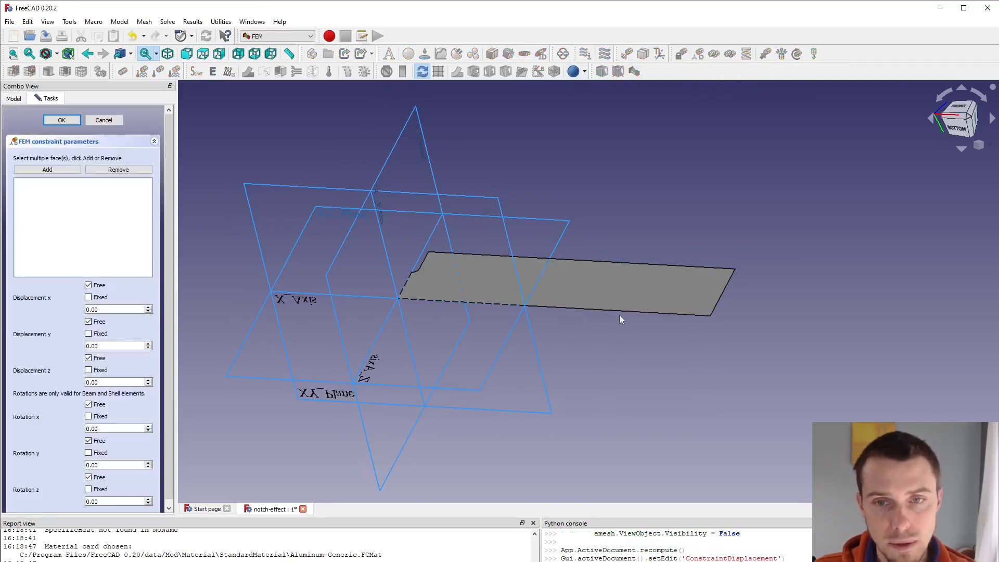
pyautogui.click(48, 170)
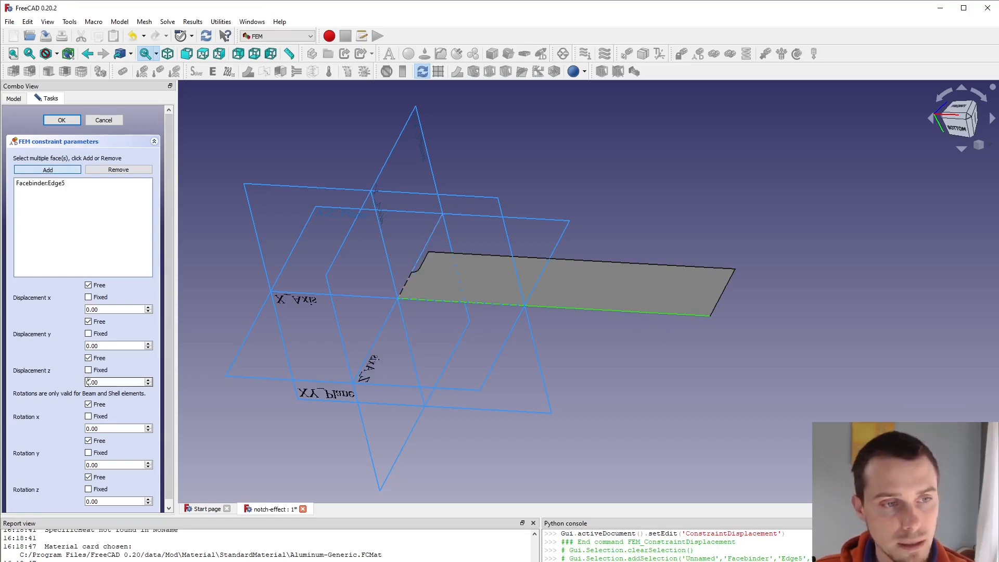
pyautogui.click(88, 370)
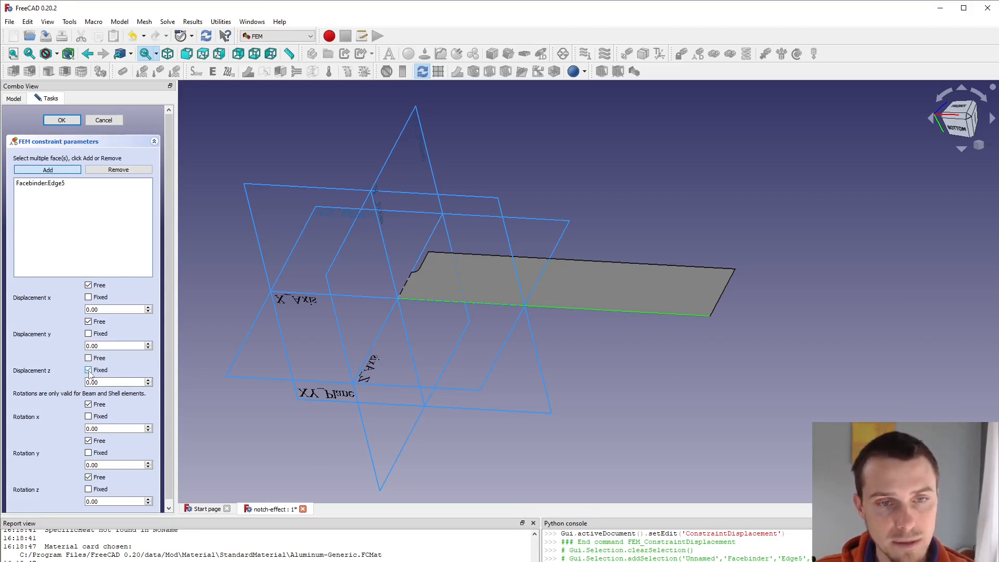
pyautogui.click(88, 357)
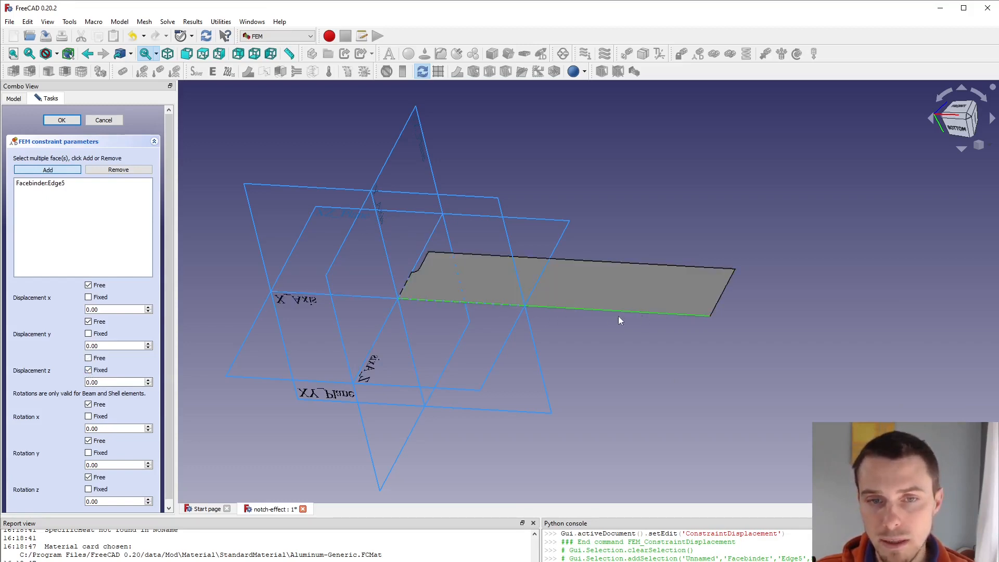
pyautogui.moveTo(398, 260)
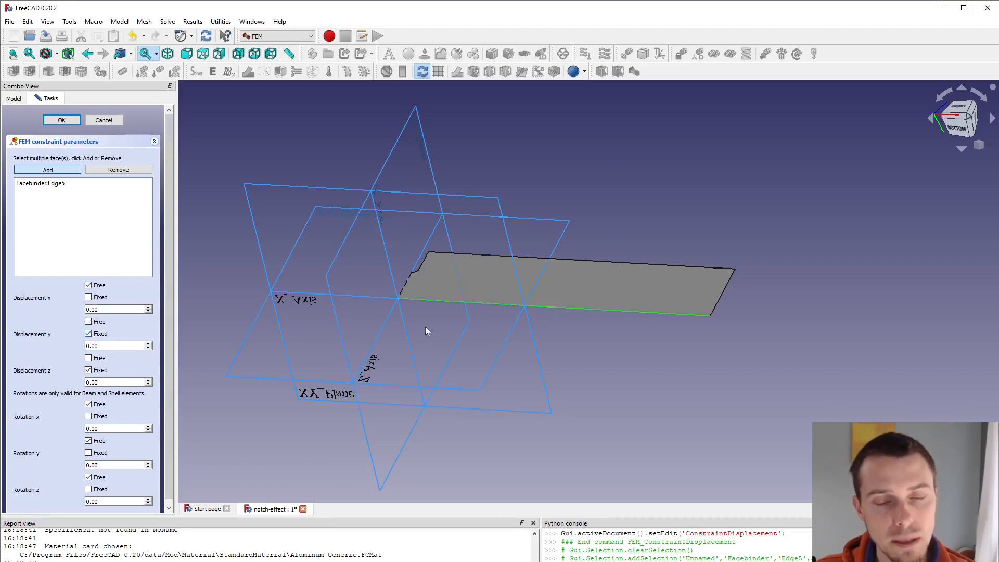
pyautogui.moveTo(641, 315)
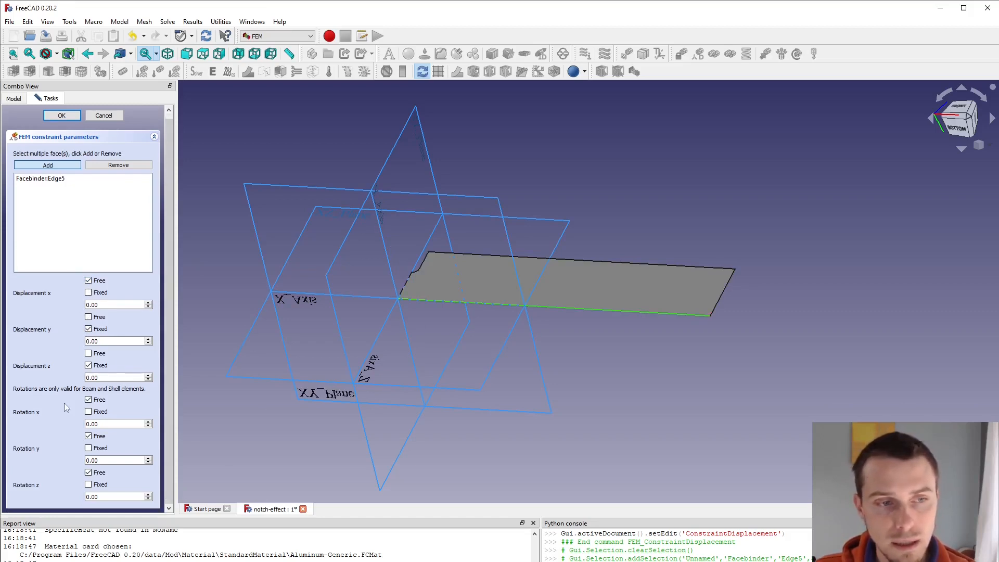
pyautogui.moveTo(300, 300)
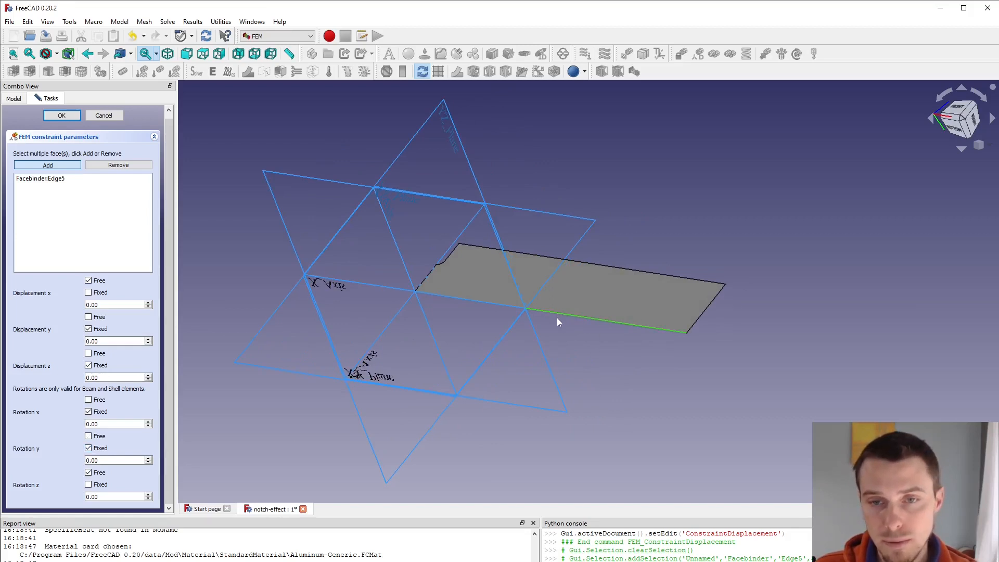
pyautogui.moveTo(412, 349)
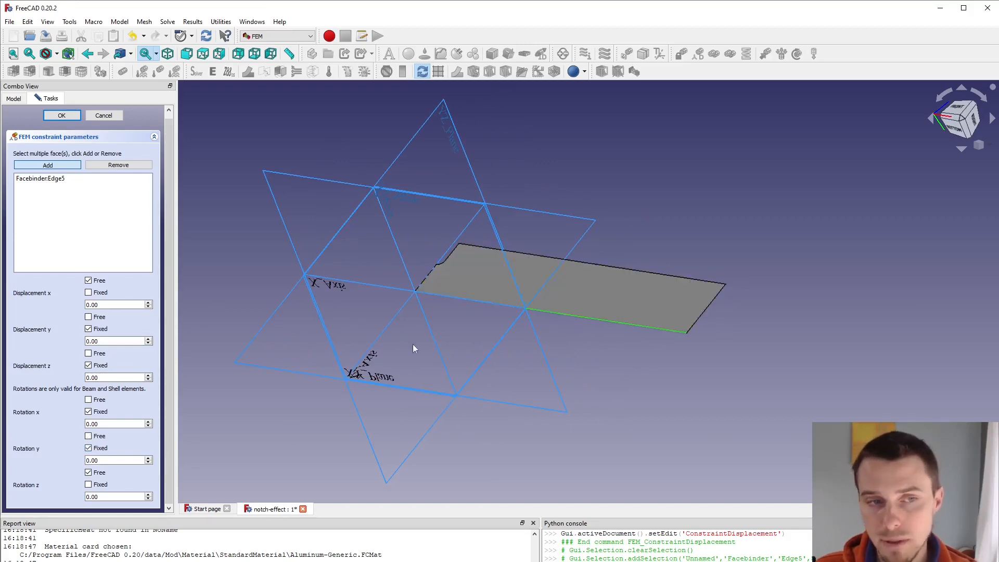
# Step: Confirm the displacement constraint and rename it ZSymm
pyautogui.click(61, 116)
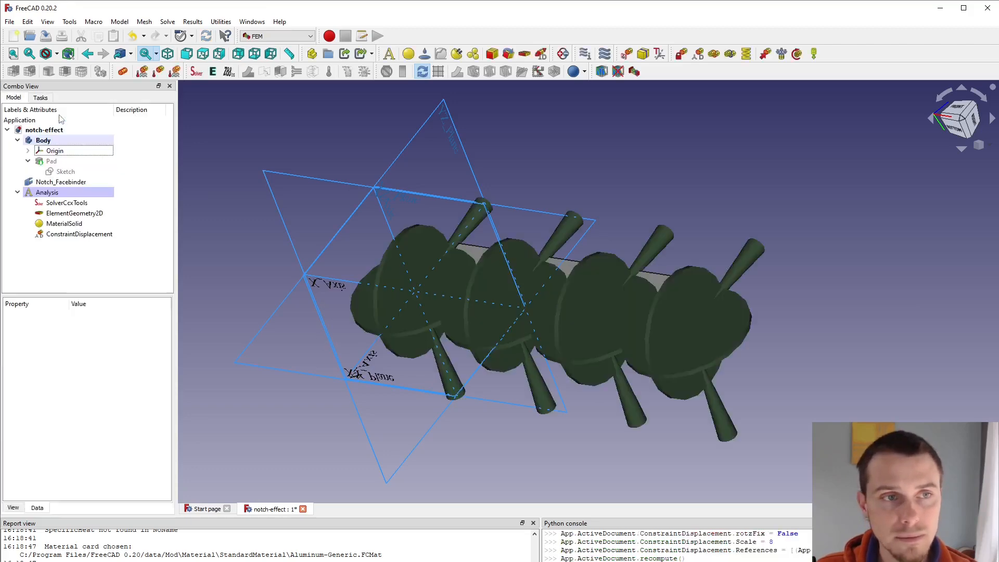
pyautogui.click(80, 233)
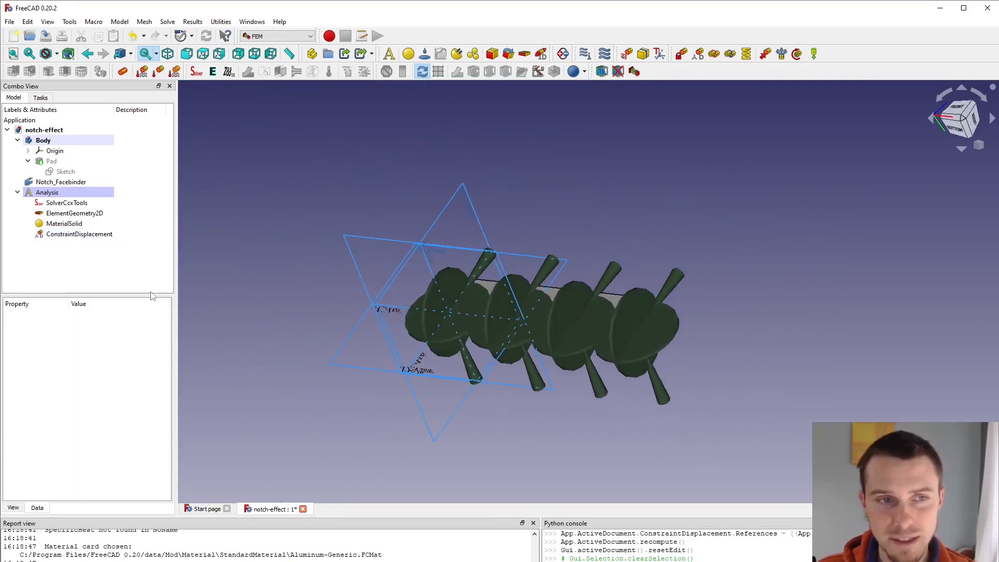
pyautogui.click(79, 234)
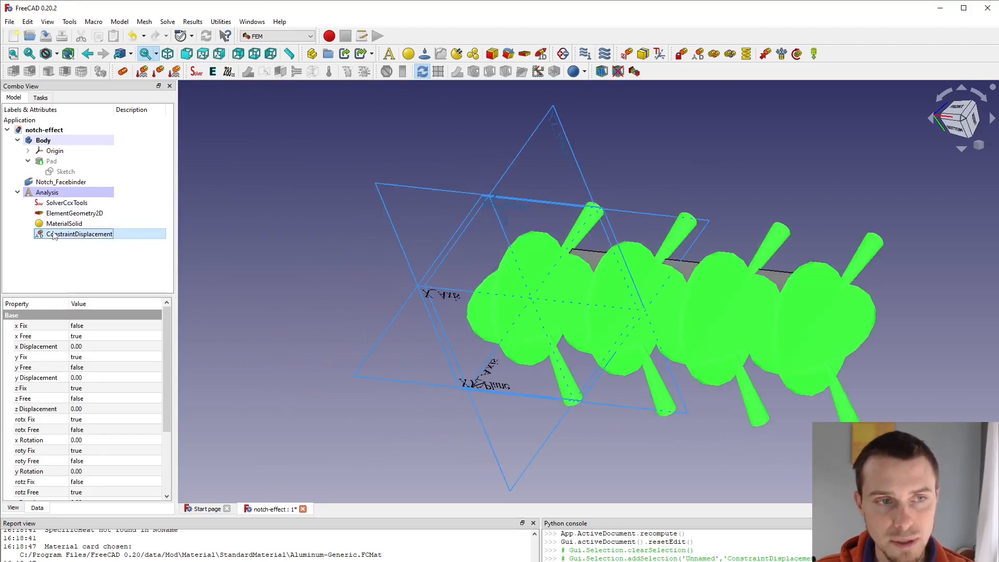
pyautogui.doubleClick(79, 233)
pyautogui.write('ZSymm')
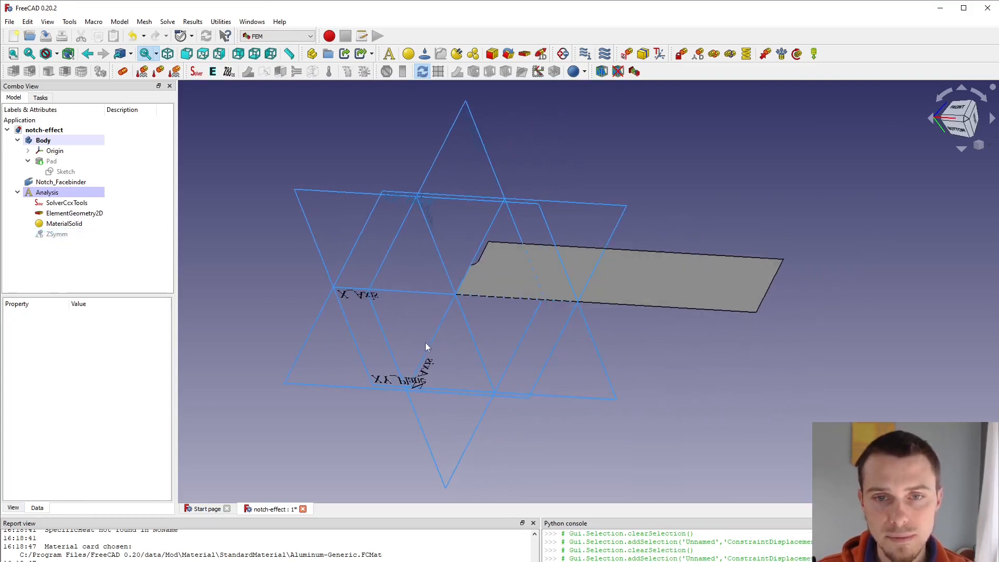
pyautogui.moveTo(342, 96)
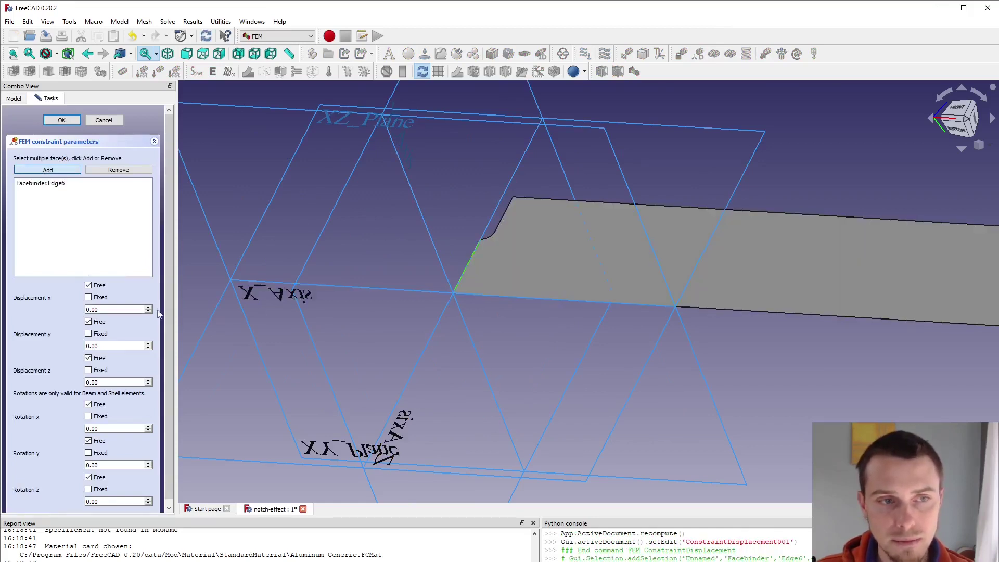
# Step: Fix x displacement and y, z rotations on Facebinder Edge6 as XSymm
pyautogui.click(89, 297)
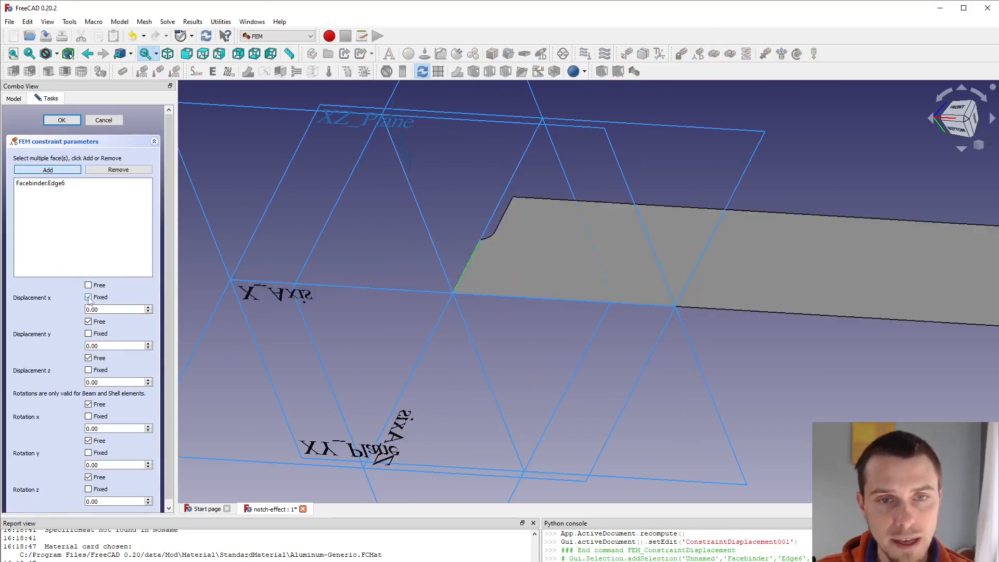
pyautogui.click(88, 297)
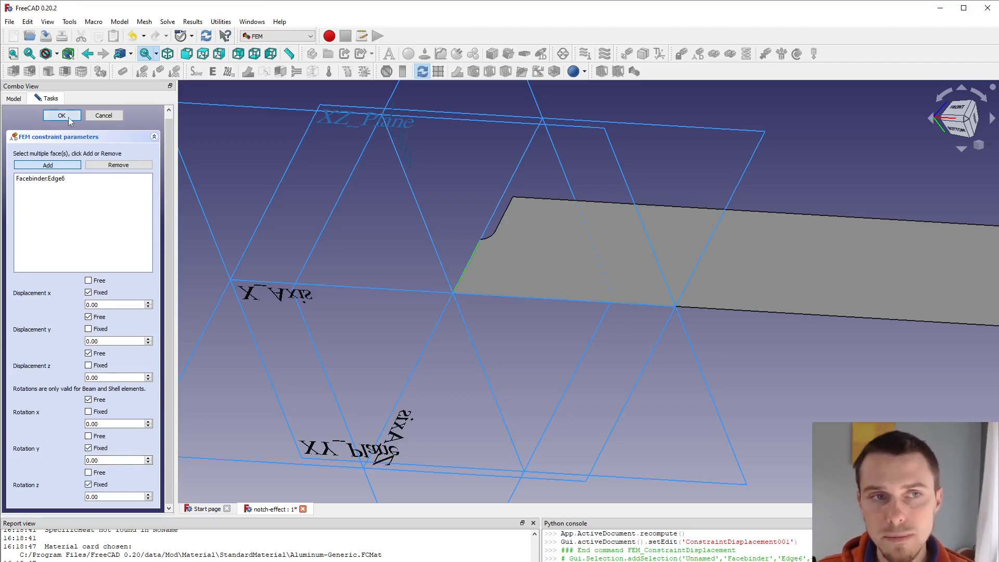
pyautogui.click(62, 115)
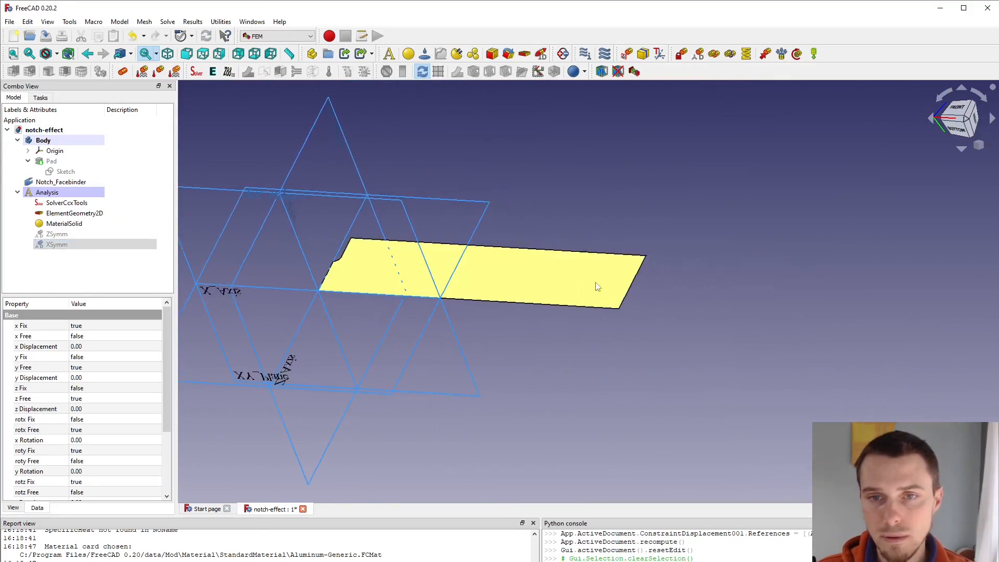
# Step: Apply a 100 N force along the X axis to Facebinder Edge4
pyautogui.click(629, 296)
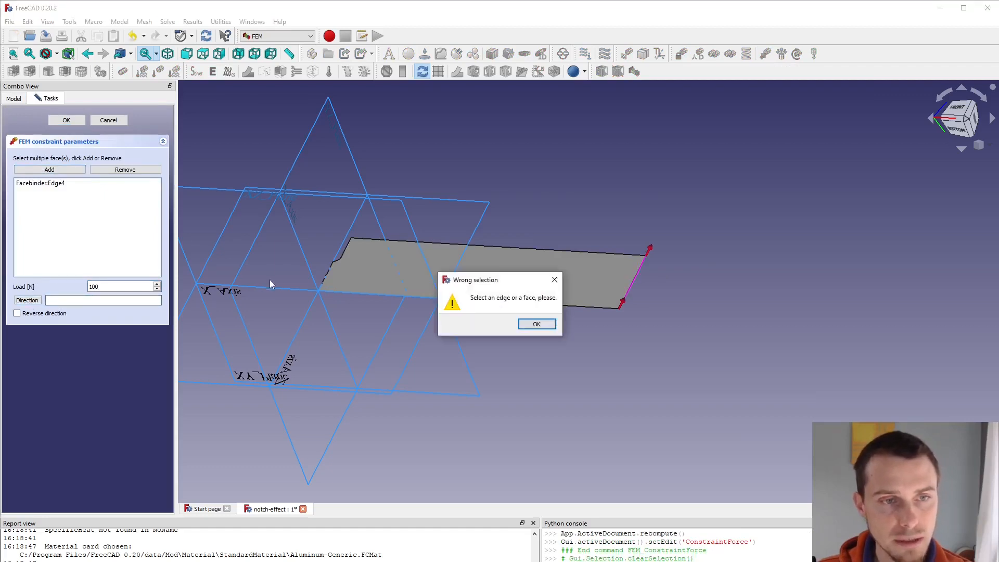
pyautogui.click(536, 324)
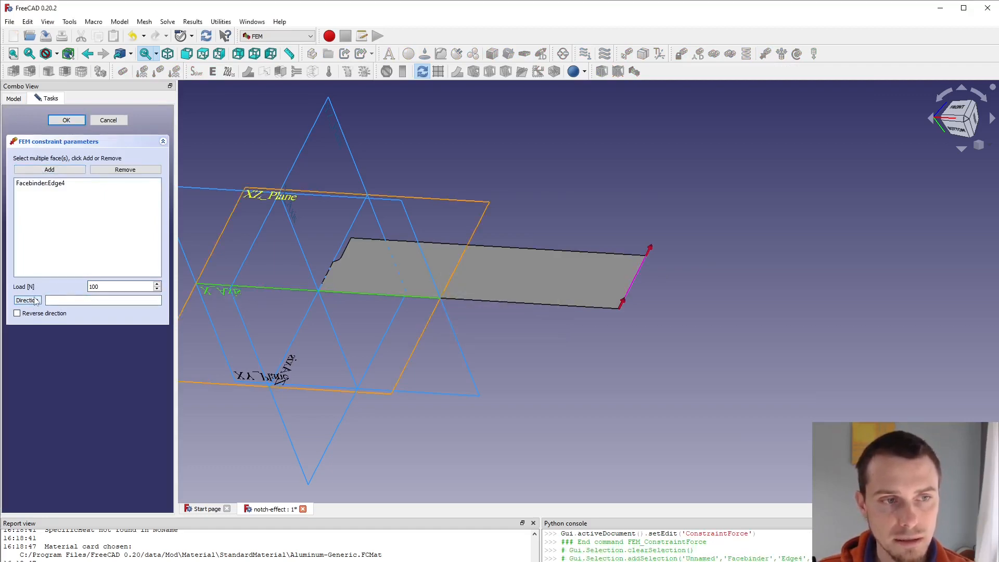
pyautogui.click(27, 300)
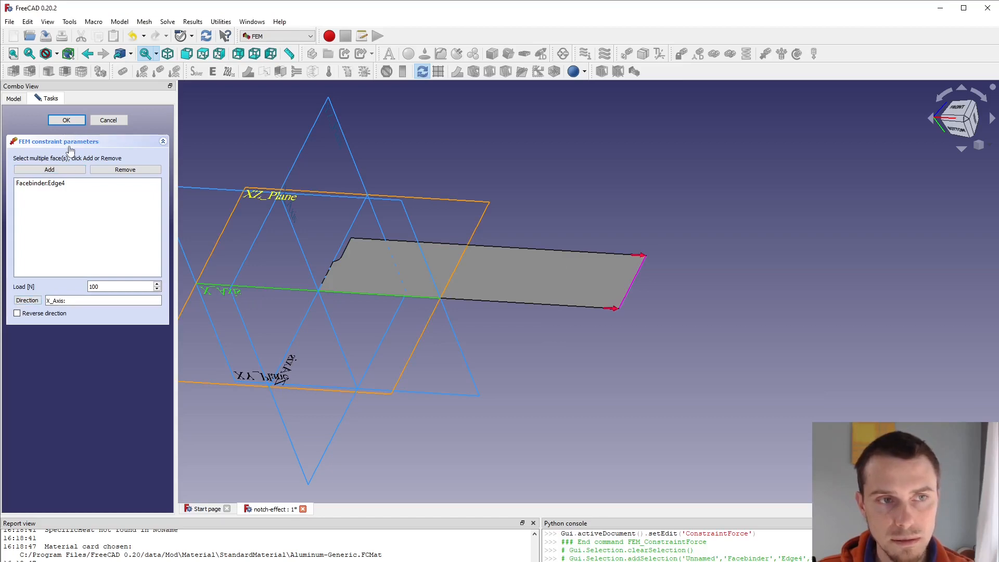
pyautogui.click(66, 119)
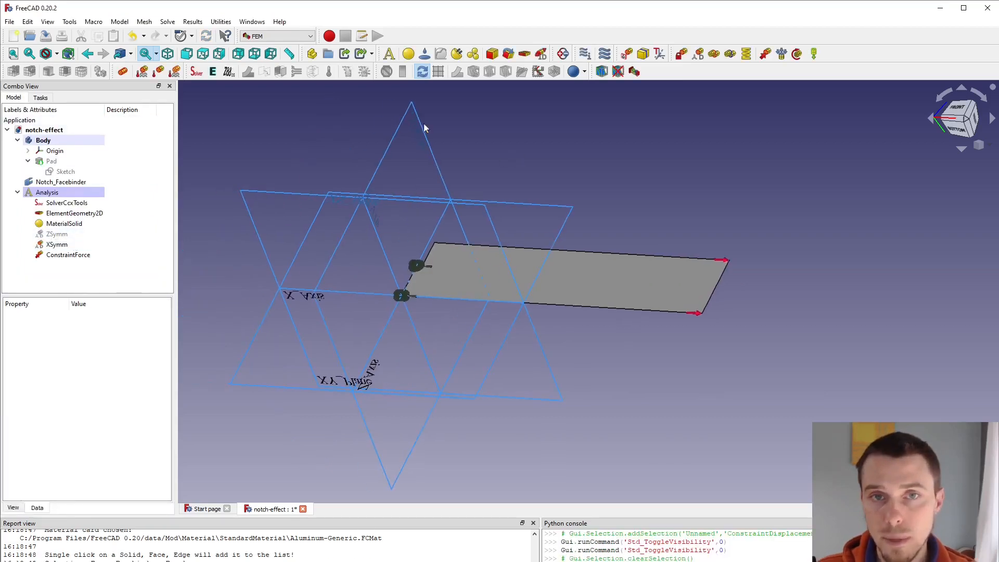
pyautogui.click(61, 181)
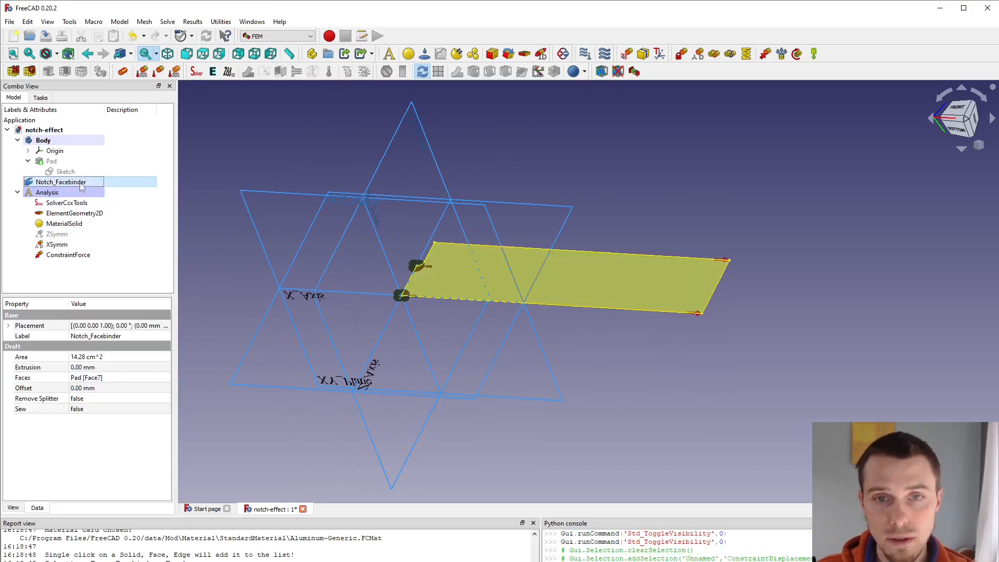
# Step: Generate a second-order Netgen mesh with 1.00 maximum size on Notch_Facebinder
pyautogui.click(12, 71)
pyautogui.write('1')
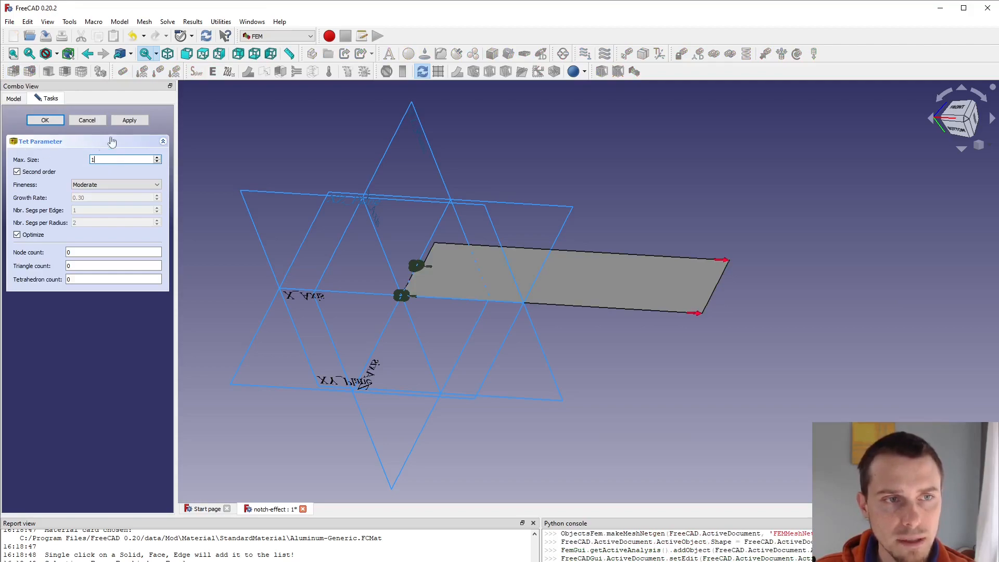
pyautogui.click(129, 119)
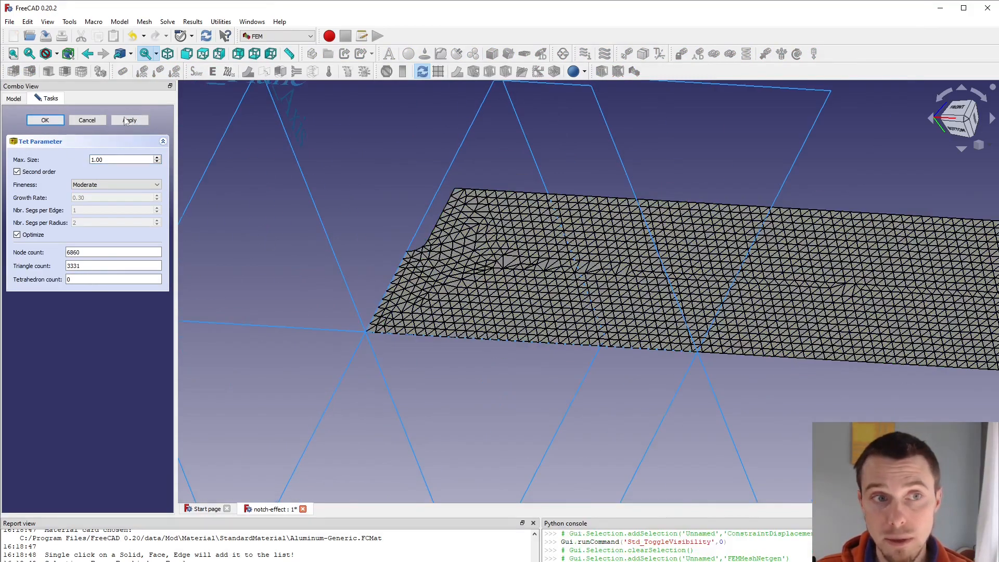
pyautogui.click(44, 119)
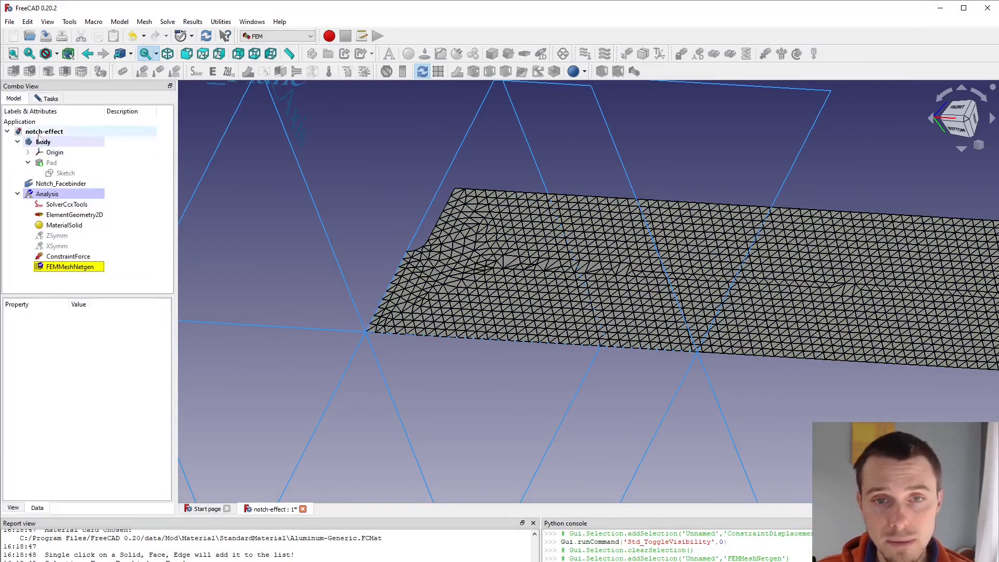
pyautogui.click(67, 202)
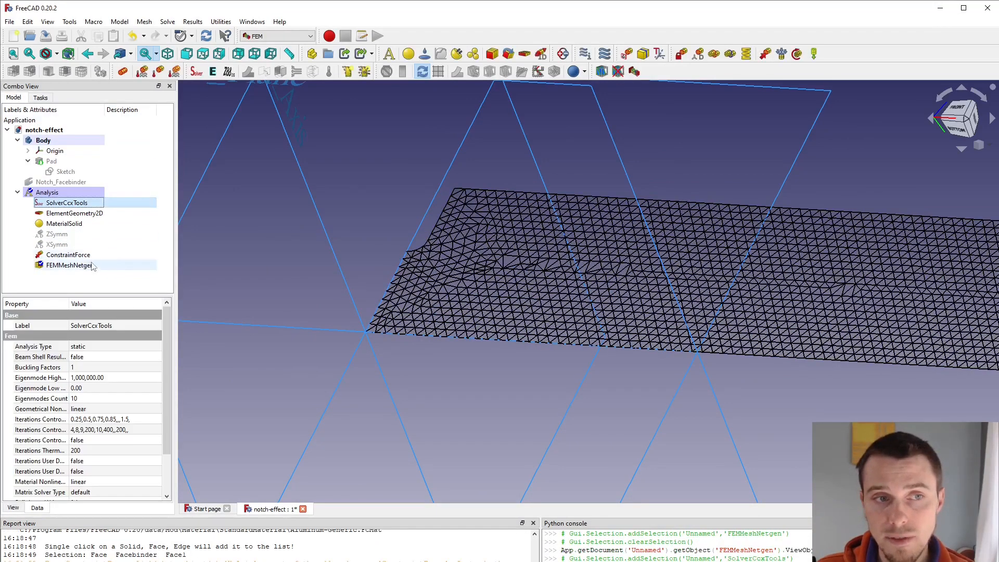
# Step: Write the .inp file and run CalculiX from SolverCcxTools to solve the static analysis
pyautogui.doubleClick(66, 203)
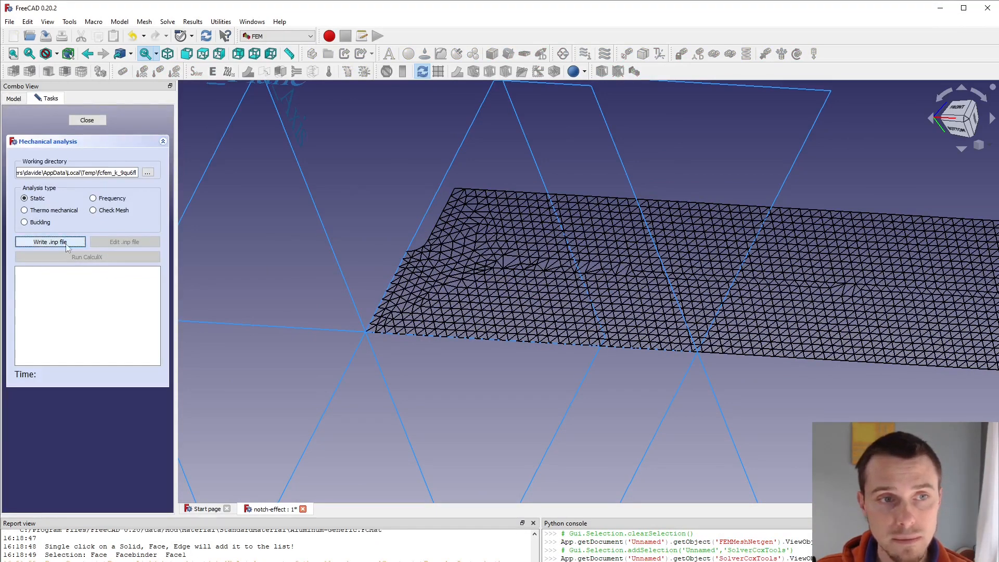
pyautogui.click(50, 241)
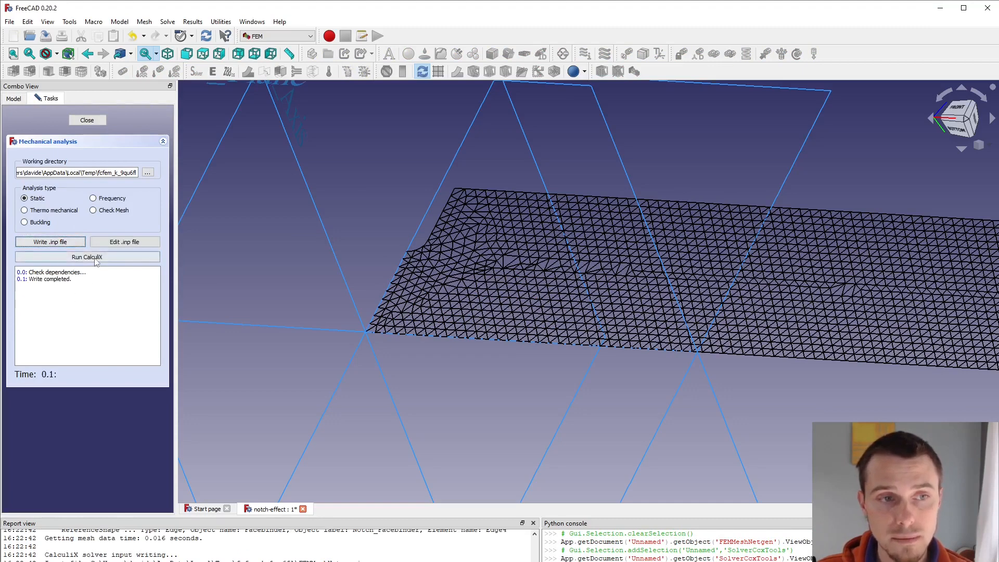
pyautogui.click(87, 256)
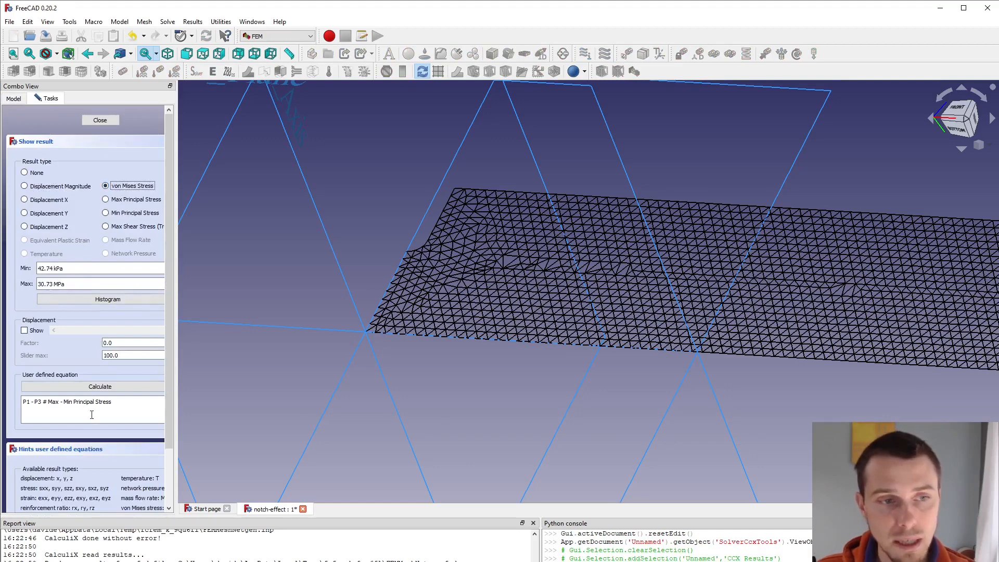
pyautogui.moveTo(89, 244)
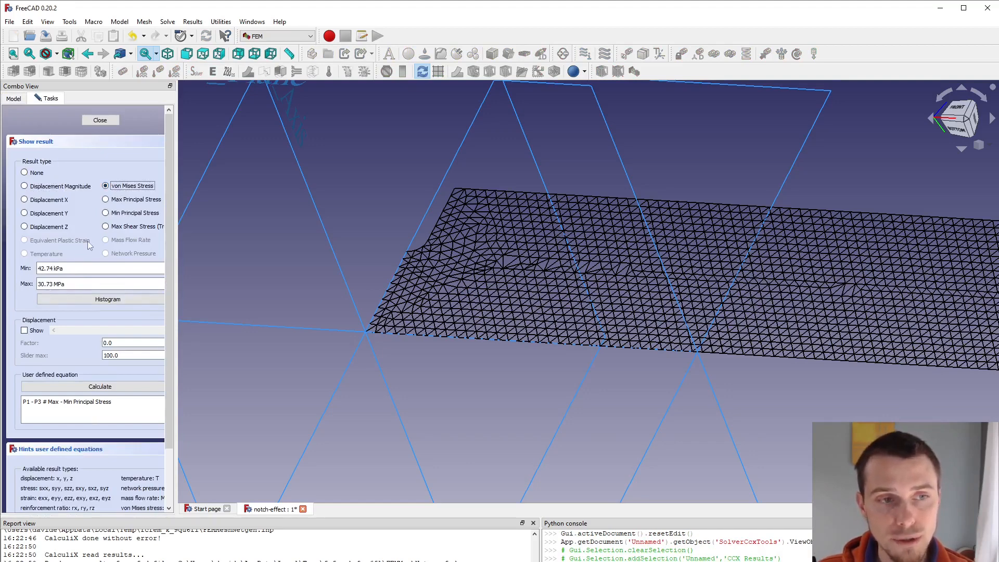
# Step: Show the result mesh coloured by von Mises stress, then close the display options
pyautogui.click(99, 120)
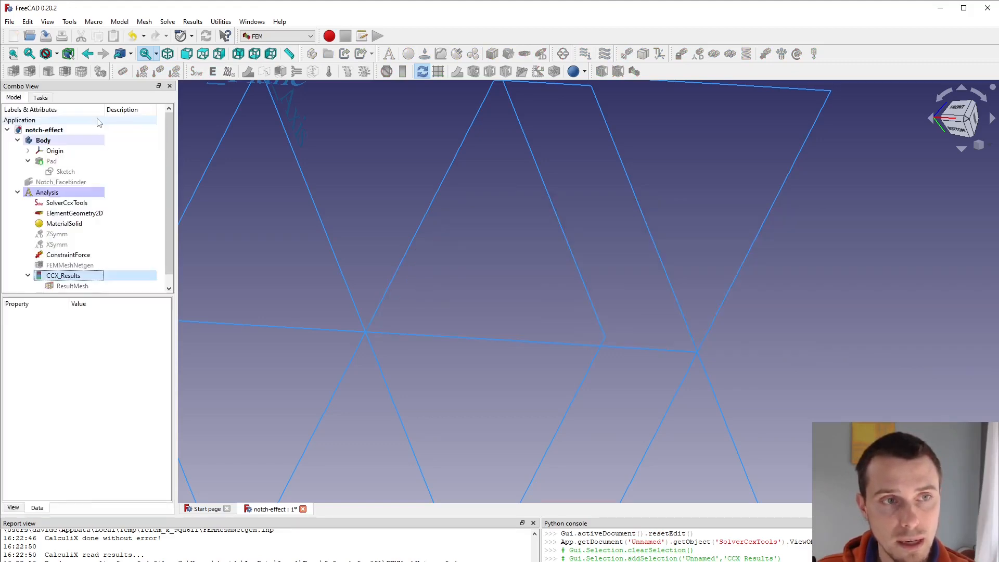
pyautogui.click(73, 276)
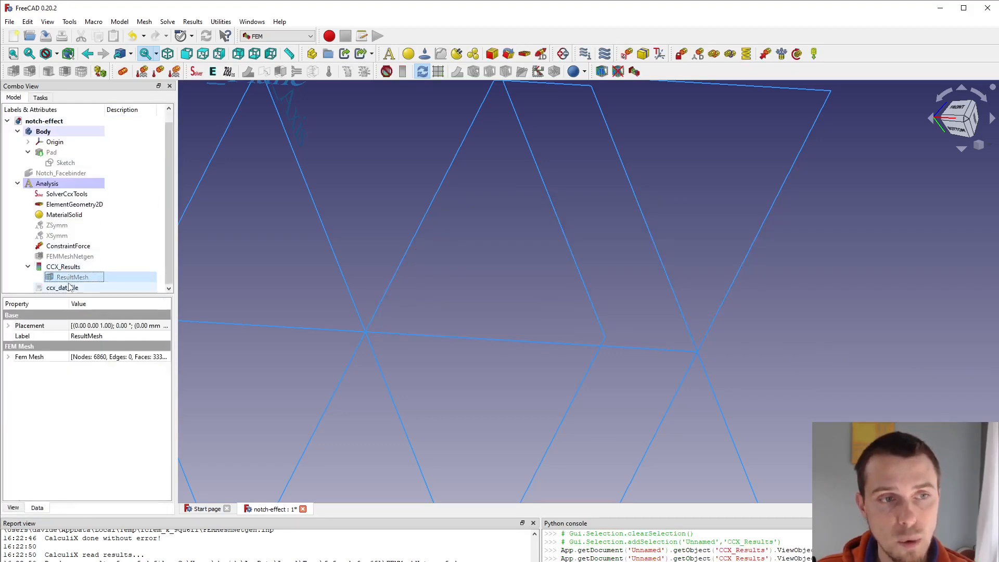
pyautogui.click(72, 276)
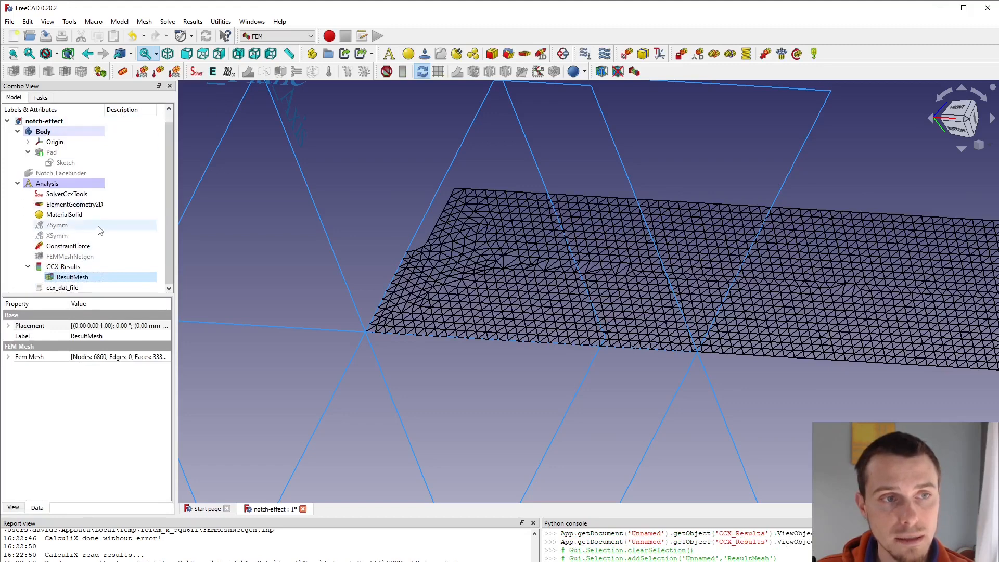
pyautogui.click(62, 266)
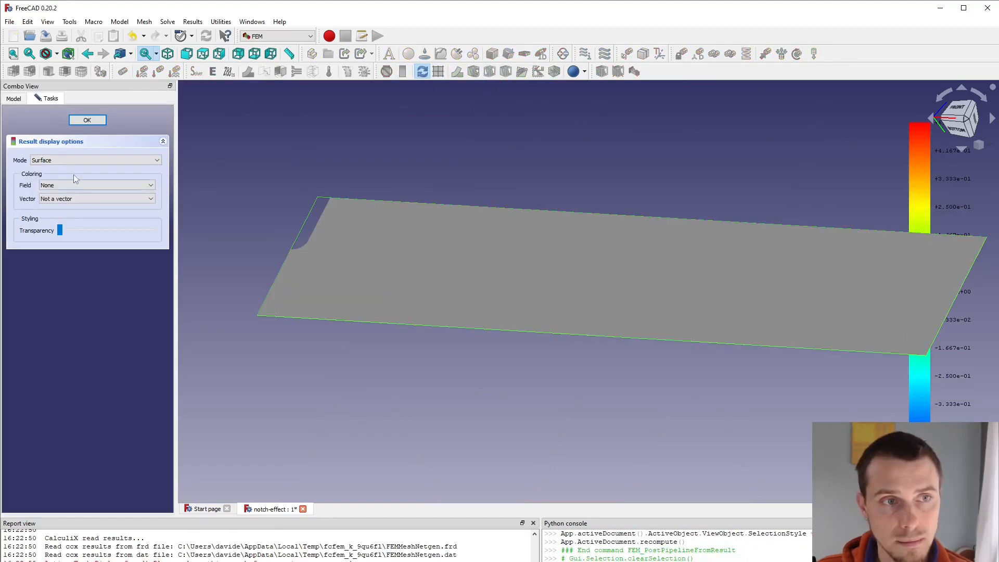
pyautogui.click(151, 184)
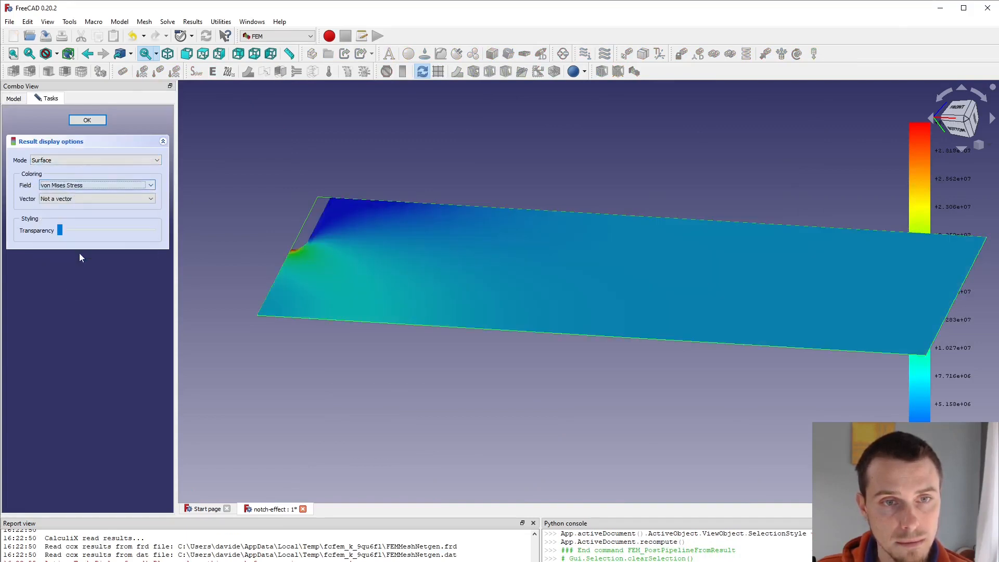
pyautogui.click(87, 120)
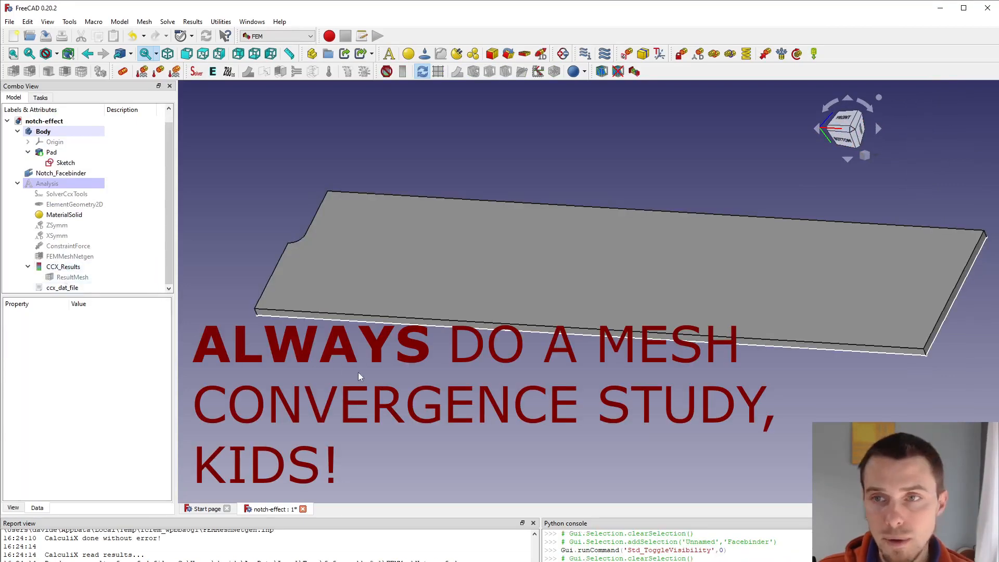
# Step: Inspect Notch_Facebinder's properties and open the plate's base sketch in the Sketcher
pyautogui.click(66, 162)
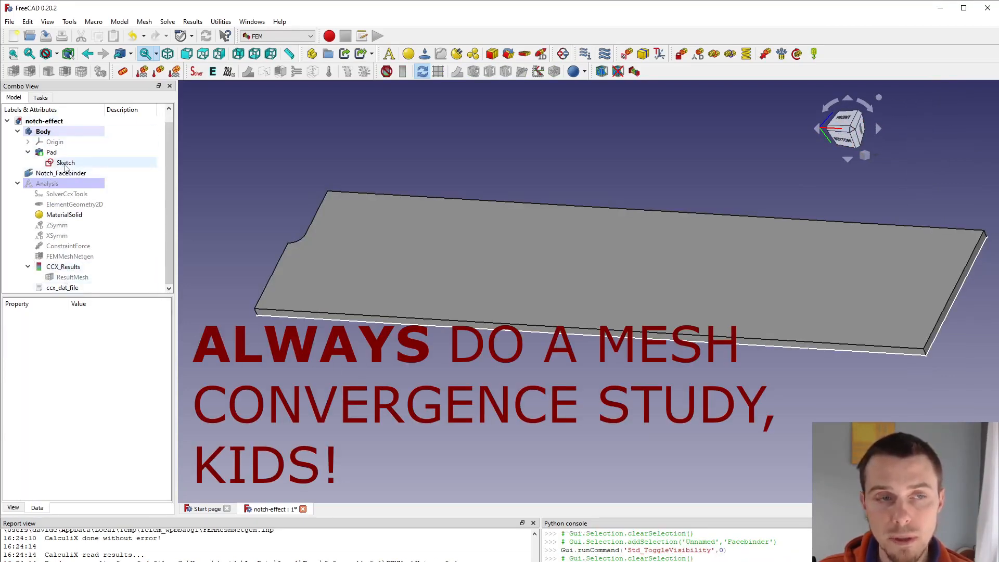
pyautogui.click(60, 173)
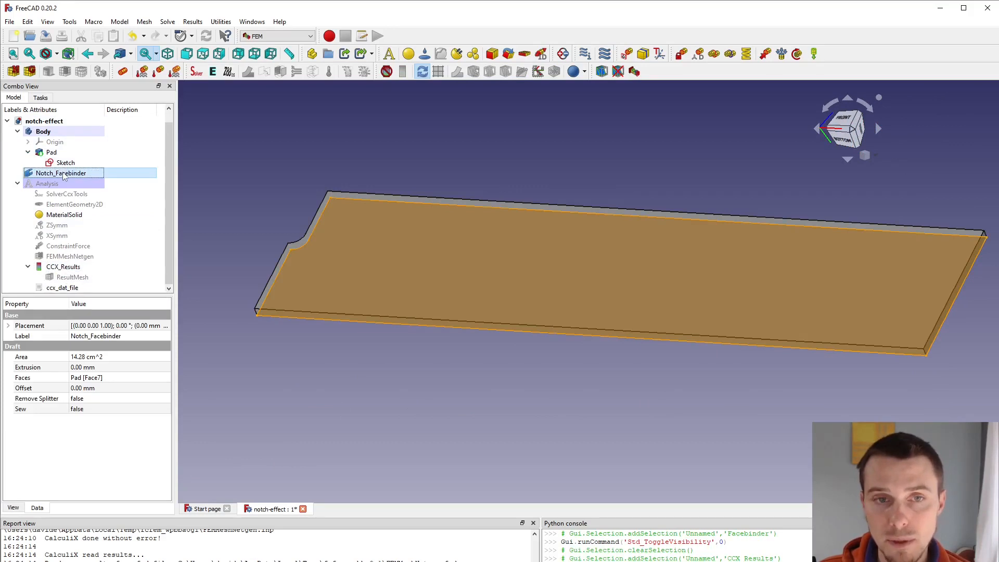
pyautogui.click(66, 162)
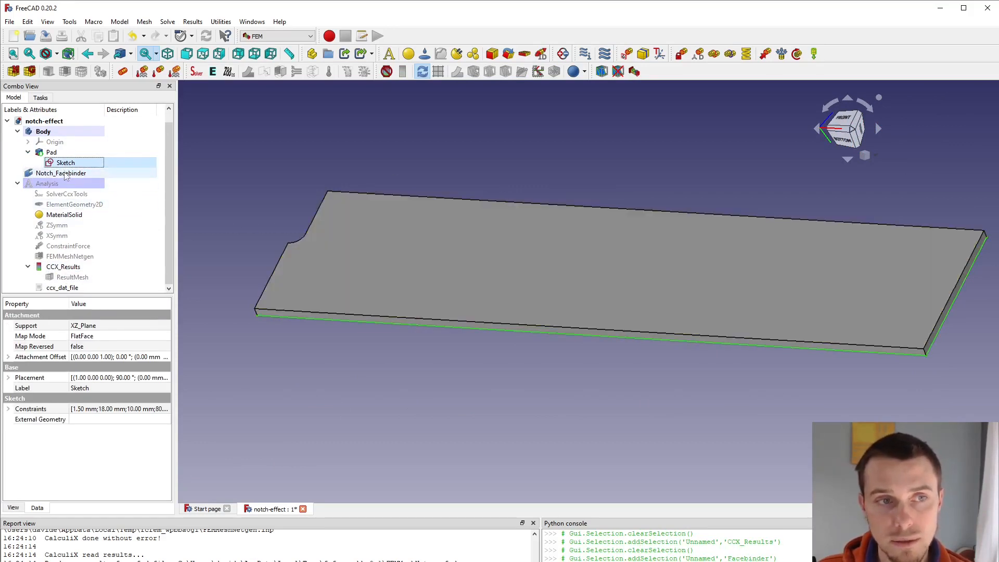
pyautogui.doubleClick(65, 162)
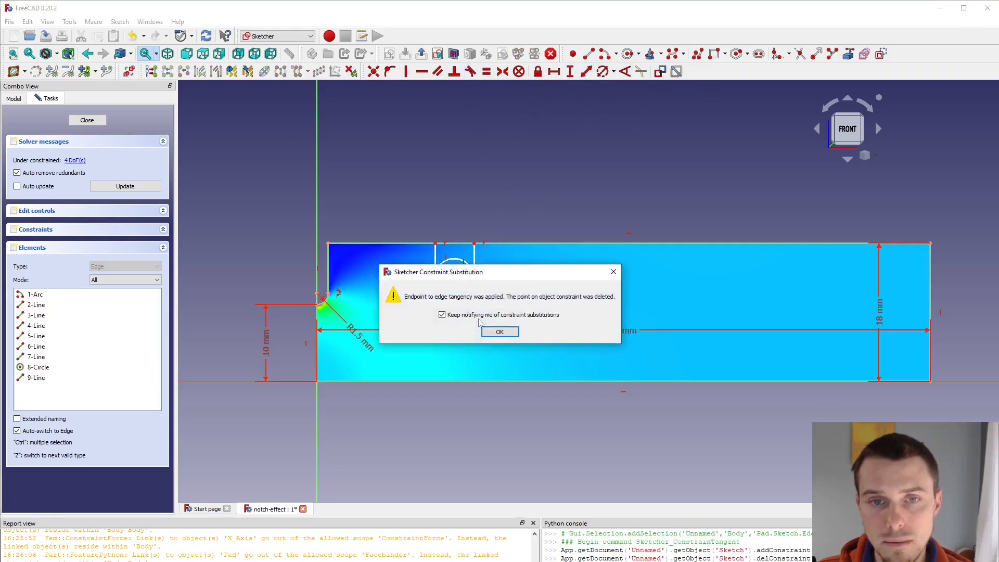
# Step: Dismiss the tangency notice, trim the notch circle's top, and set a 1.5 mm bottom radius
pyautogui.click(499, 332)
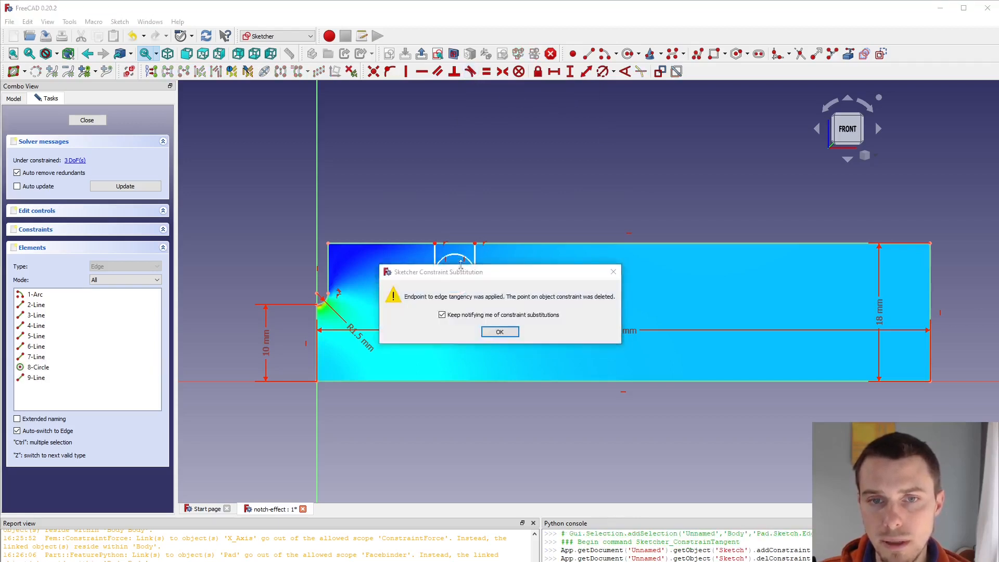
pyautogui.click(499, 331)
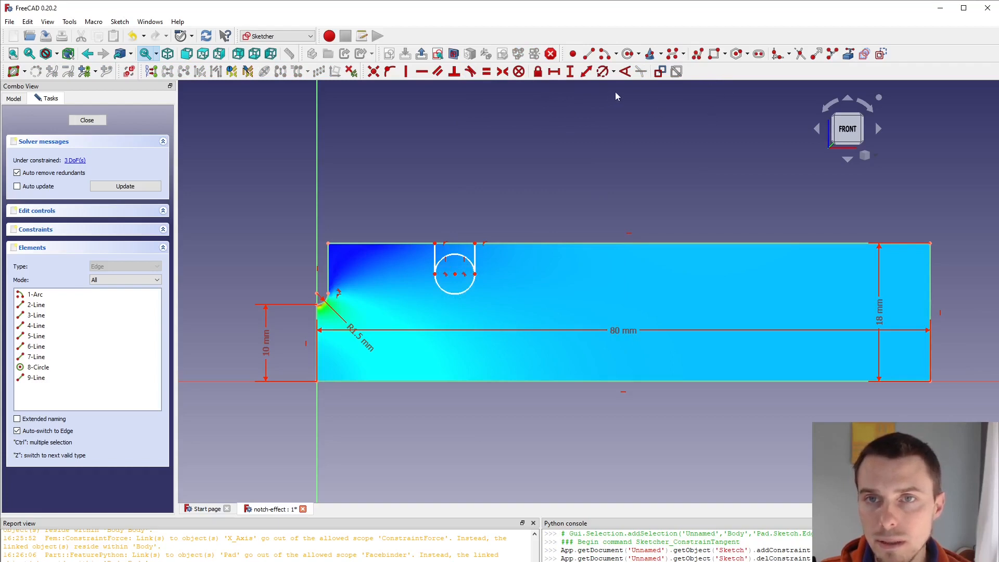
pyautogui.moveTo(669, 54)
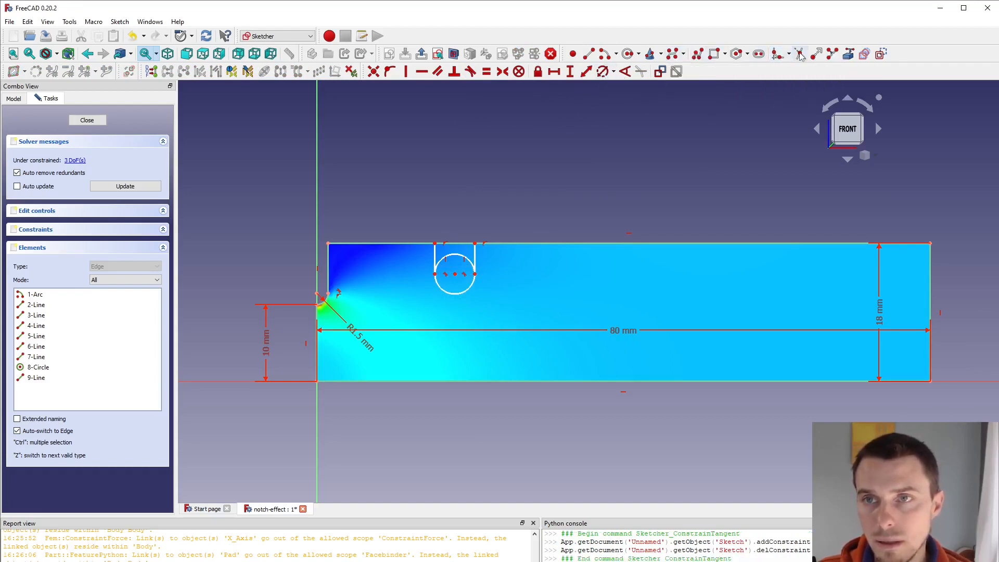
pyautogui.click(463, 260)
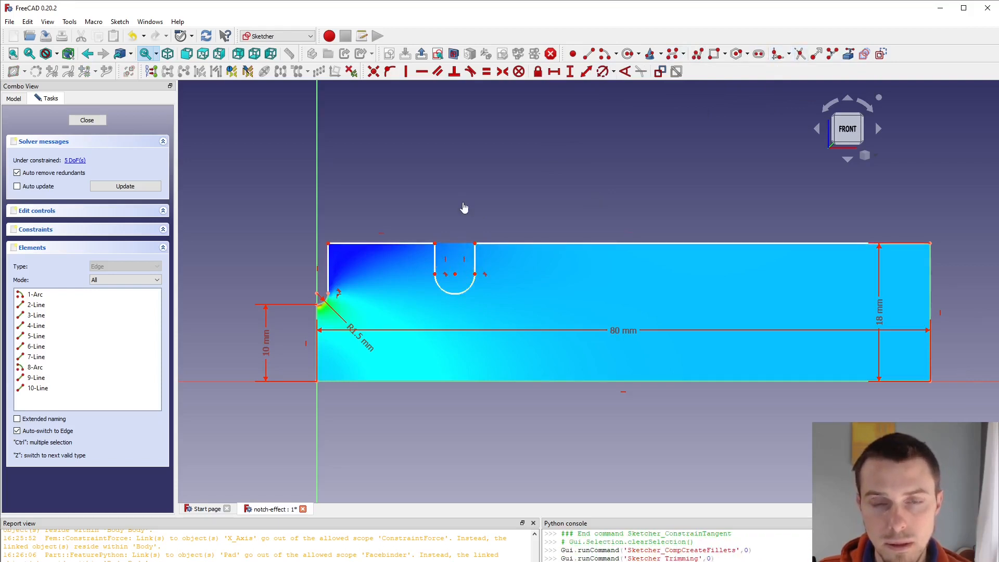
pyautogui.moveTo(390, 188)
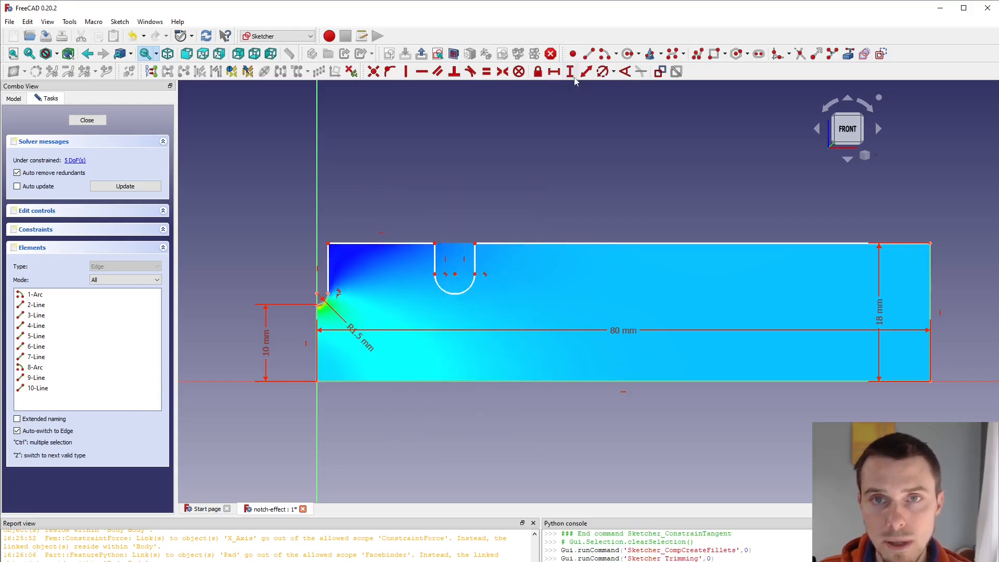
pyautogui.moveTo(582, 83)
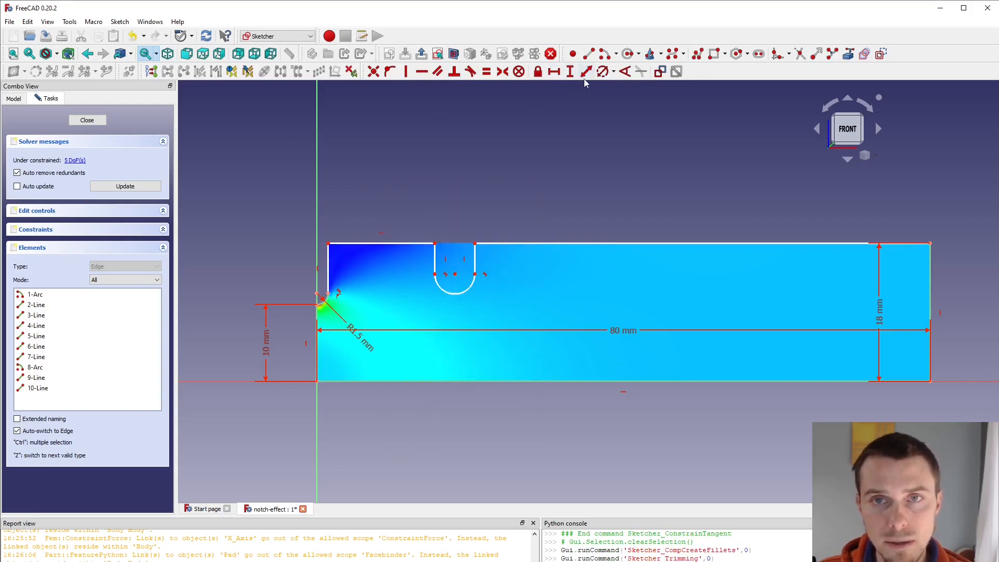
pyautogui.moveTo(570, 71)
pyautogui.write('1')
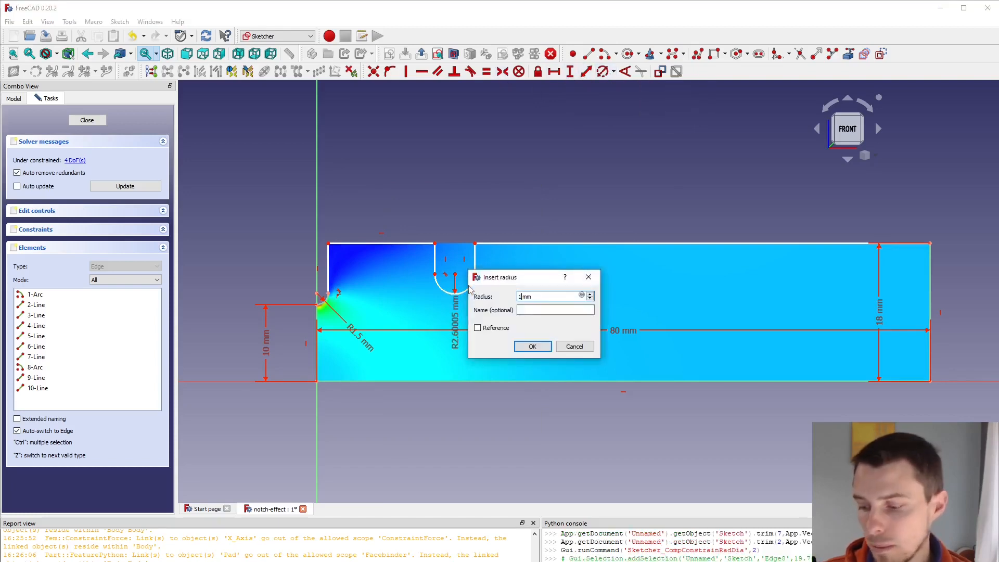
pyautogui.click(531, 345)
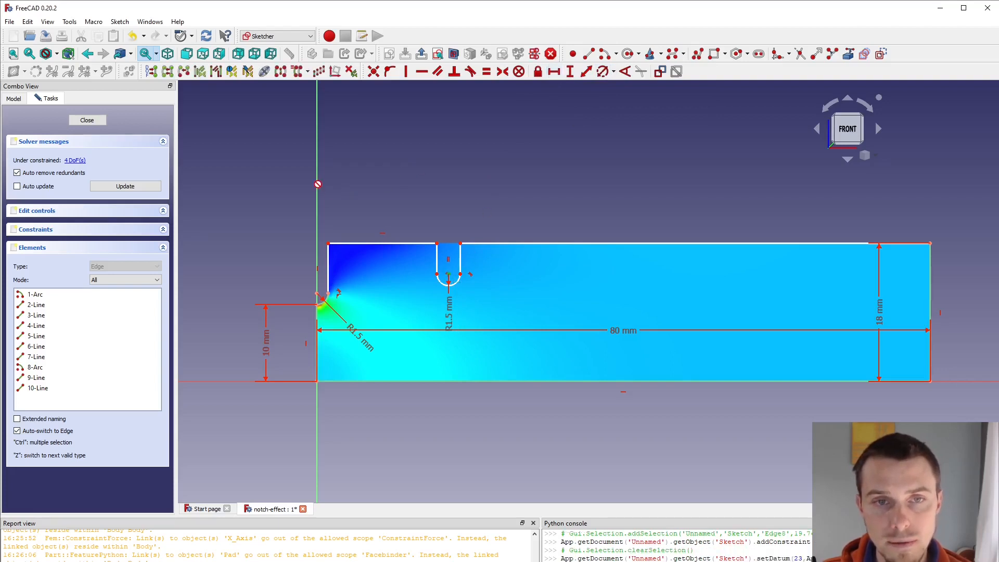
# Step: Add a named 4 mm distance constraint for the notch spacing from the plate edge
pyautogui.click(585, 71)
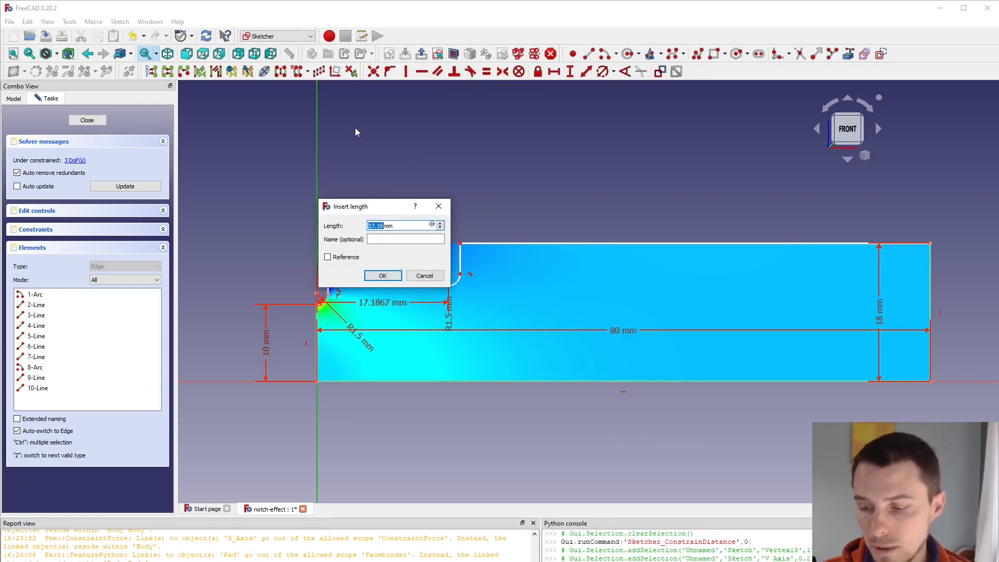
pyautogui.write('6 mm')
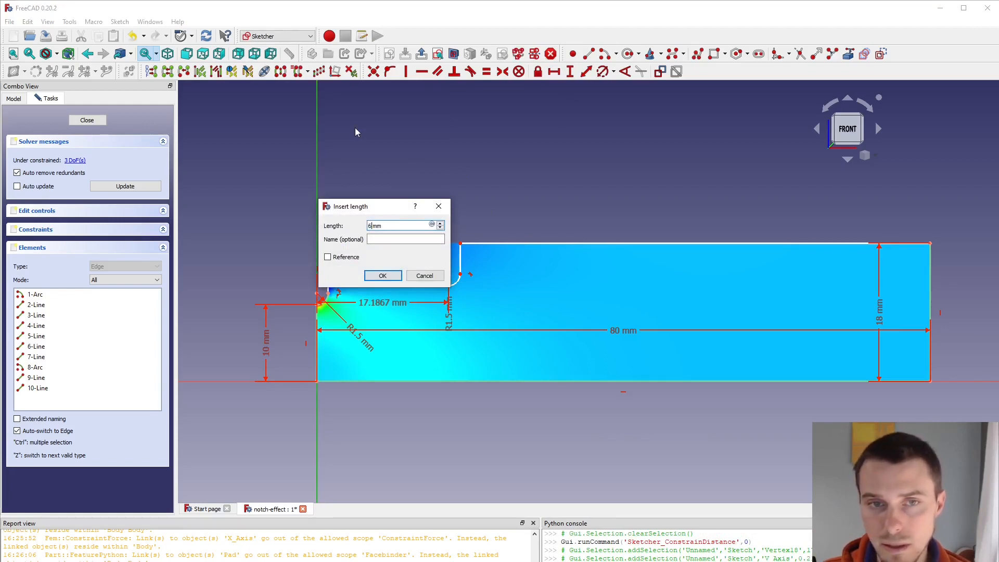
pyautogui.click(382, 275)
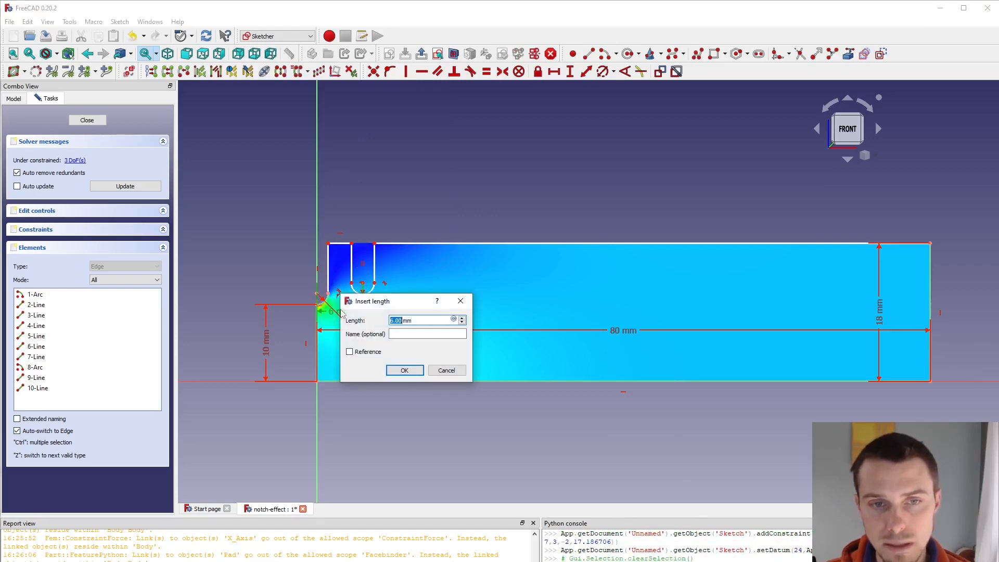
pyautogui.click(403, 370)
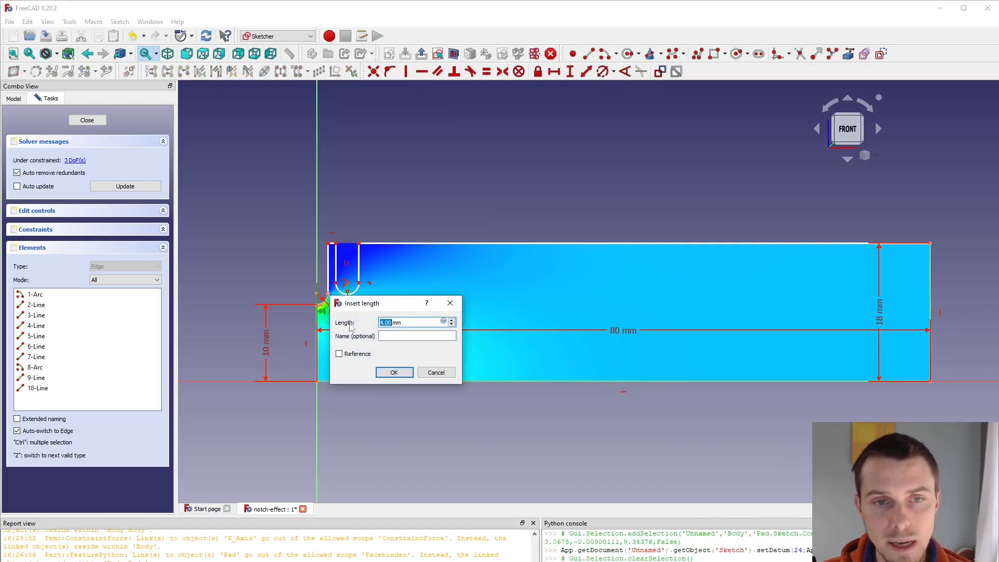
pyautogui.write('Notch')
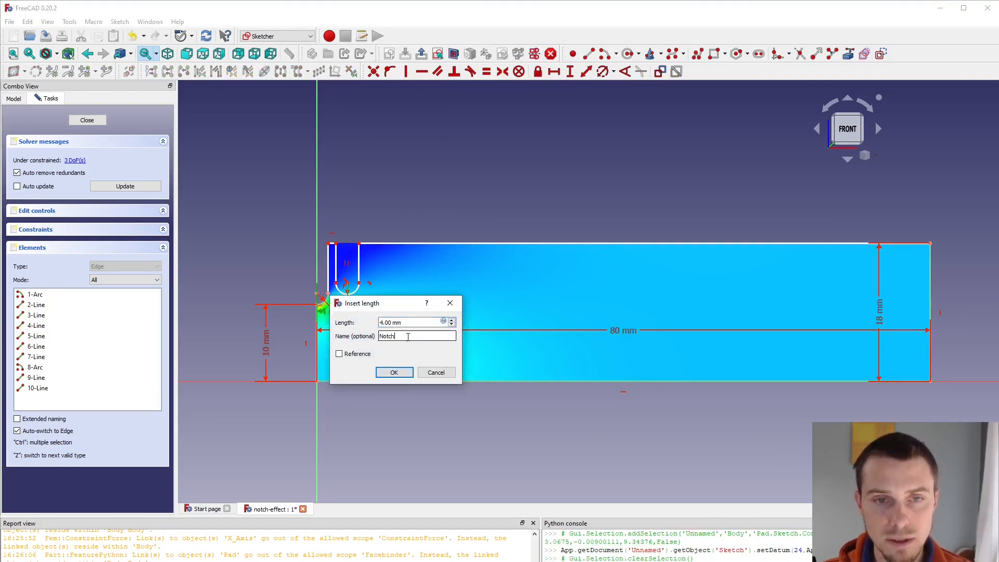
pyautogui.click(393, 372)
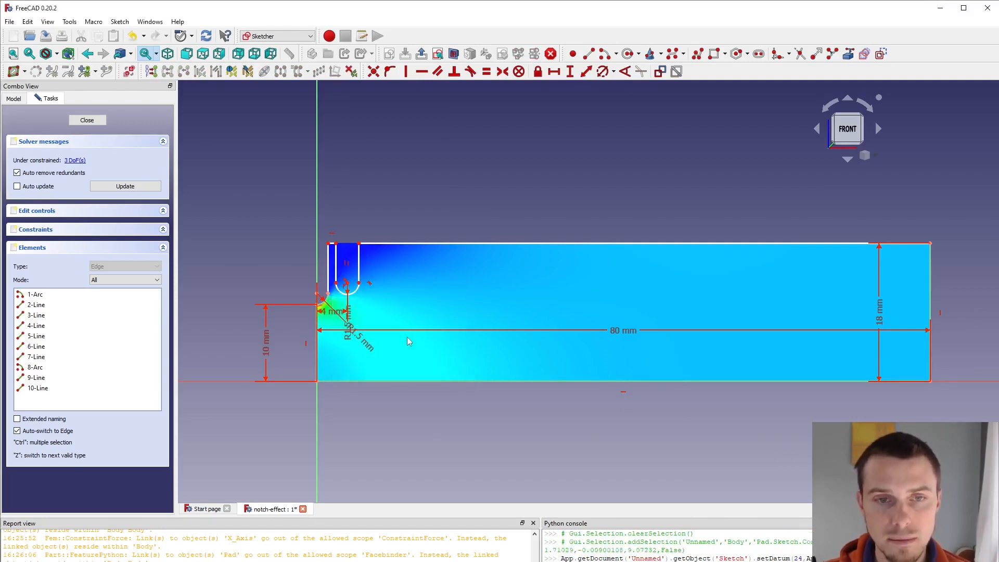
pyautogui.moveTo(371, 185)
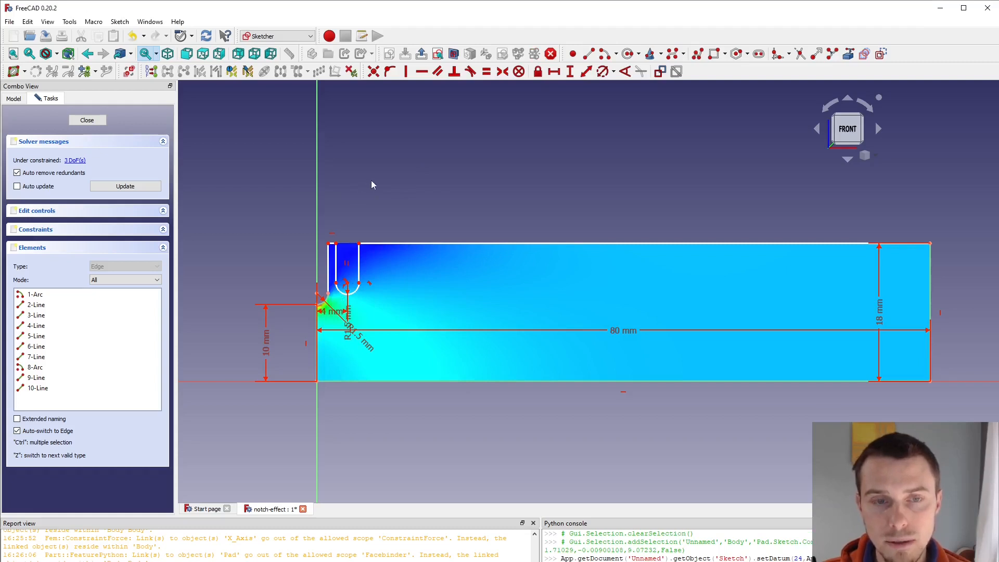
pyautogui.moveTo(417, 190)
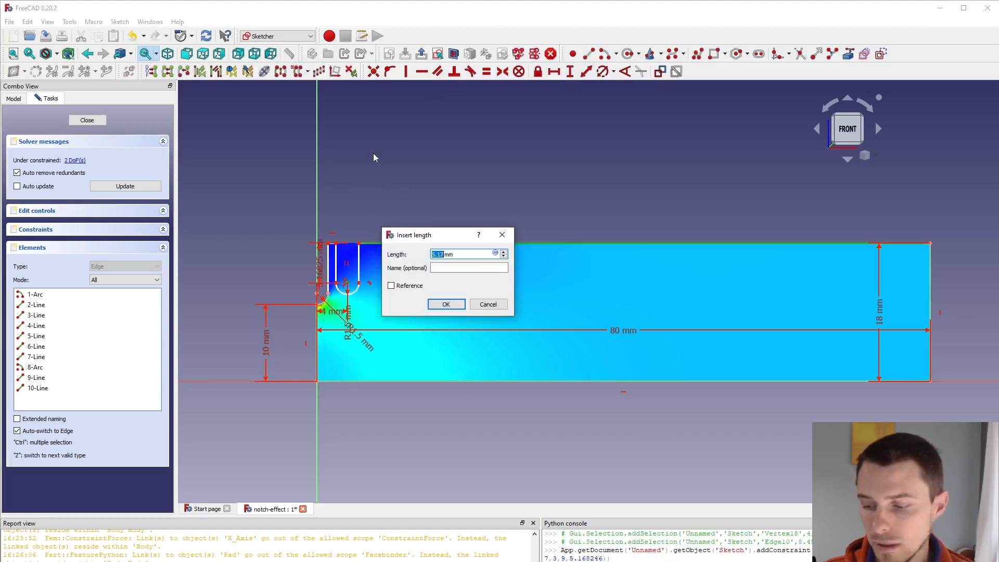
# Step: Add a named 7 mm notch depth constraint
pyautogui.click(445, 304)
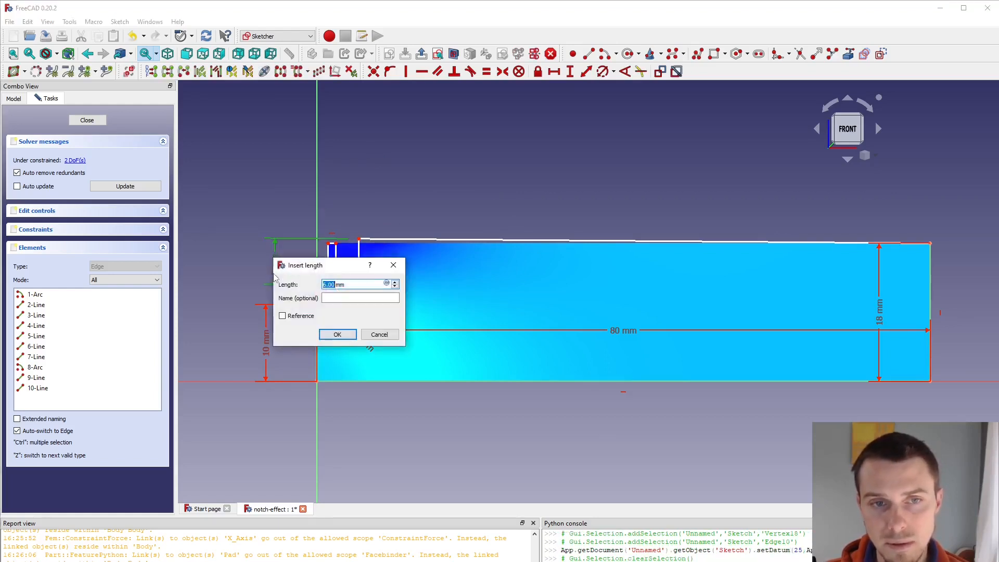
pyautogui.click(337, 334)
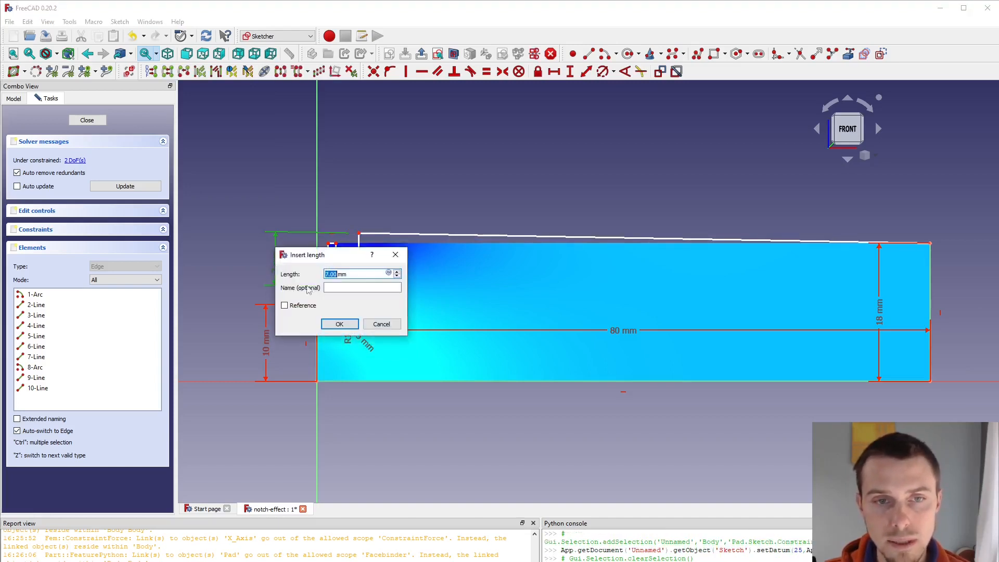
pyautogui.write('Notch')
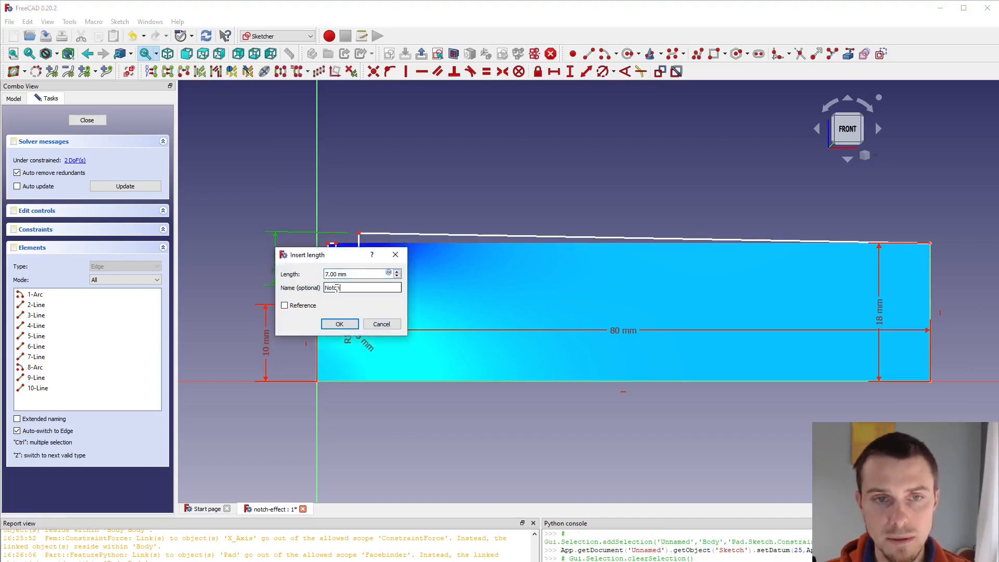
pyautogui.click(338, 323)
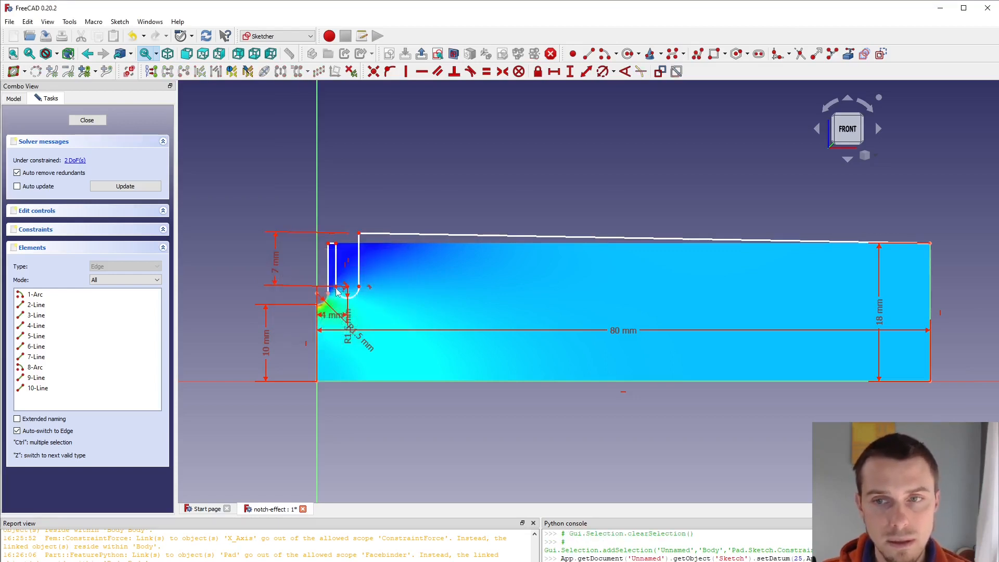
pyautogui.click(38, 388)
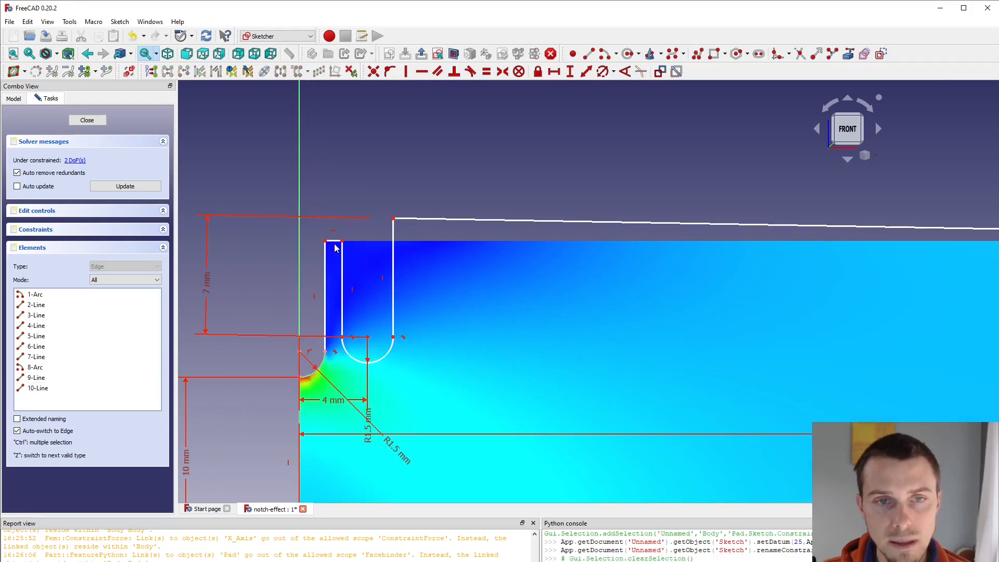
# Step: Constrain the notch depth to 6 mm as NotchDepth, then close the sketch
pyautogui.click(420, 222)
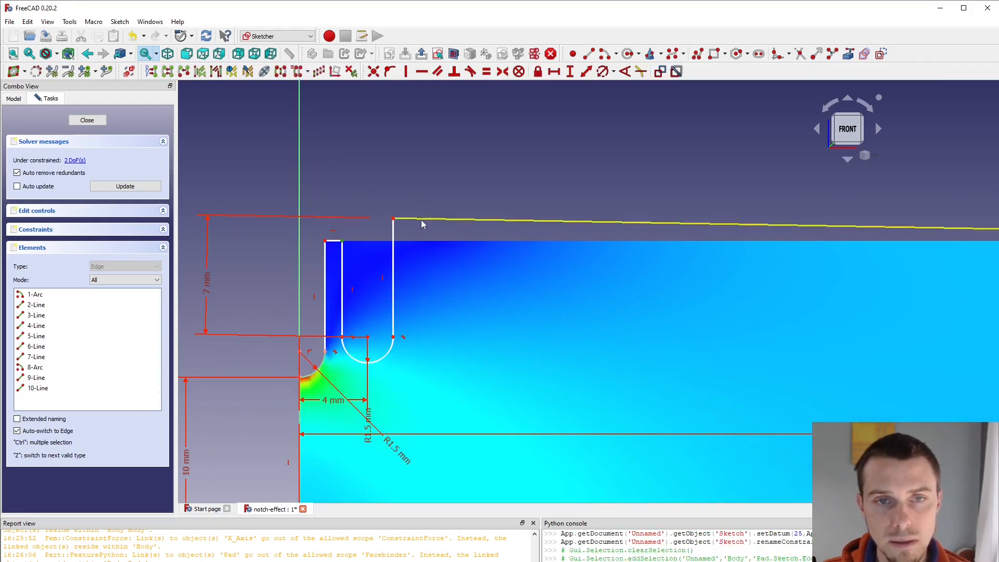
pyautogui.click(392, 71)
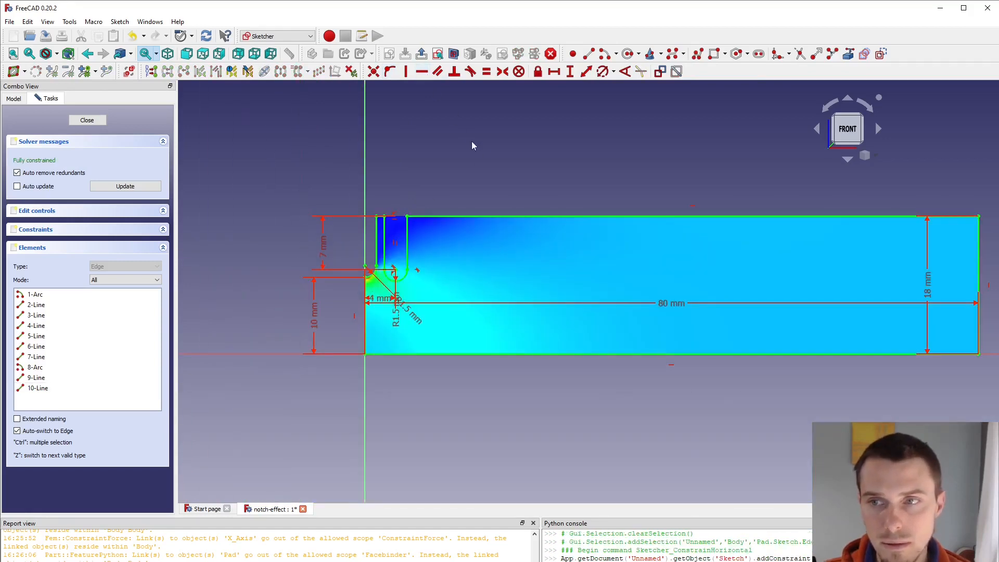
pyautogui.moveTo(385, 281)
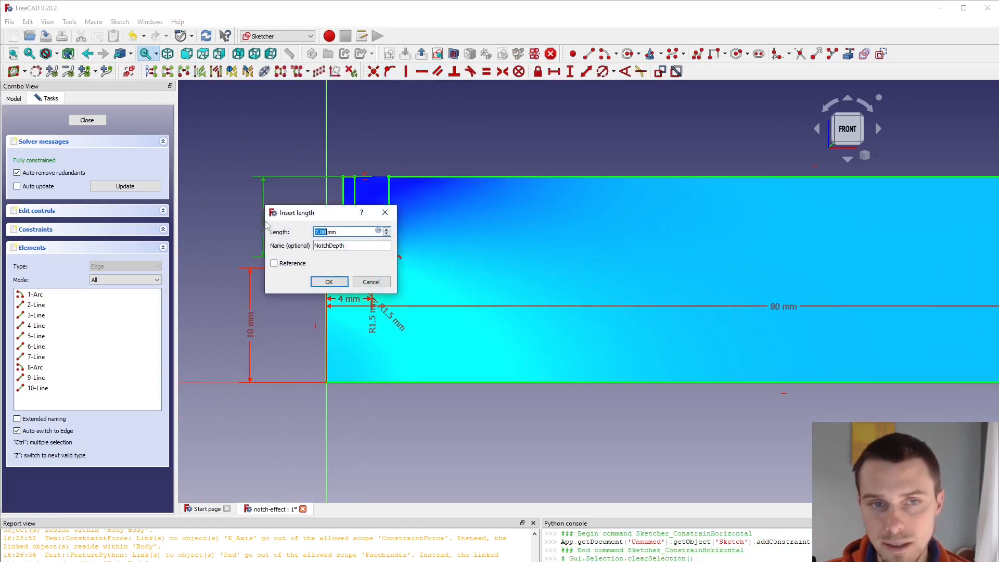
pyautogui.click(329, 281)
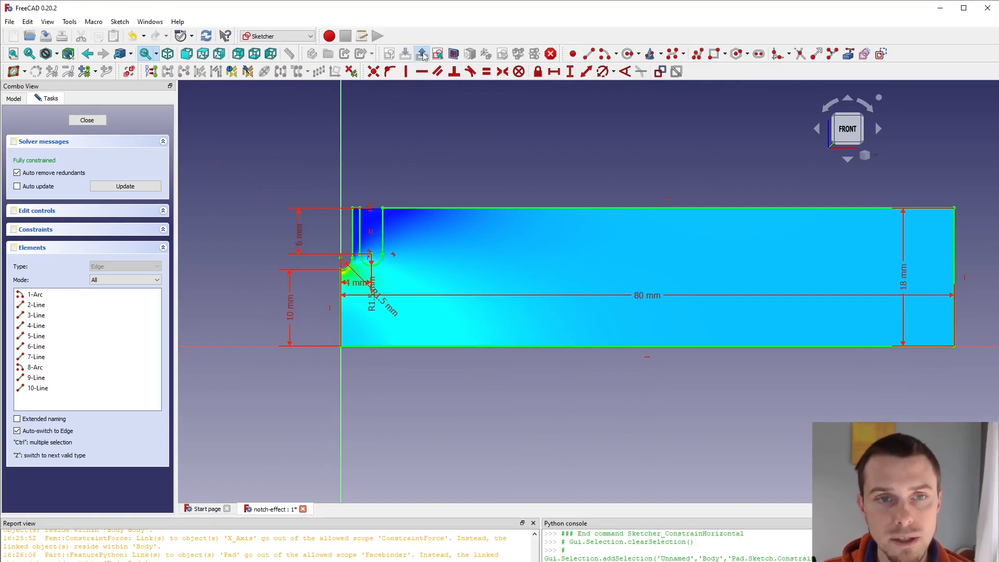
pyautogui.click(86, 119)
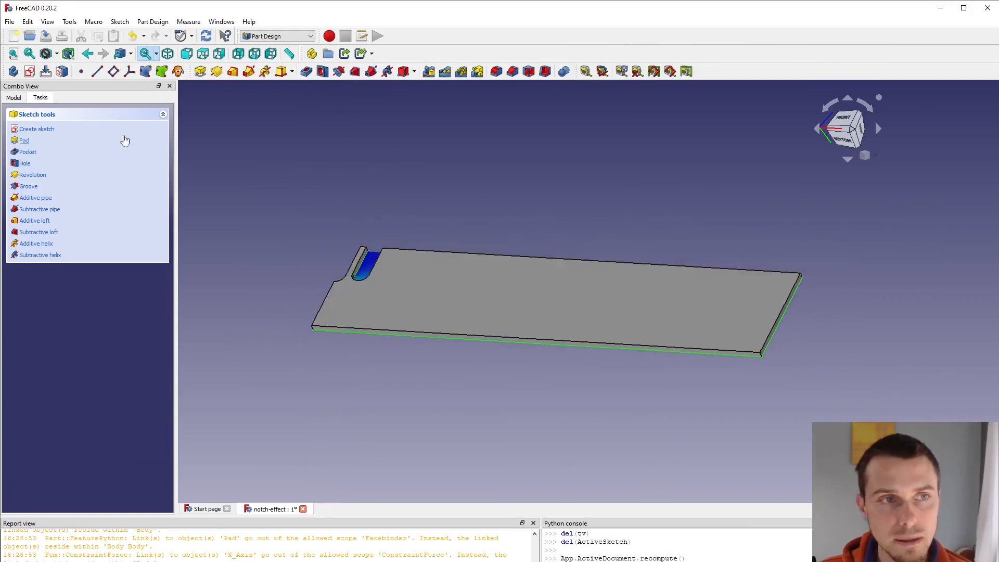
# Step: Remove Face7 from Notch_Facebinder and accept the dependent-objects warning
pyautogui.click(12, 96)
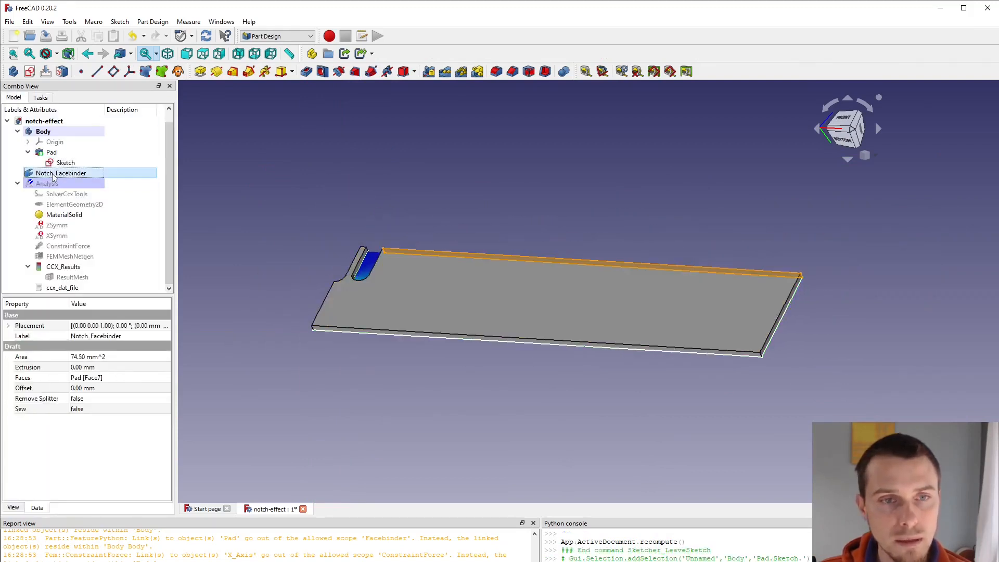
pyautogui.doubleClick(60, 173)
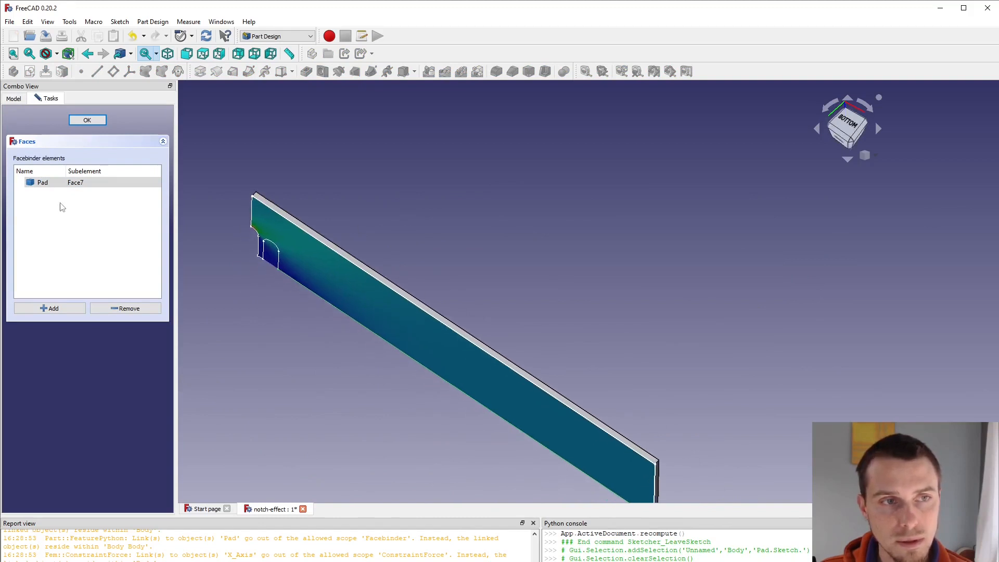
pyautogui.click(125, 308)
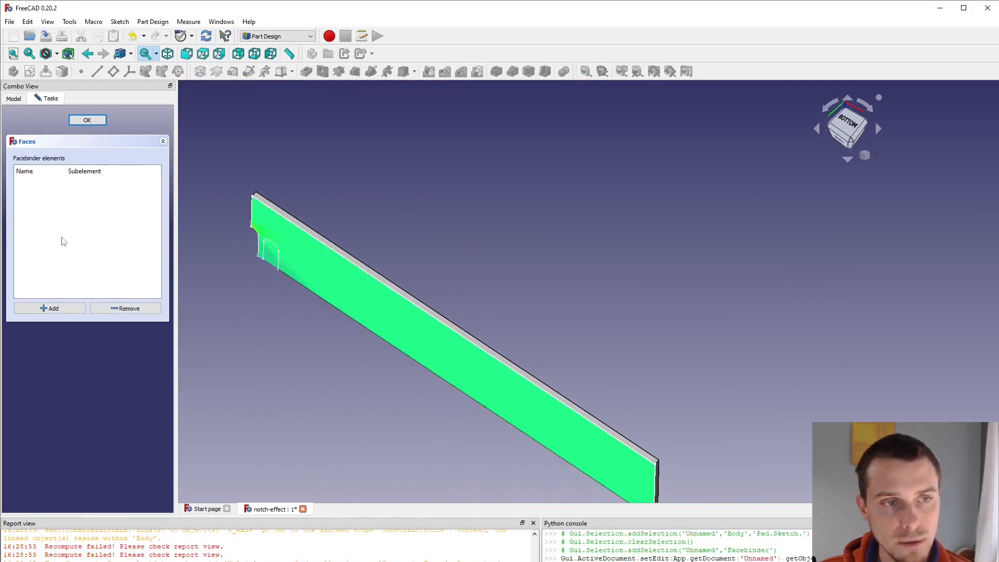
pyautogui.click(88, 119)
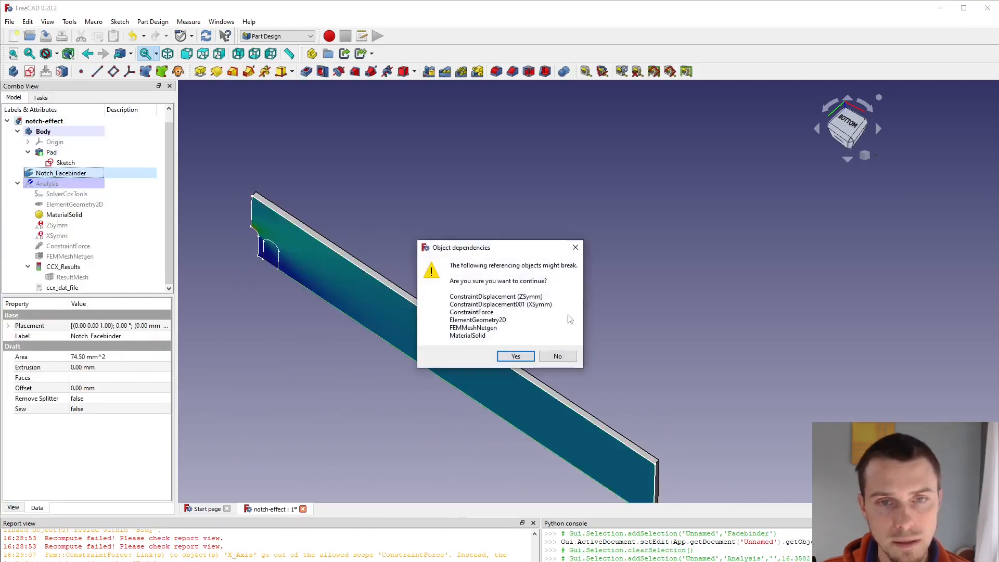
pyautogui.moveTo(514, 355)
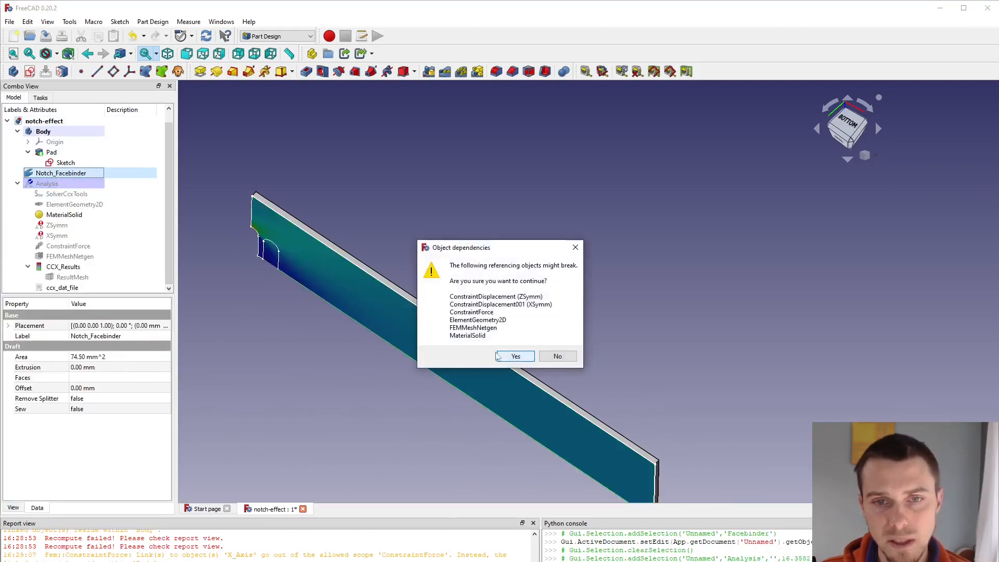
pyautogui.click(515, 356)
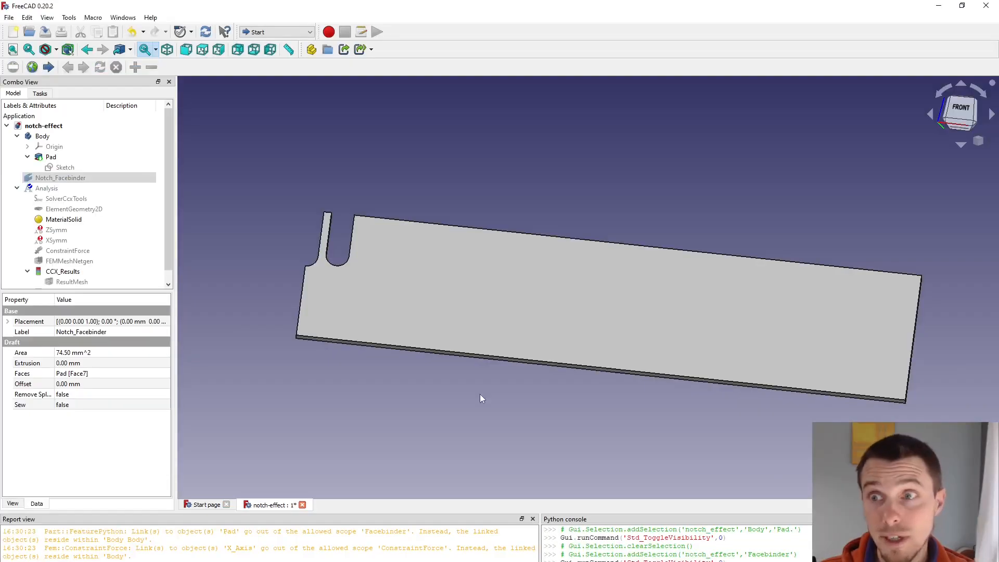
pyautogui.moveTo(222, 274)
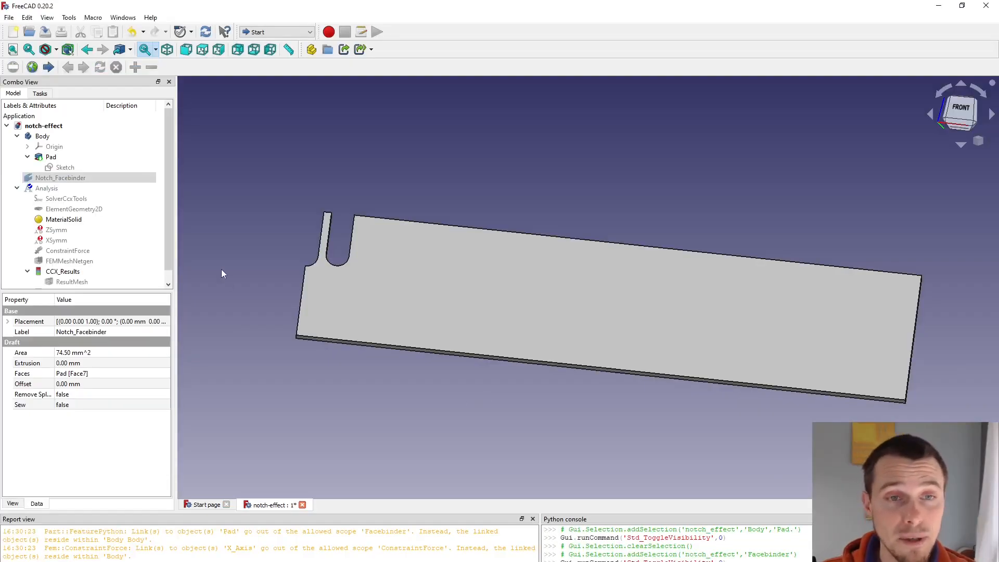
# Step: Switch to the FEM workbench and apply a force load constraint to the plate's edge
pyautogui.click(275, 31)
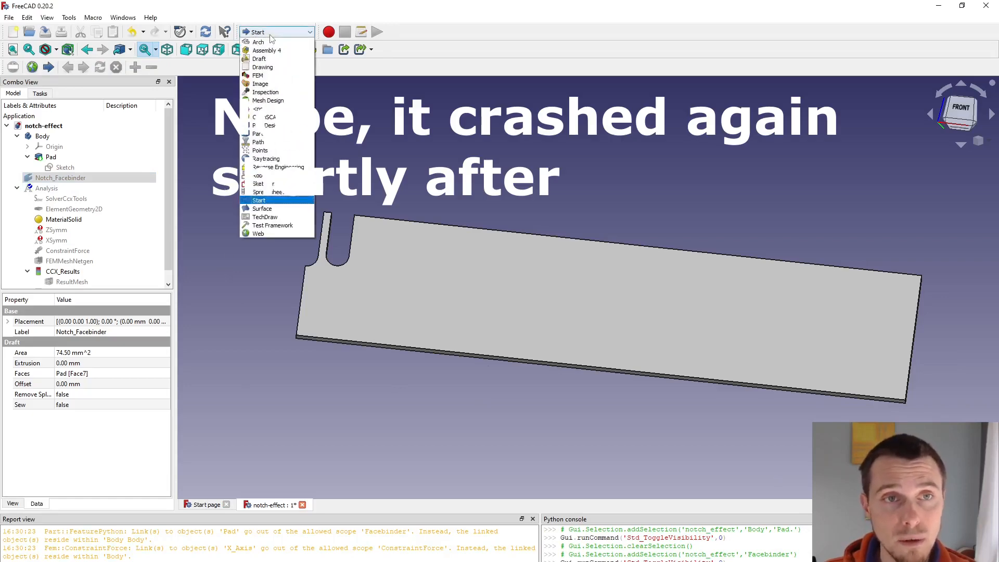
pyautogui.click(259, 200)
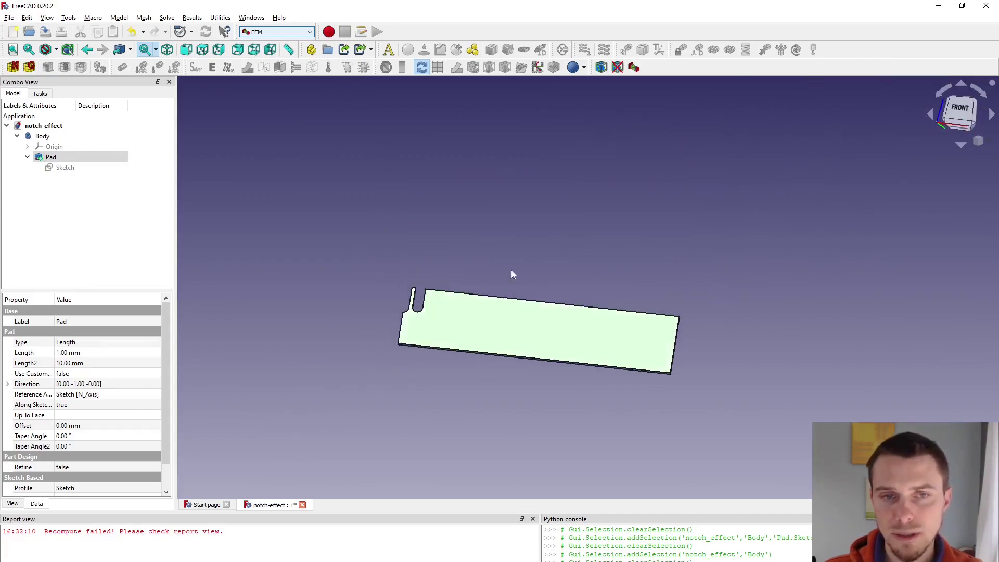
pyautogui.click(55, 146)
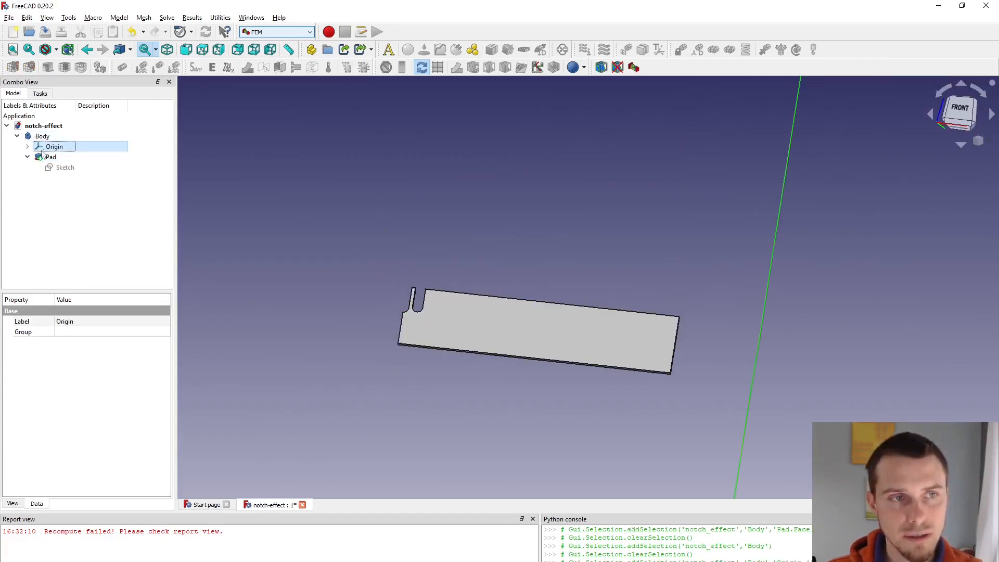
pyautogui.click(27, 146)
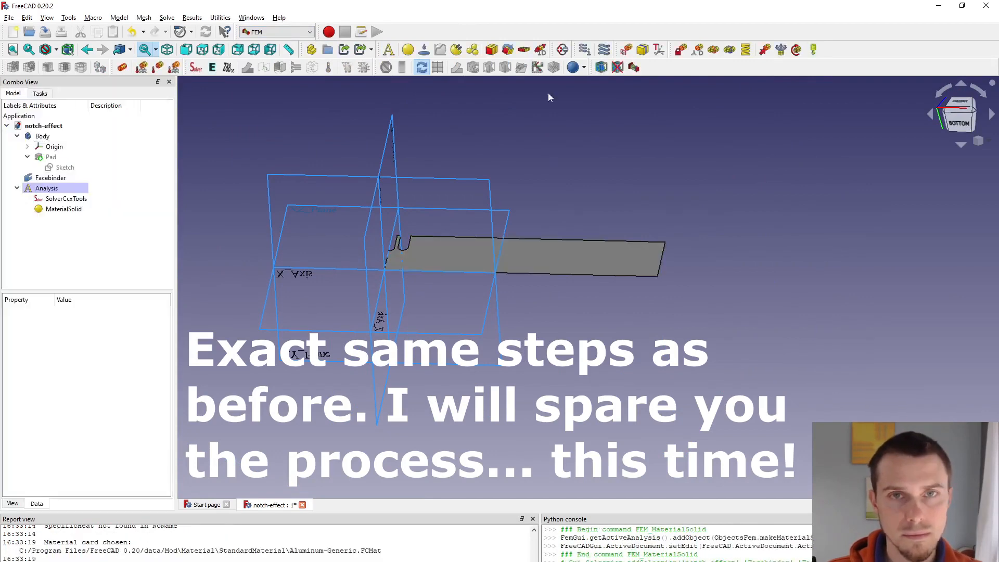
pyautogui.click(385, 261)
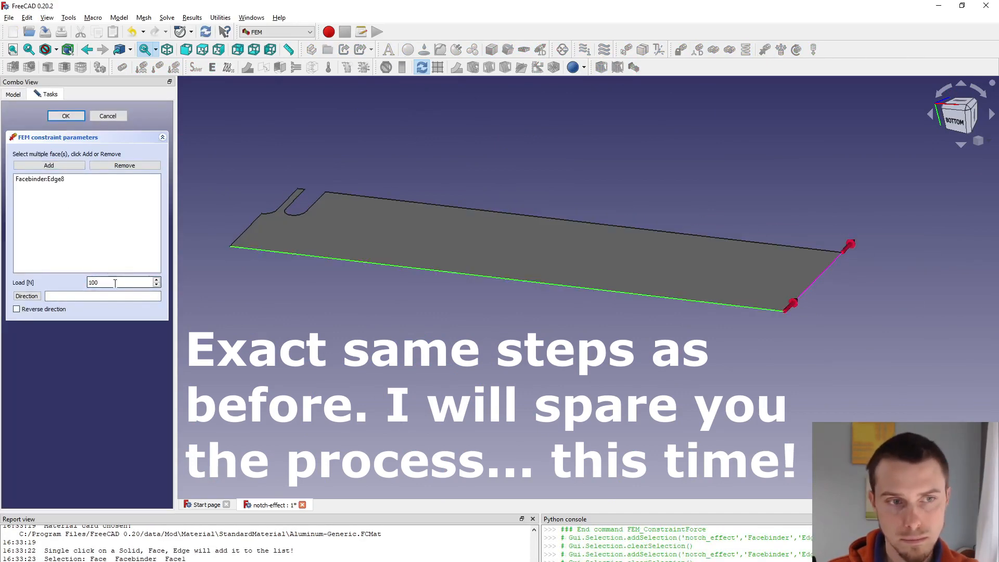
pyautogui.click(65, 115)
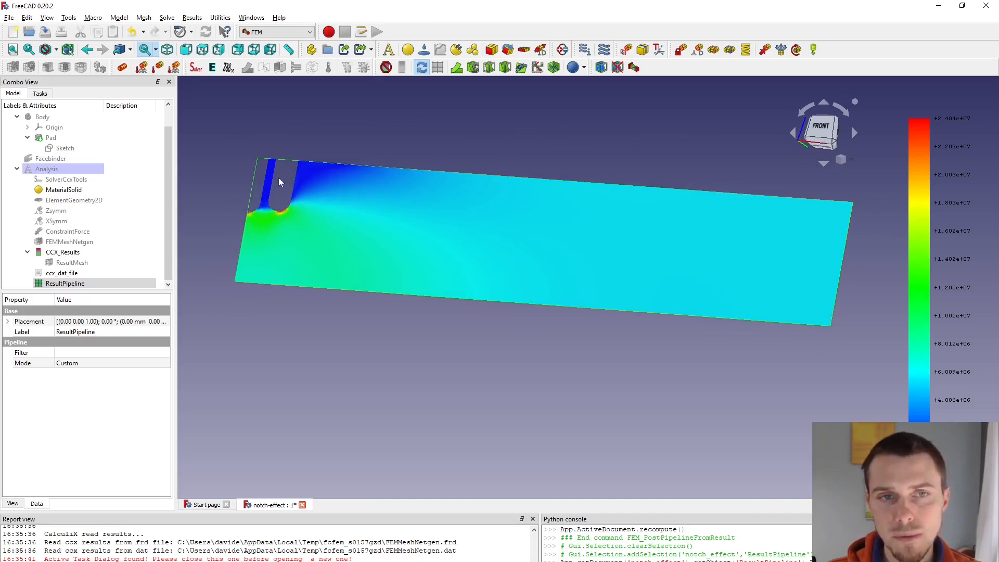
pyautogui.moveTo(289, 193)
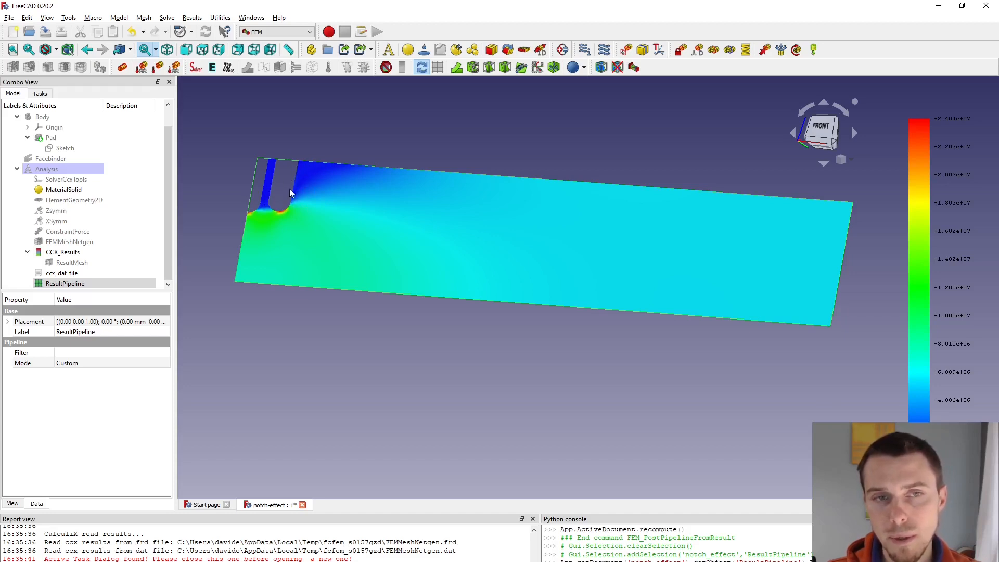
pyautogui.moveTo(282, 211)
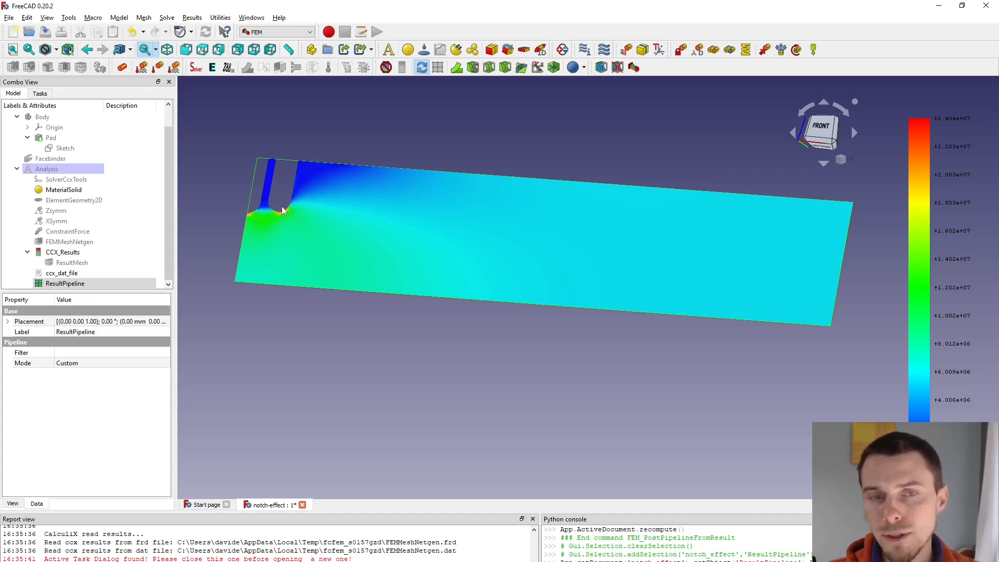
pyautogui.moveTo(287, 199)
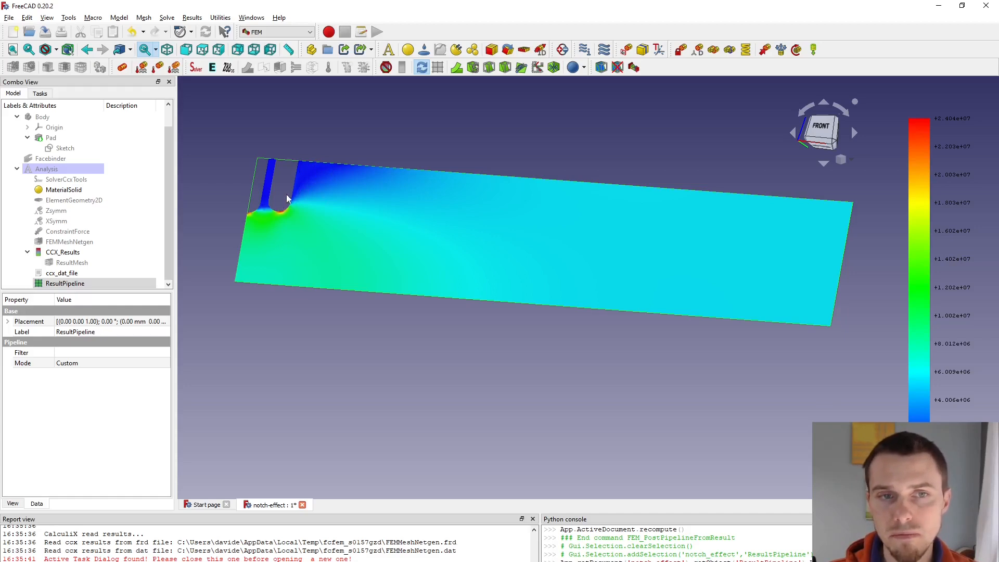
pyautogui.moveTo(284, 207)
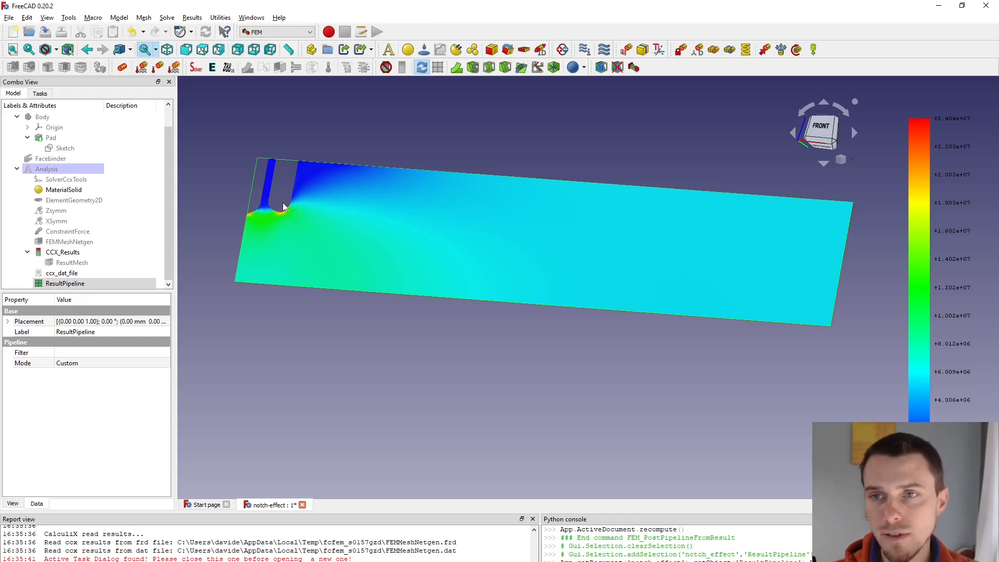
pyautogui.moveTo(261, 195)
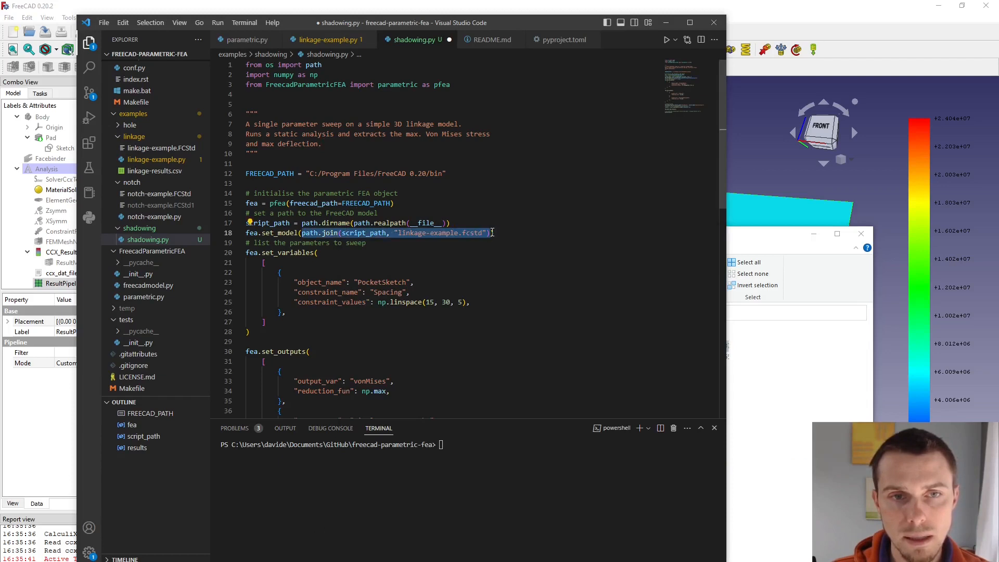
# Step: Replace the set_model path with C:\Users\davide\Documents\GitHub\freecad-tutorials\notch-effect
pyautogui.write('"C:\\Users\\davide\\Documents\\GitHub\\freecad-tutorials\\notch-effect"')
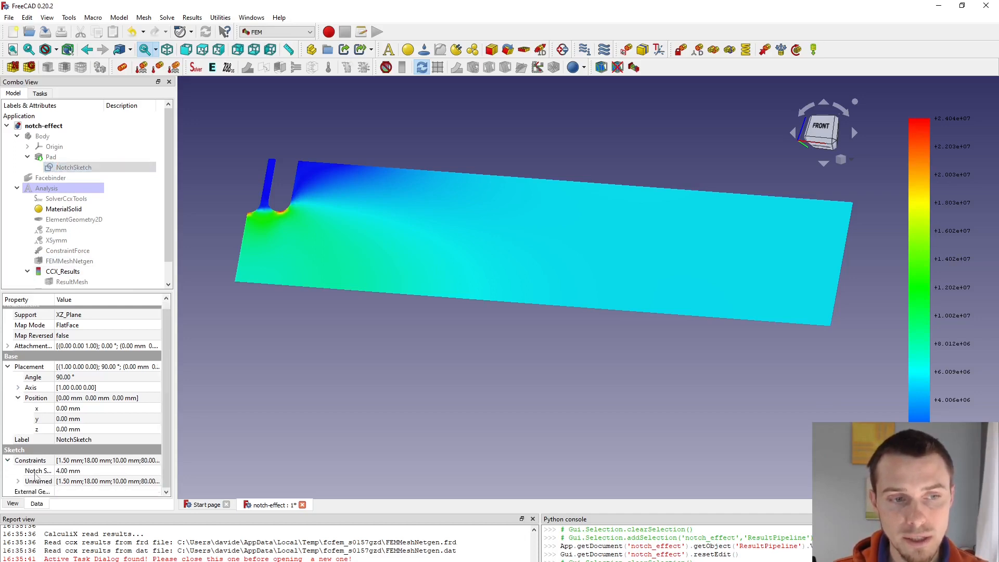
# Step: Name the 6 mm depth constraint in NotchSketch 'NotchDepth' and close the sketch
pyautogui.click(37, 470)
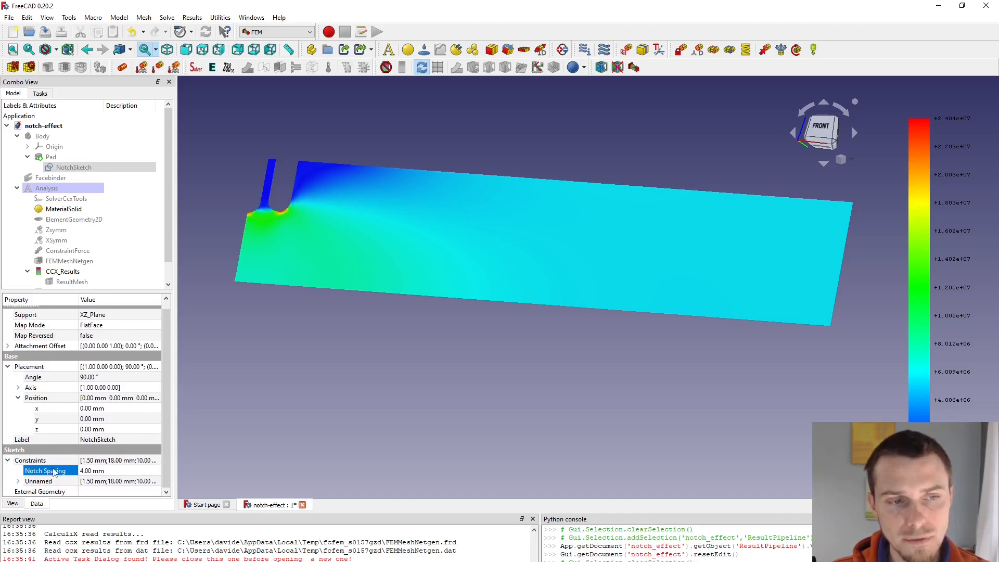
pyautogui.doubleClick(74, 167)
pyautogui.write('No')
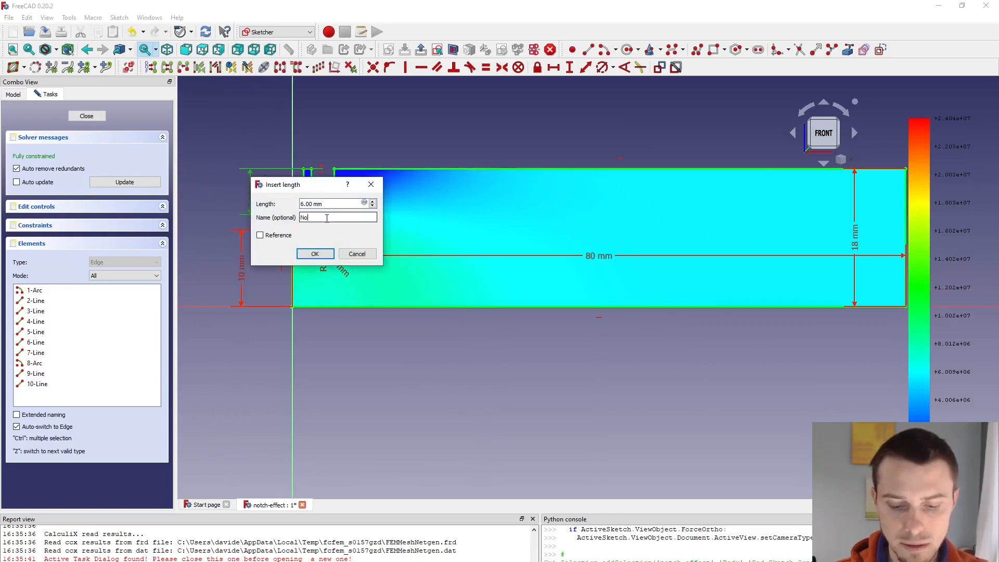
pyautogui.click(315, 253)
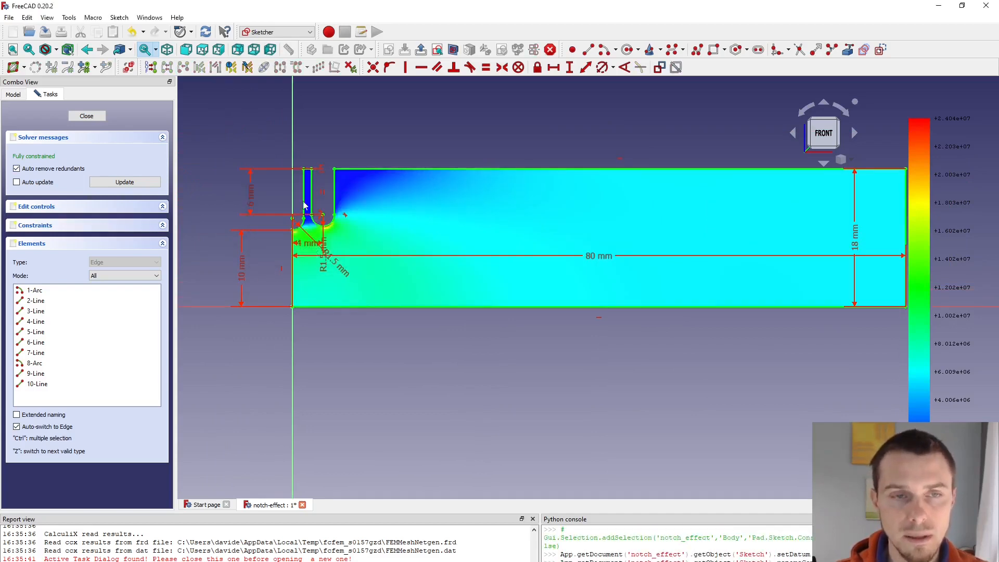
pyautogui.click(87, 116)
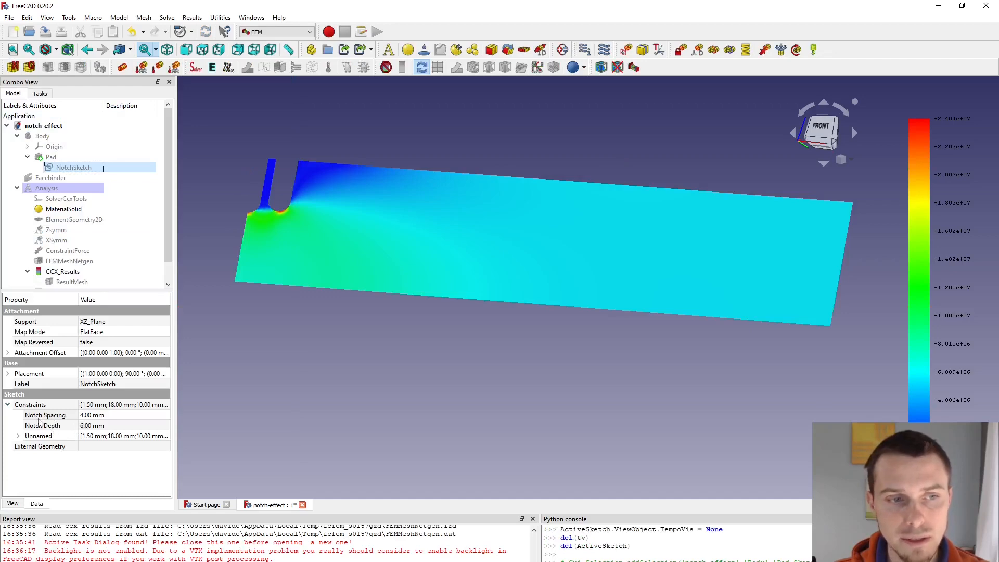
# Step: Rename the second sweep entry's NotchSketch to NotchDepth and select its linspace start value
pyautogui.press('alt+tab')
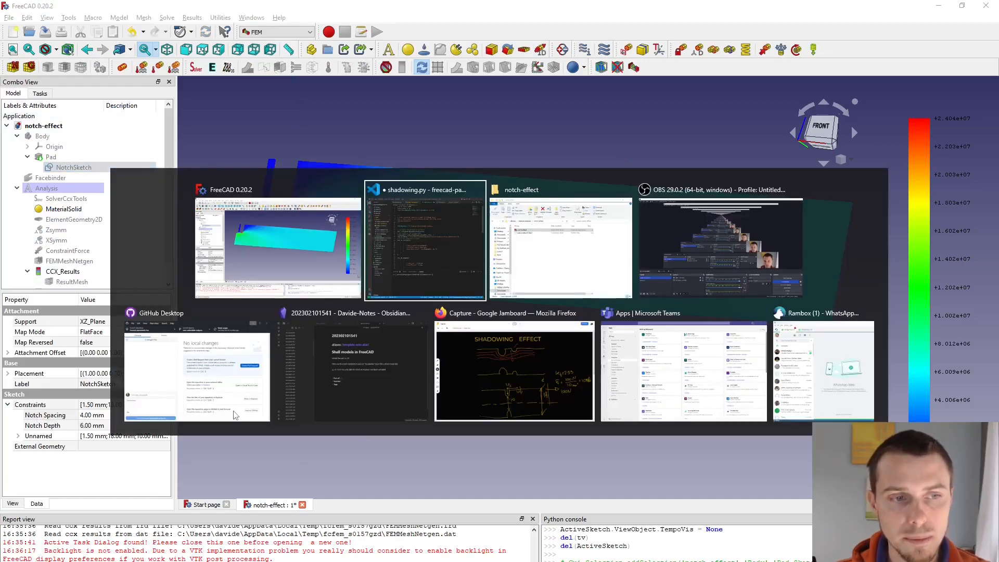
pyautogui.click(424, 241)
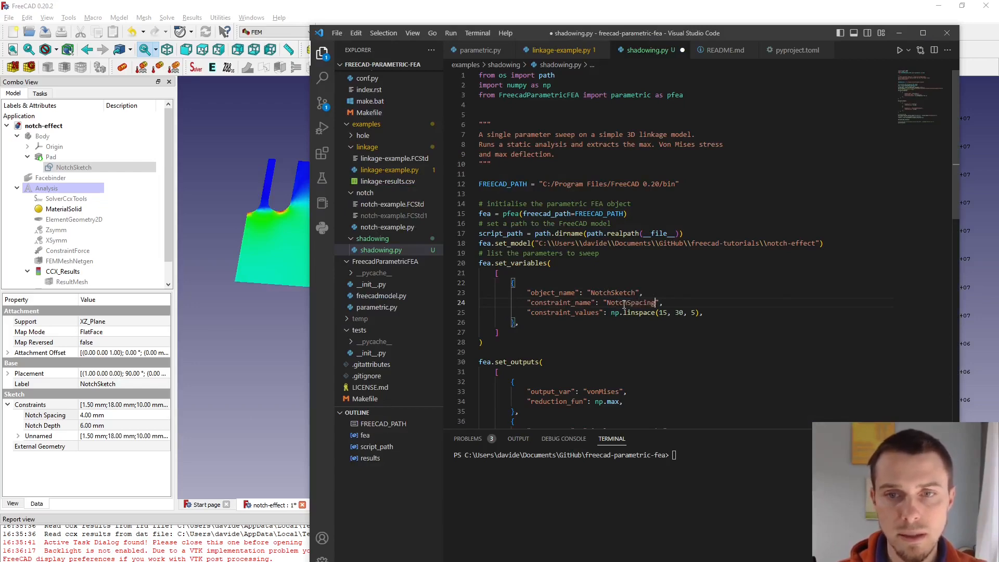
pyautogui.moveTo(375, 275)
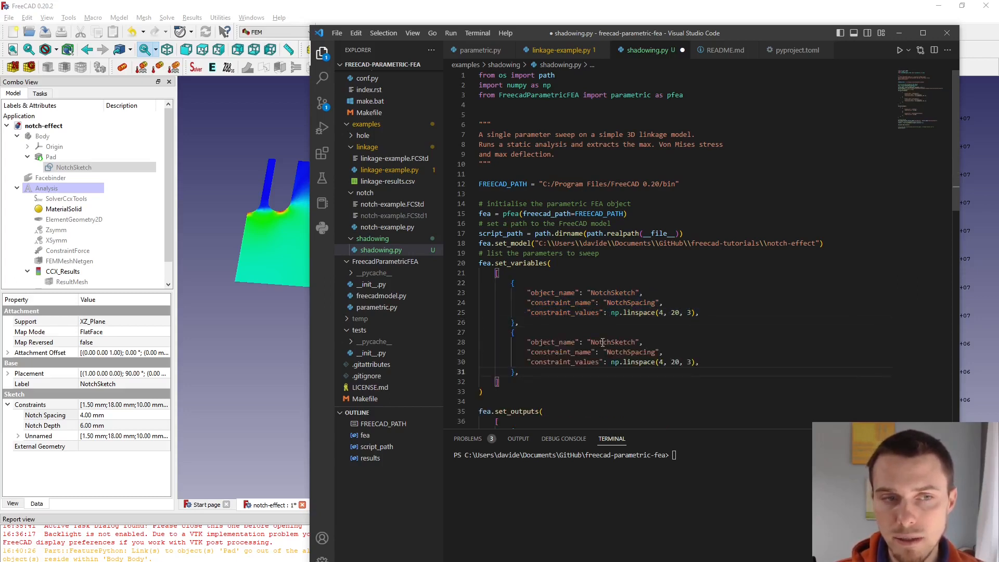
pyautogui.doubleClick(613, 343)
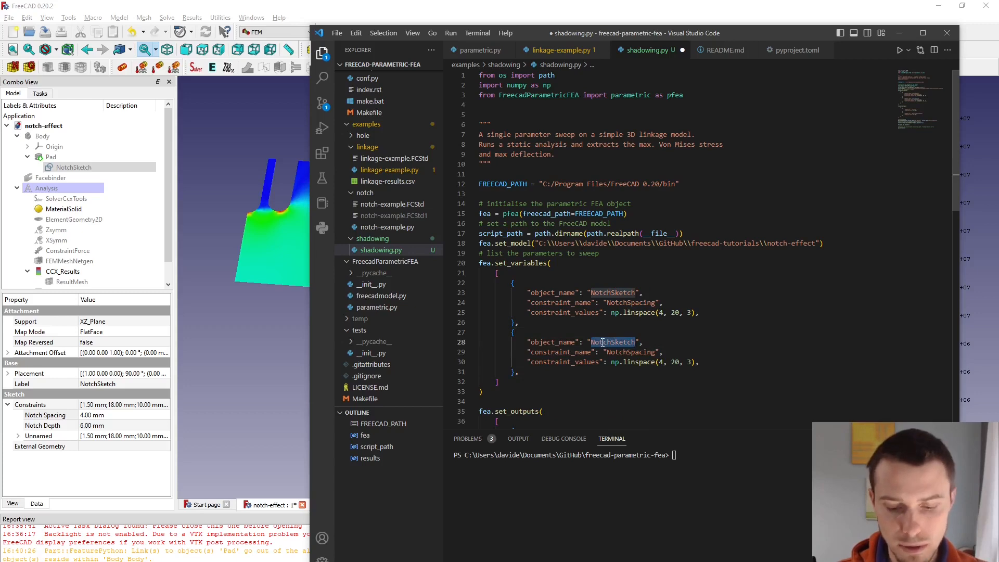
pyautogui.write('NotchDepth')
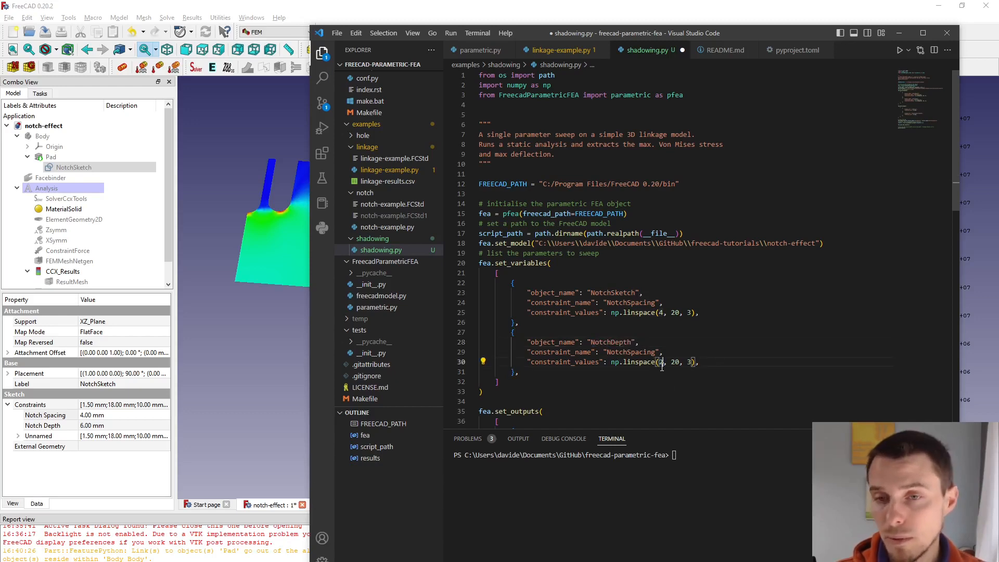
pyautogui.doubleClick(674, 362)
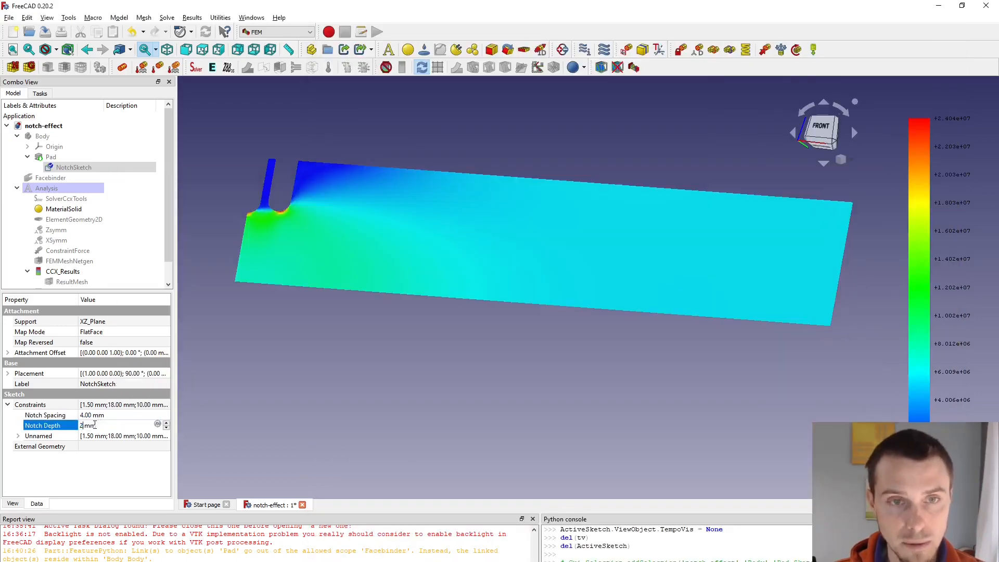
# Step: Show the plate Body and apply new notch spacing and depth values to check the notch geometry
pyautogui.click(50, 157)
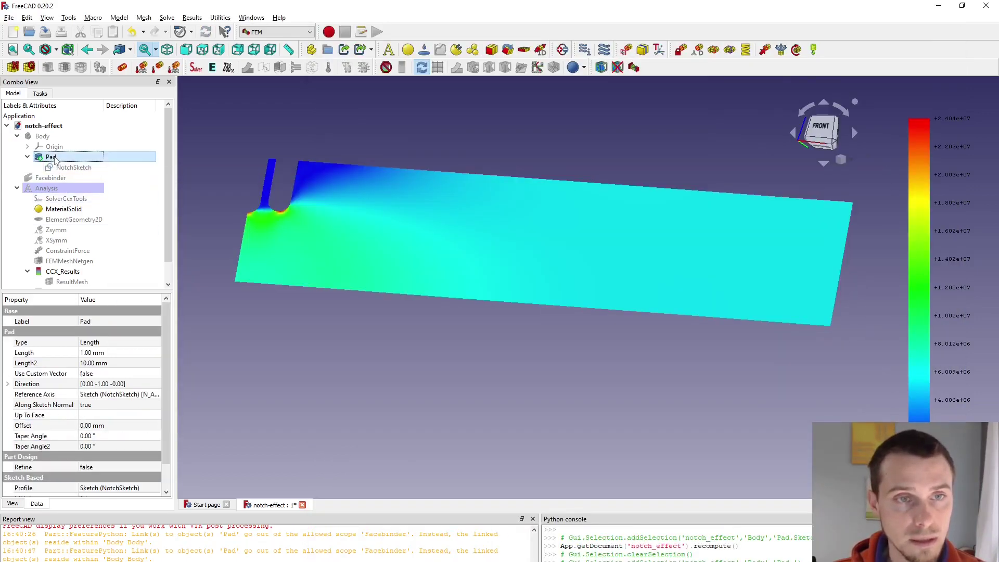
pyautogui.click(73, 167)
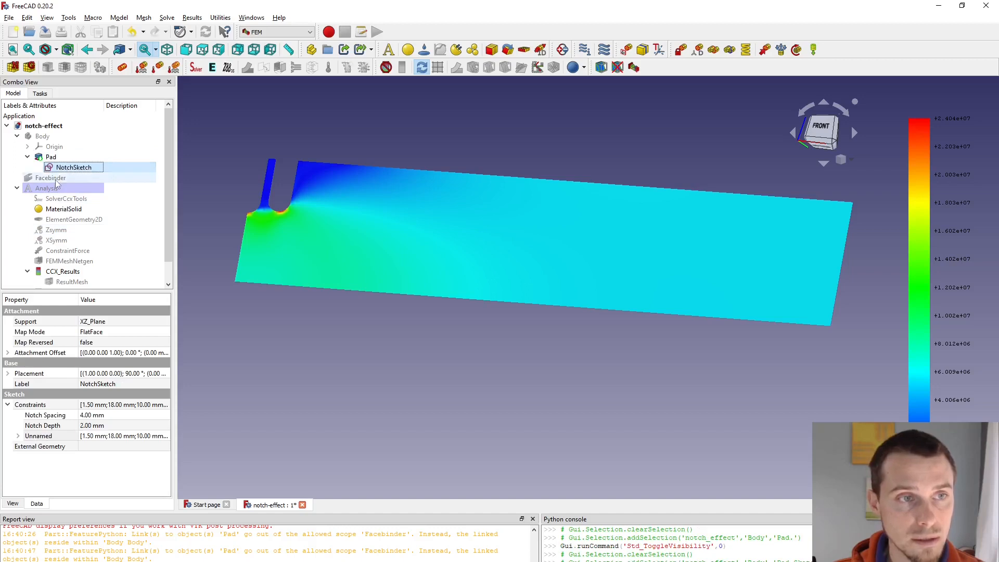
pyautogui.click(43, 135)
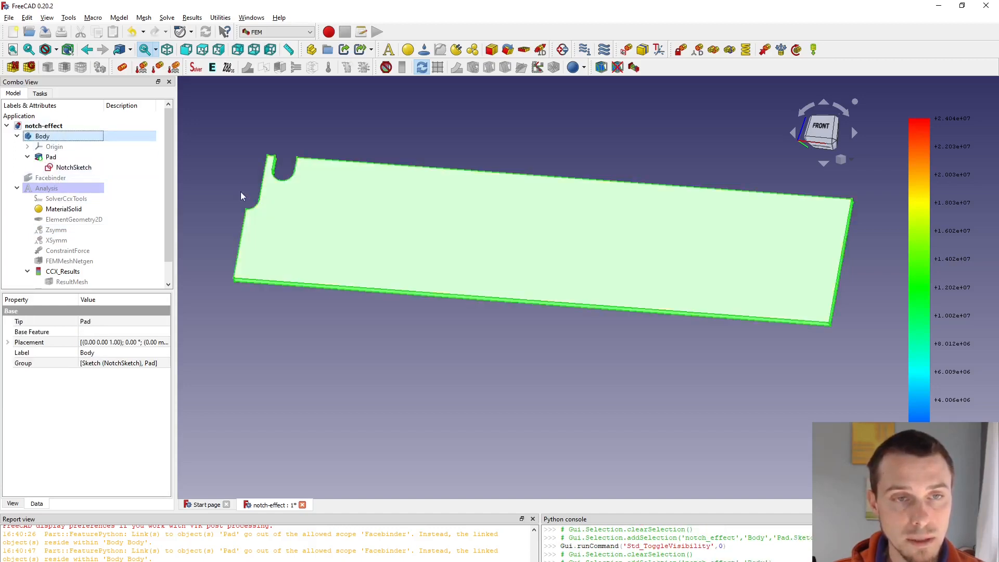
pyautogui.click(74, 167)
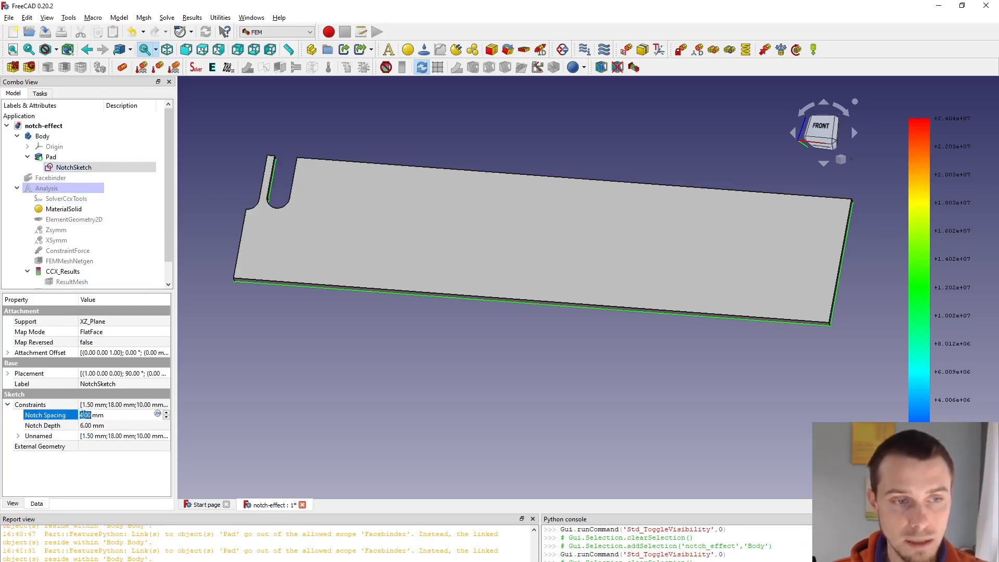
pyautogui.press('Return')
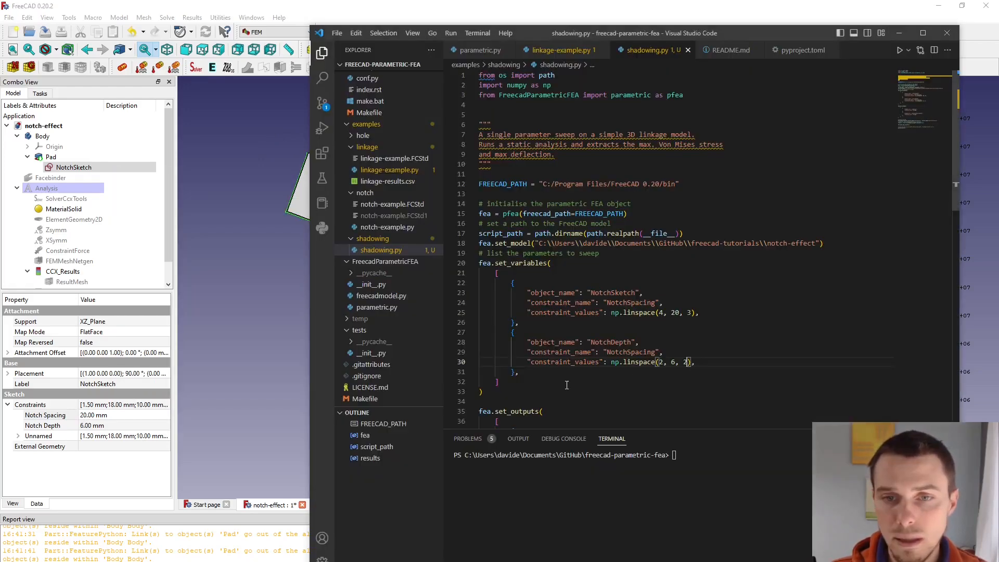
# Step: Set the depth sweep to np.linspace(2, 6, 2) and remove the DisplacementLengths output
pyautogui.scroll(-3)
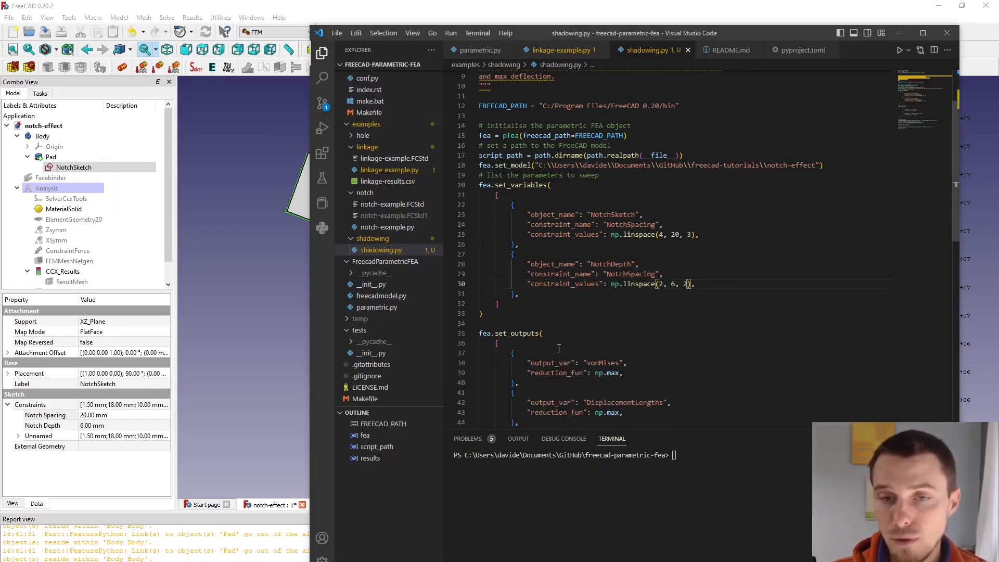
pyautogui.scroll(-3)
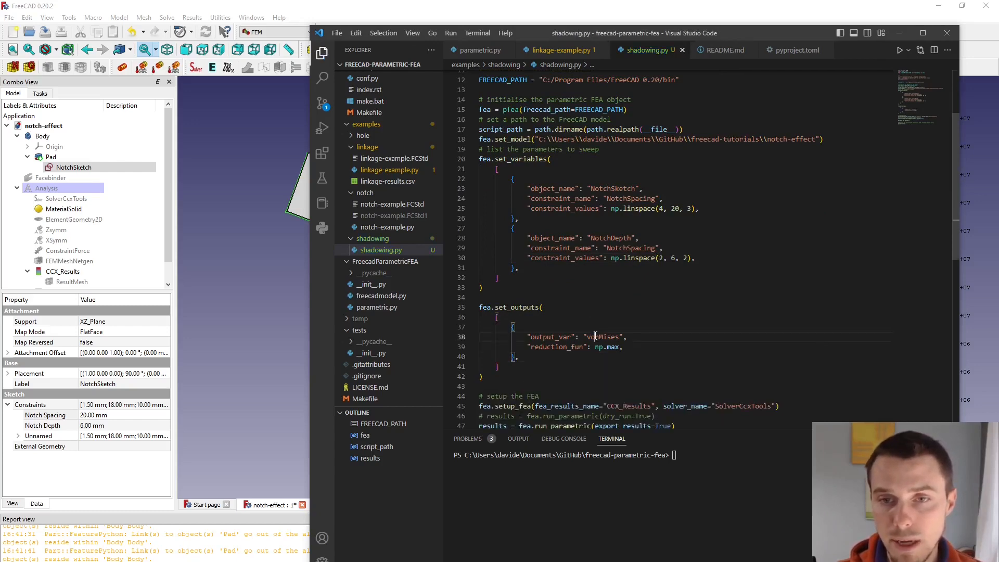
pyautogui.moveTo(607, 347)
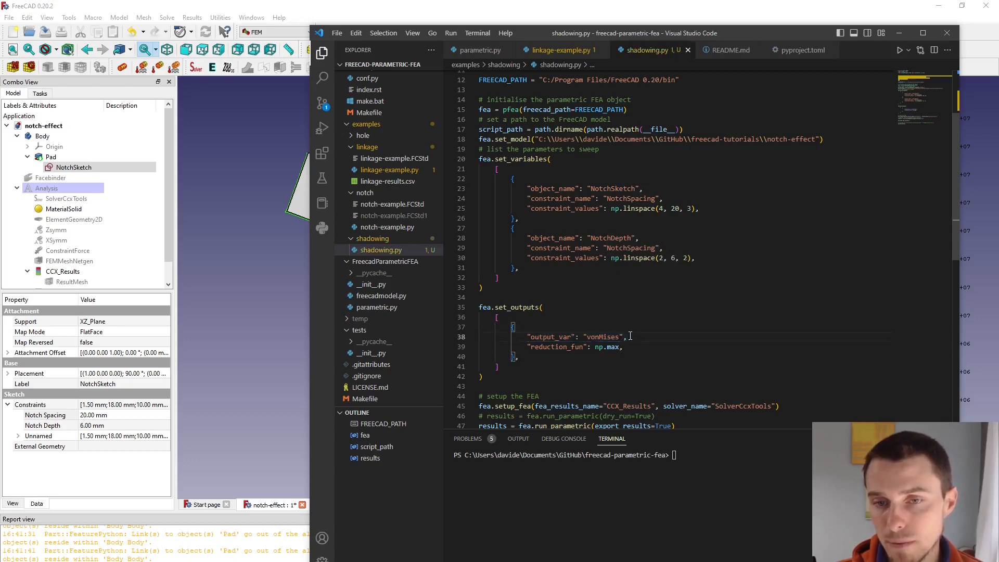
pyautogui.scroll(-3)
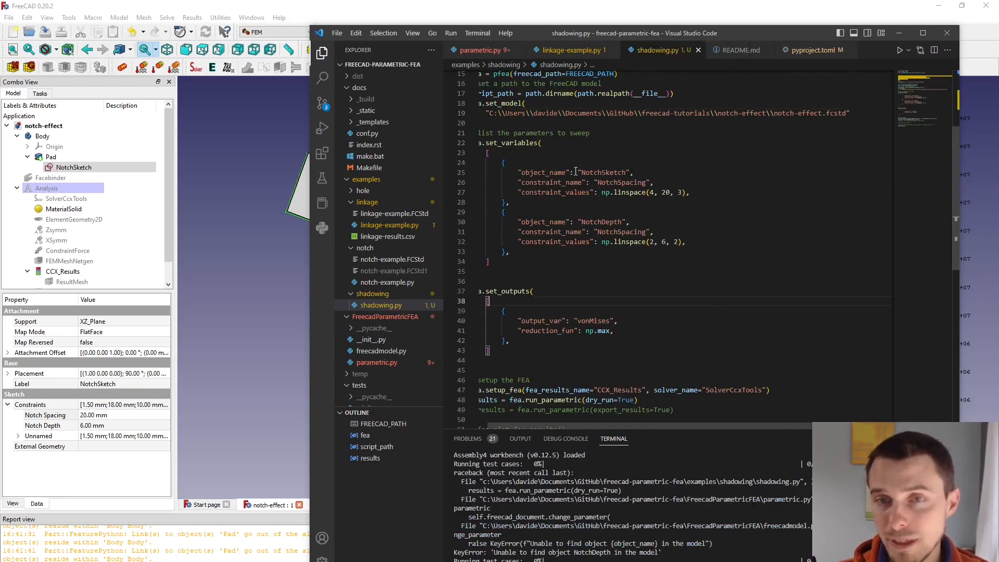
pyautogui.moveTo(587, 230)
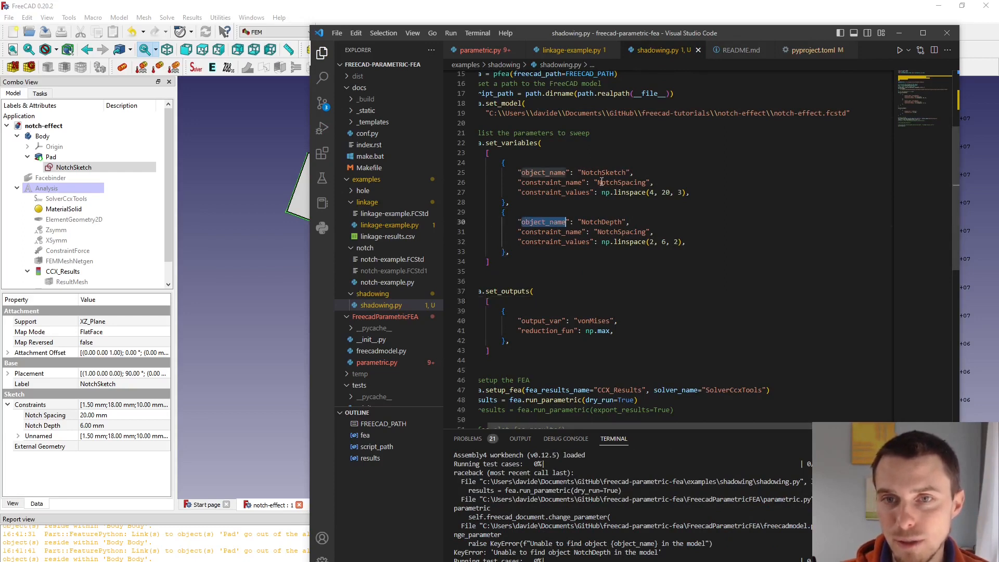
# Step: Point the depth entry at the NotchDepth constraint and switch to the full analysis run
pyautogui.doubleClick(600, 221)
pyautogui.write('ketch')
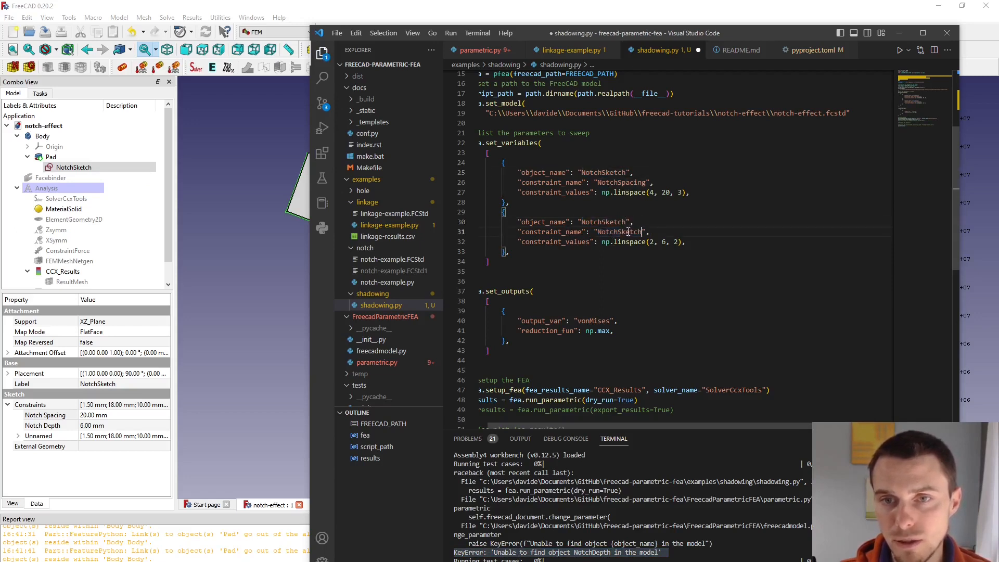
pyautogui.write('NotchDepth')
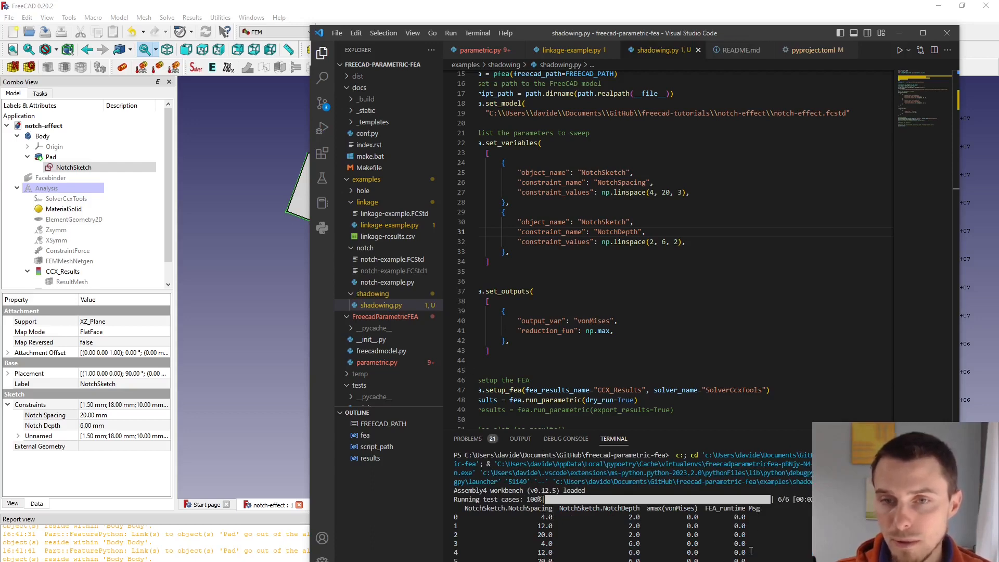
pyautogui.scroll(-3)
pyautogui.write('#')
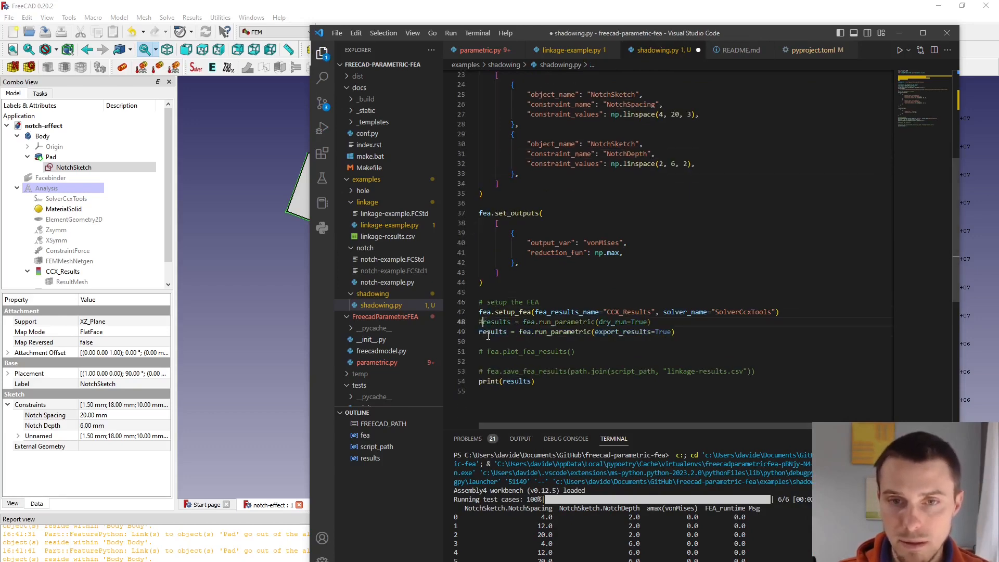
pyautogui.doubleClick(641, 332)
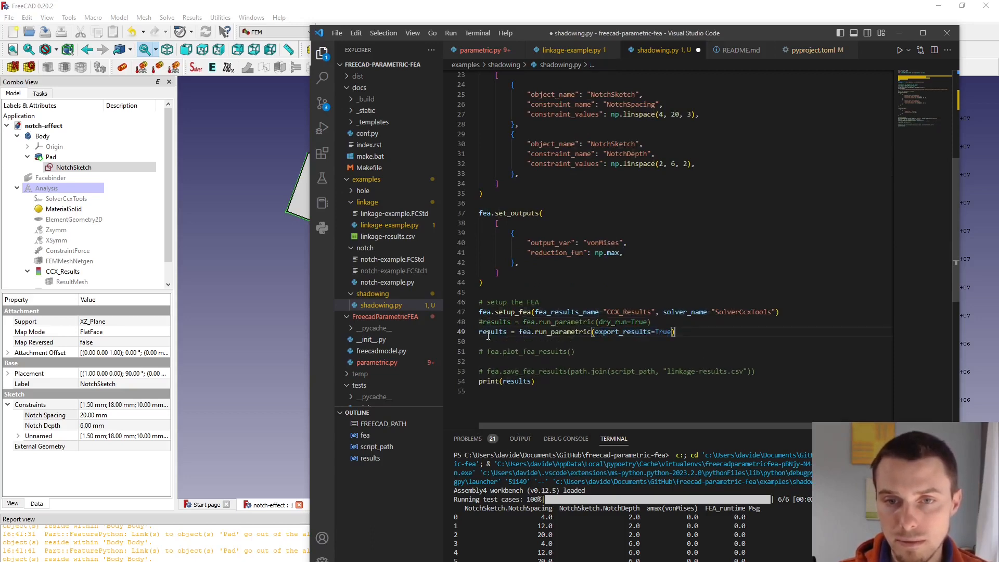
pyautogui.doubleClick(629, 331)
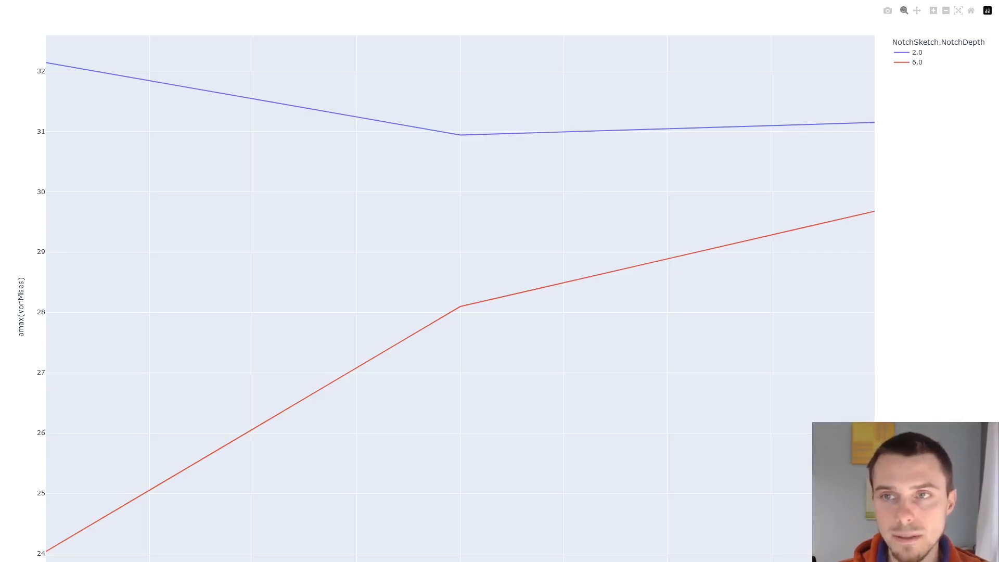
pyautogui.moveTo(540, 287)
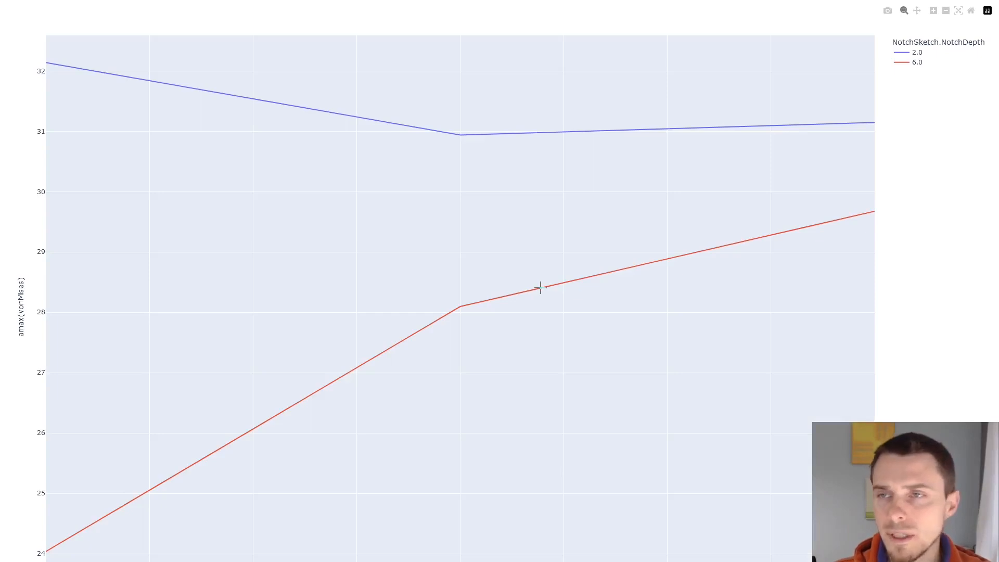
pyautogui.moveTo(460, 309)
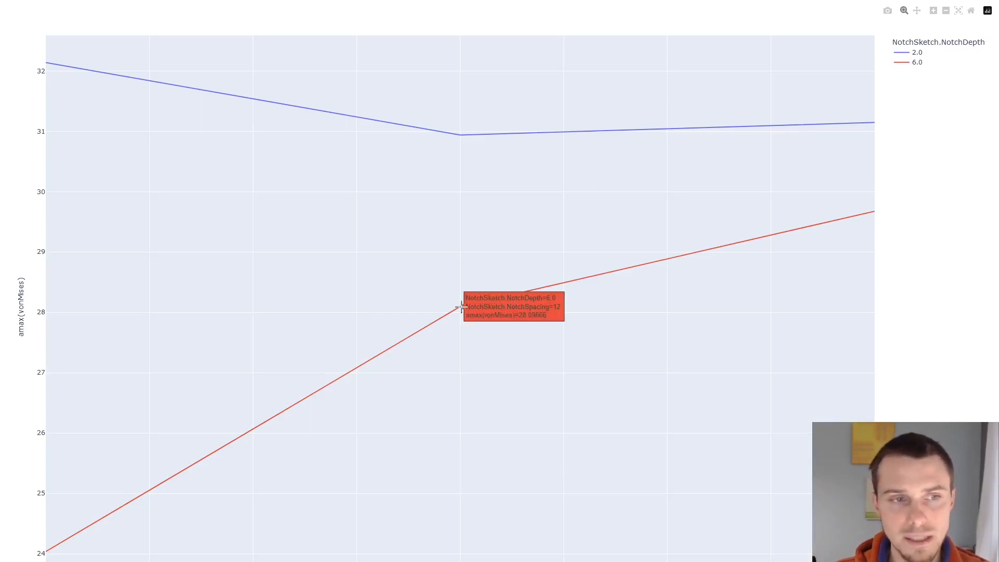
pyautogui.moveTo(48, 538)
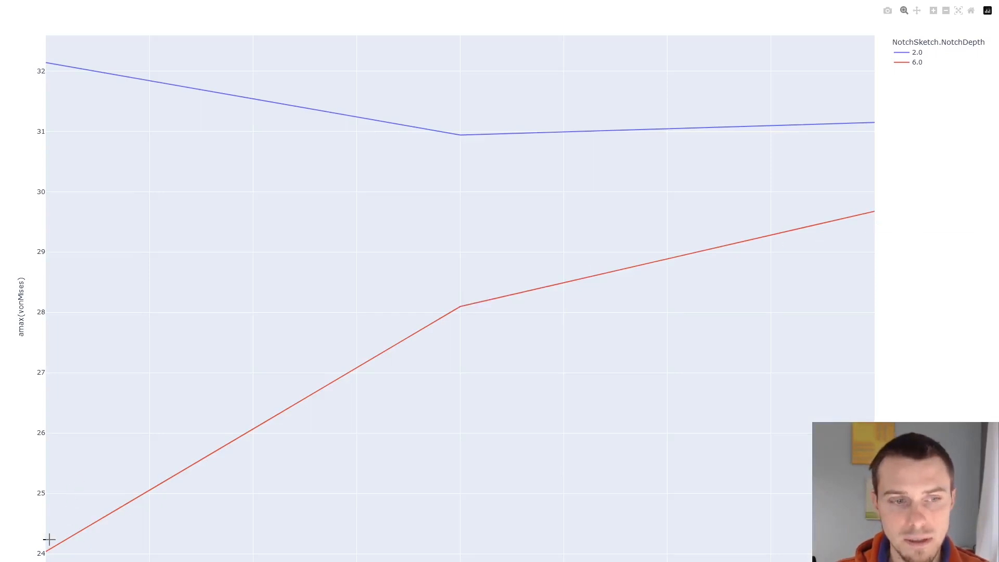
pyautogui.moveTo(118, 525)
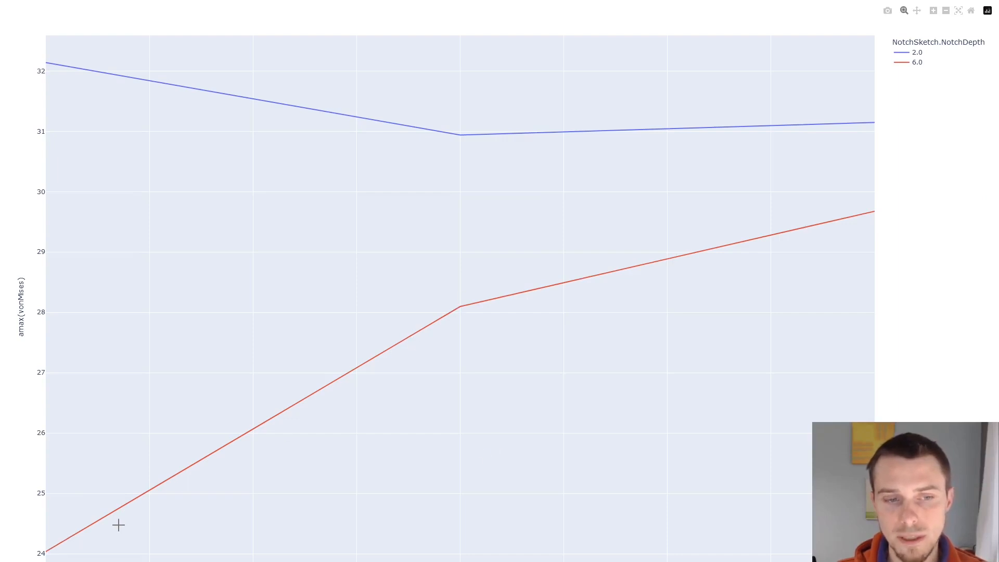
pyautogui.moveTo(876, 216)
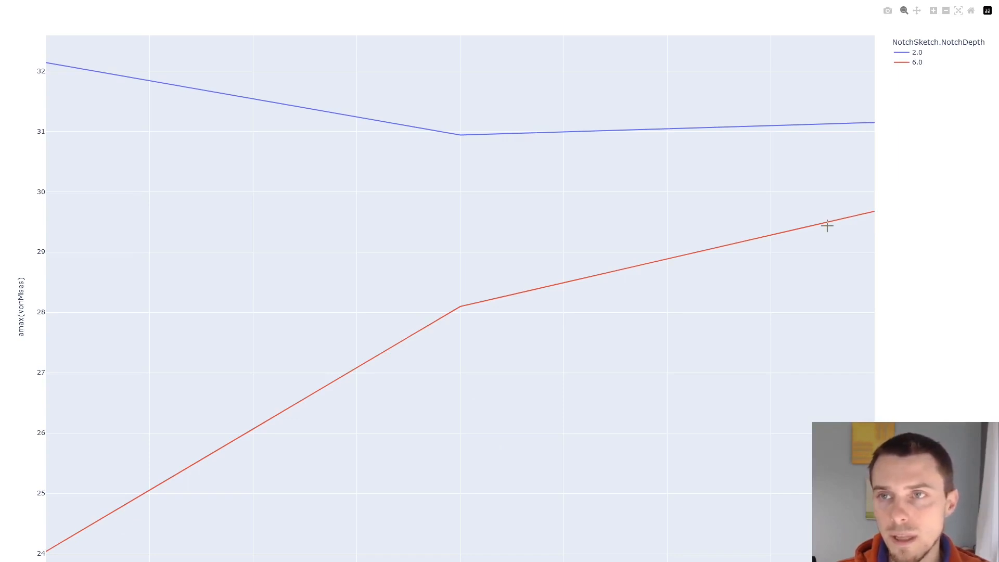
pyautogui.moveTo(651, 129)
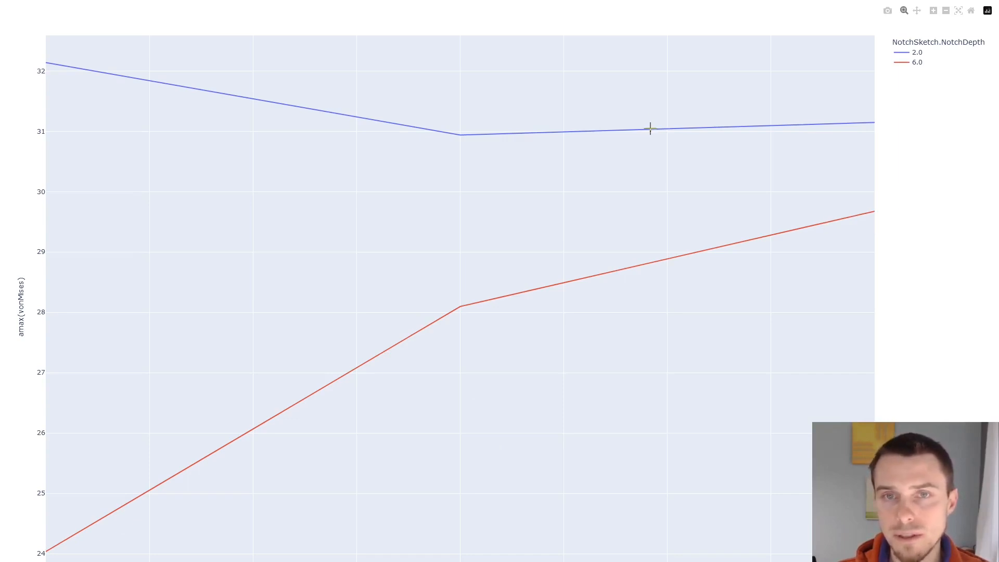
pyautogui.moveTo(540, 122)
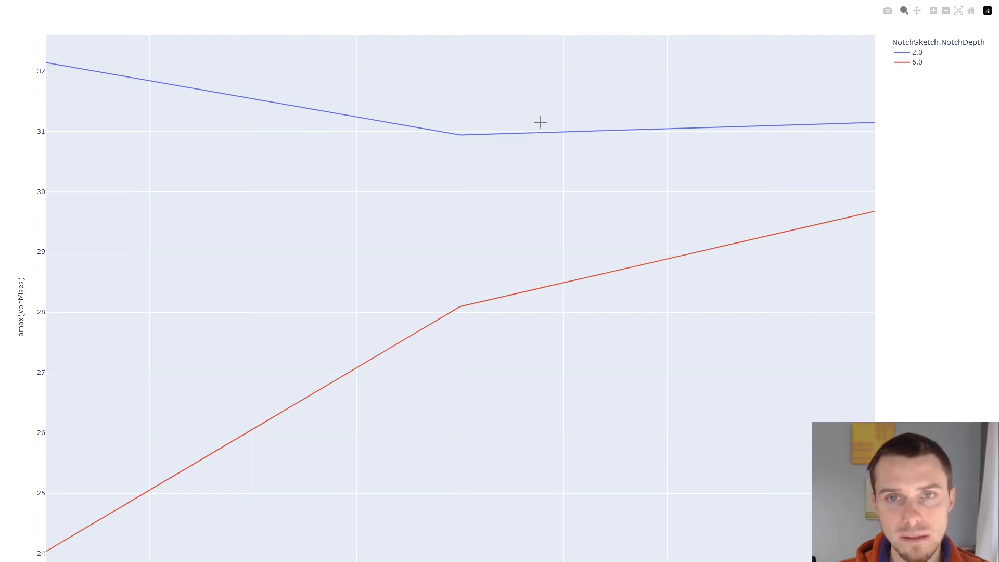
pyautogui.moveTo(395, 332)
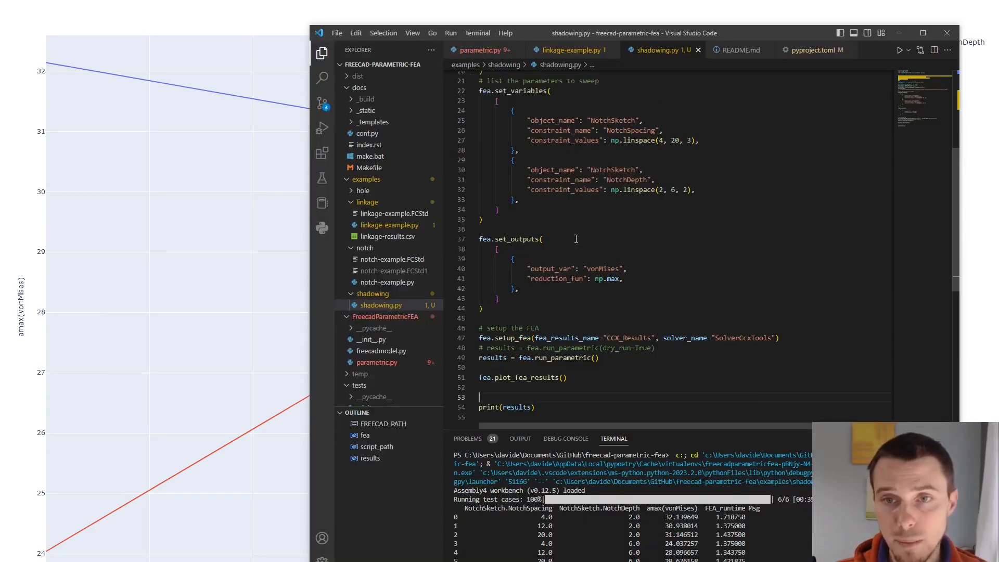
# Step: Raise the NotchSpacing np.linspace(4, 20, 3) count to 10 and rerun the script
pyautogui.scroll(3)
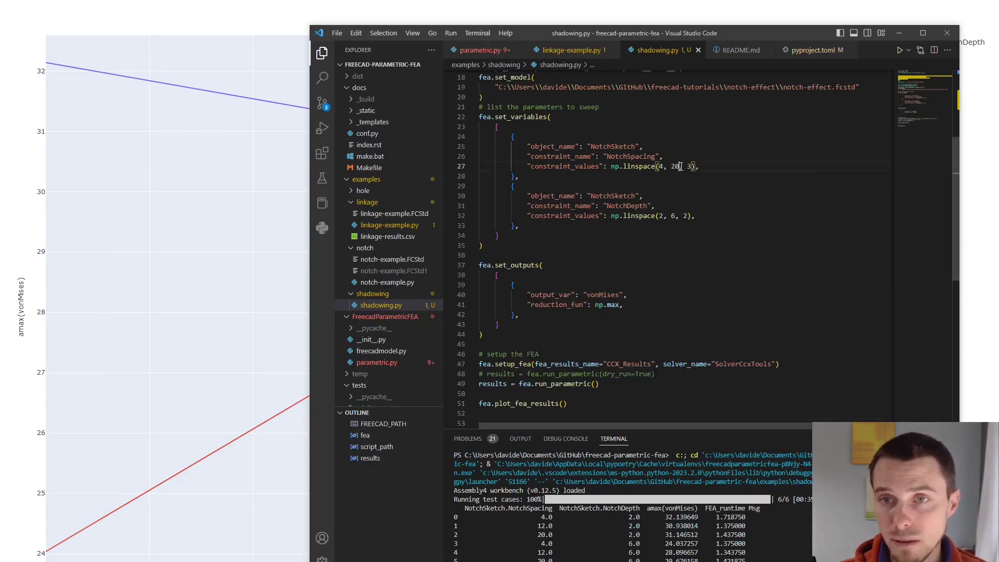
pyautogui.write('10')
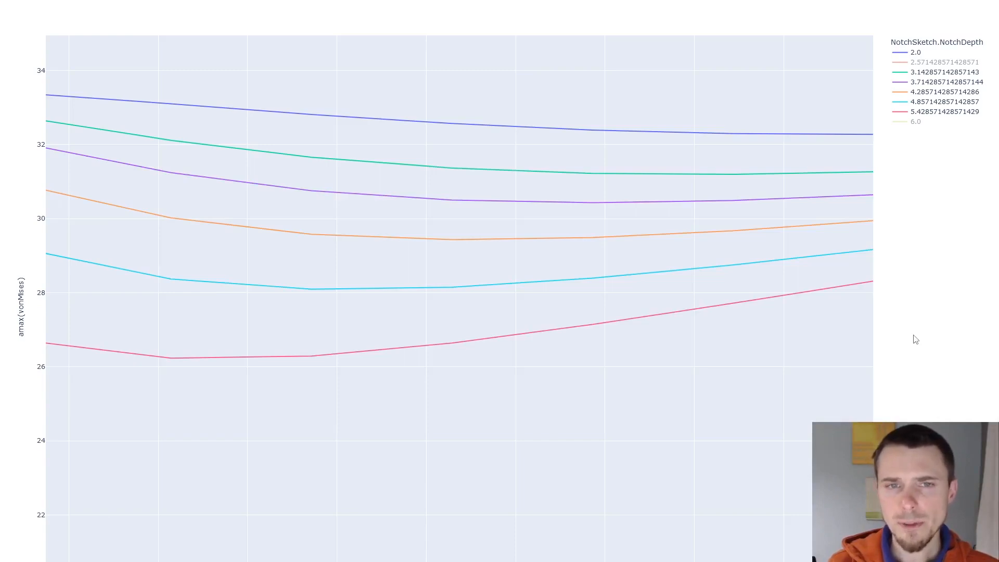
pyautogui.moveTo(899, 130)
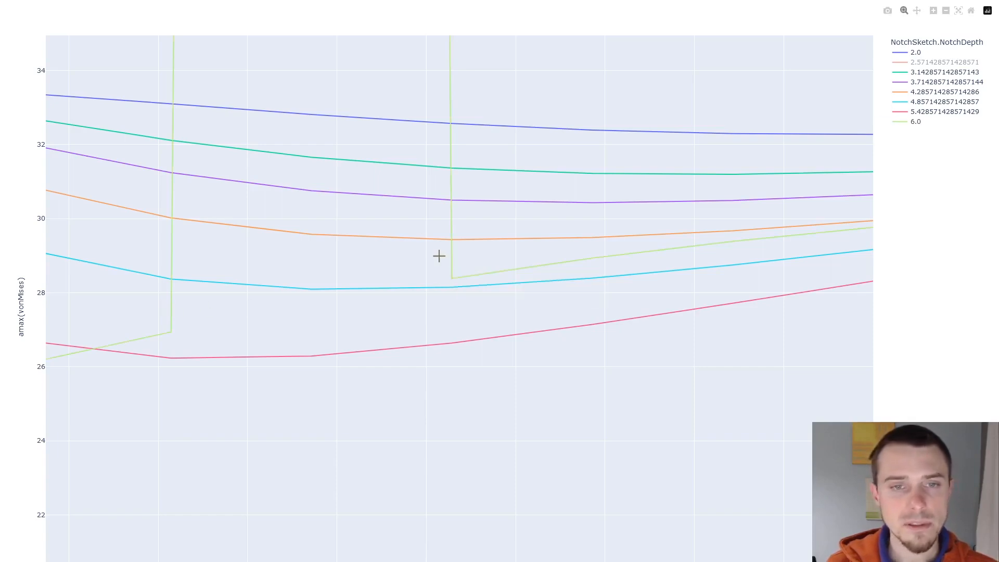
pyautogui.moveTo(454, 74)
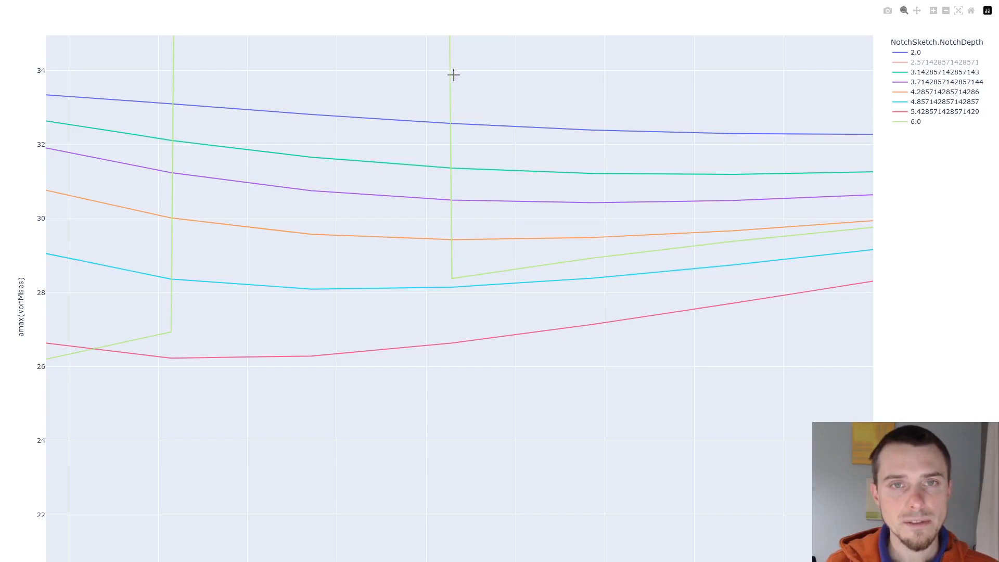
pyautogui.moveTo(904, 126)
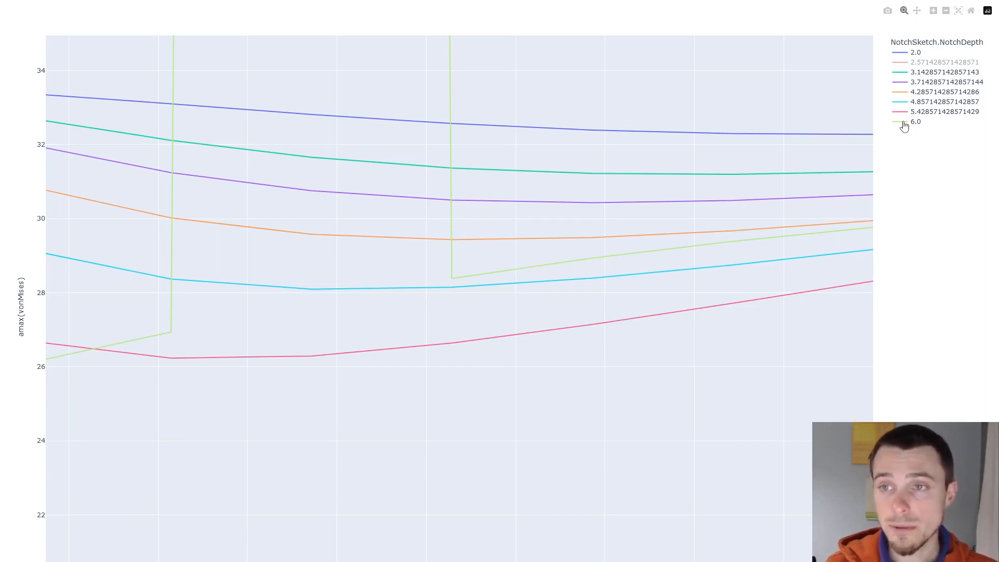
# Step: Toggle the NotchDepth 6.0 legend entry off, on, and off again, leaving it hidden
pyautogui.click(914, 122)
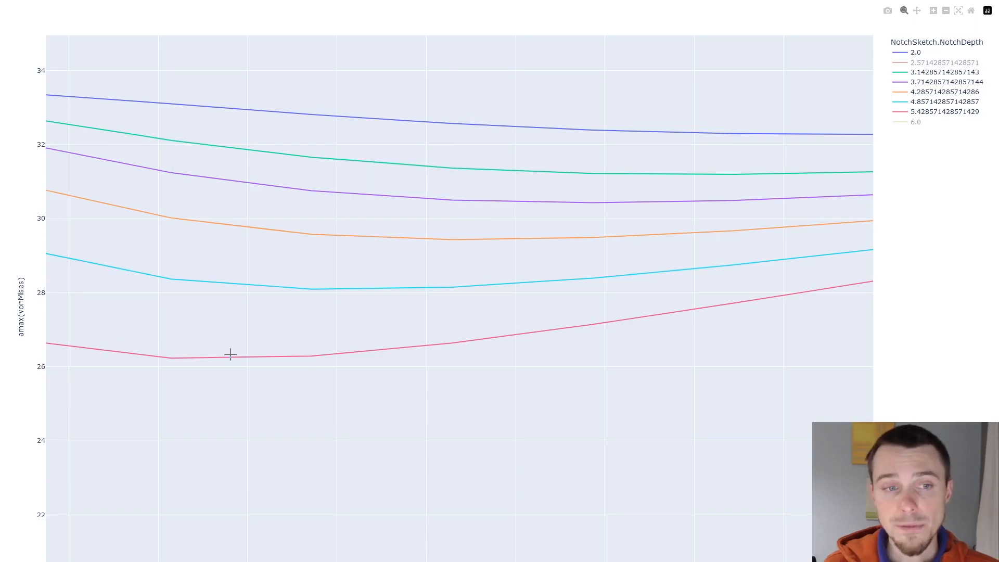
pyautogui.moveTo(404, 231)
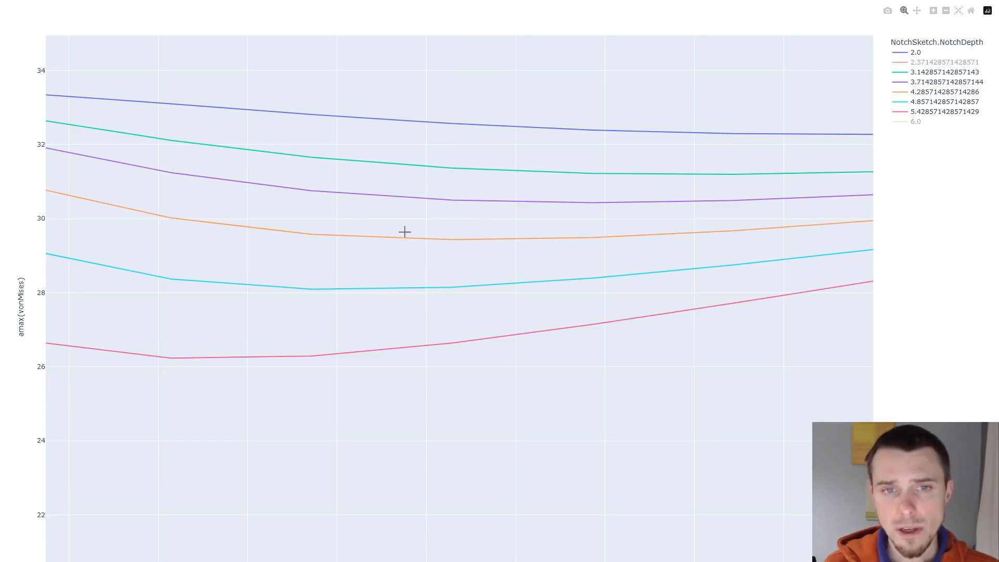
pyautogui.moveTo(337, 279)
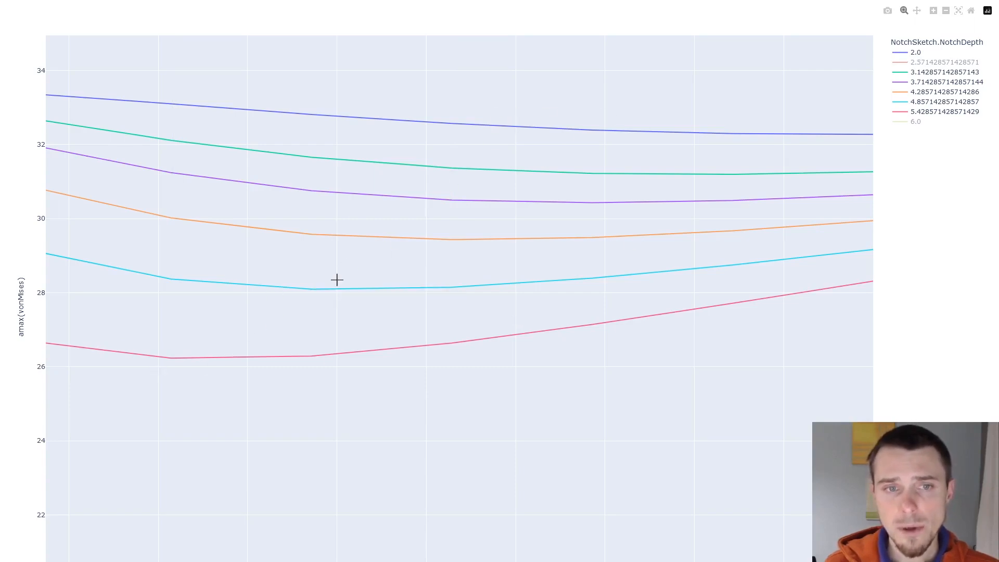
pyautogui.moveTo(420, 253)
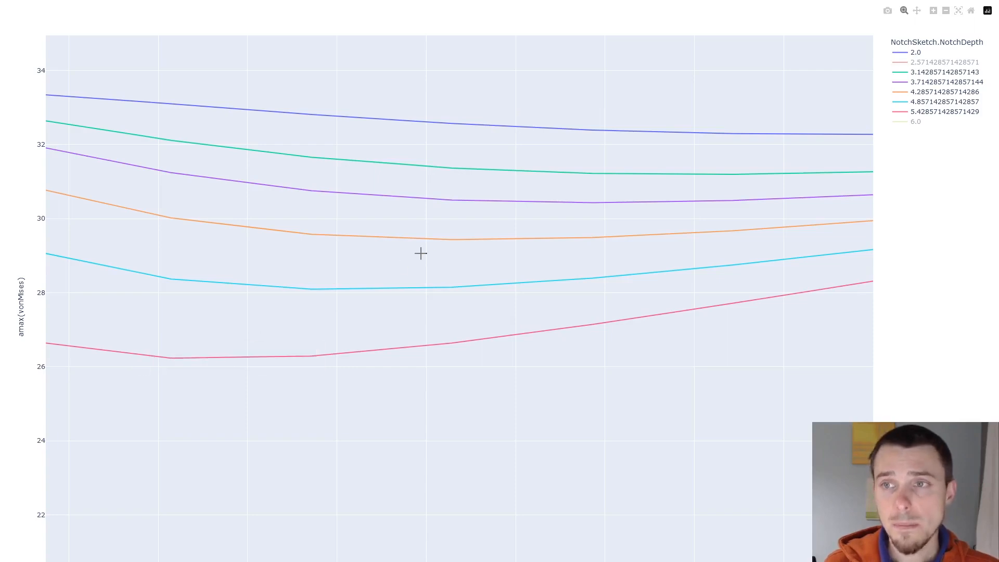
pyautogui.click(915, 122)
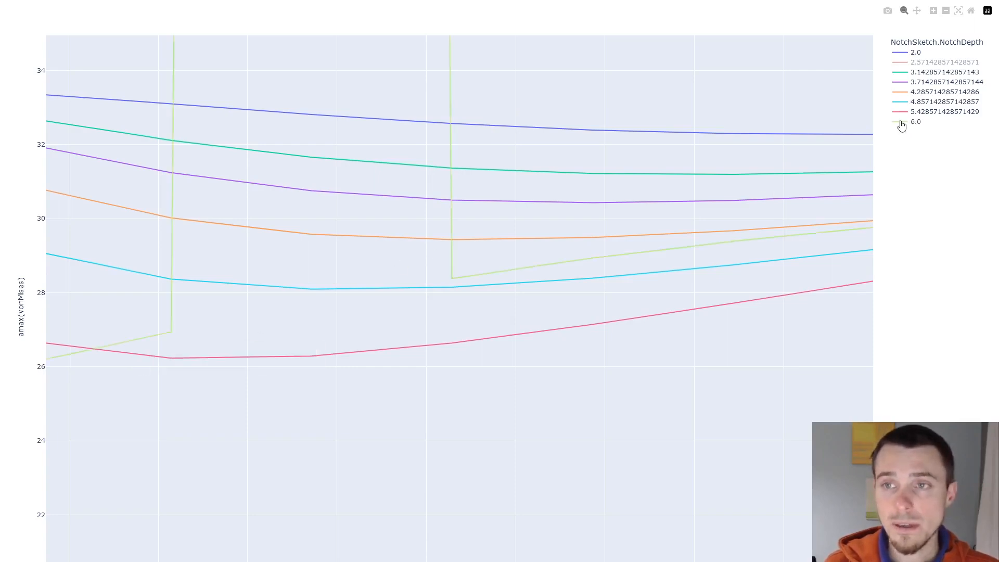
pyautogui.click(914, 122)
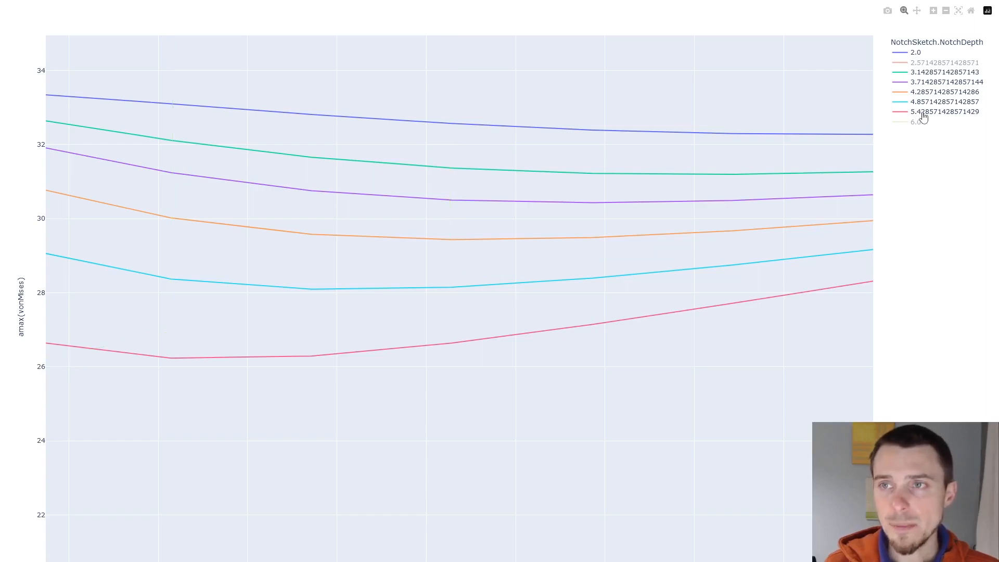
pyautogui.moveTo(268, 346)
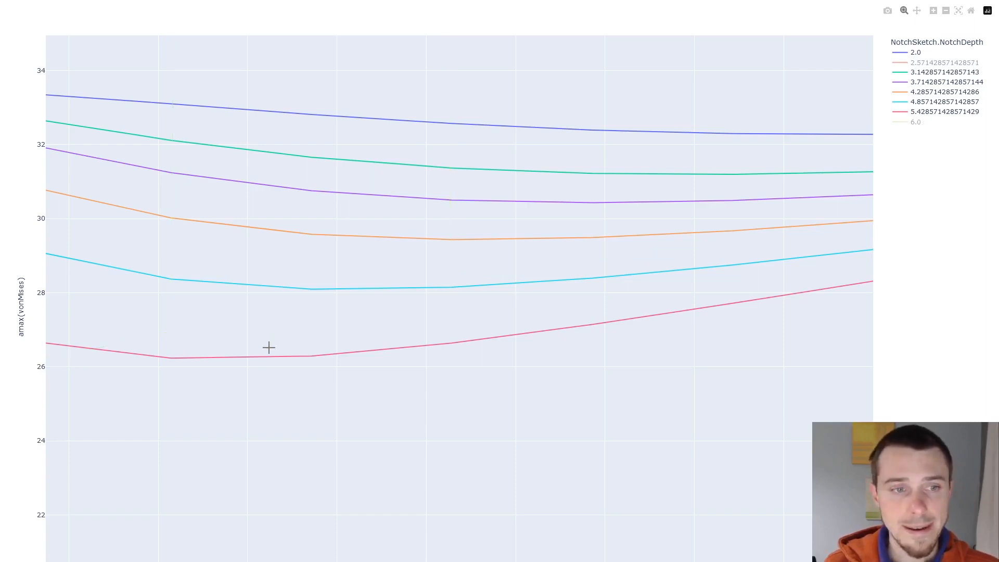
pyautogui.moveTo(168, 359)
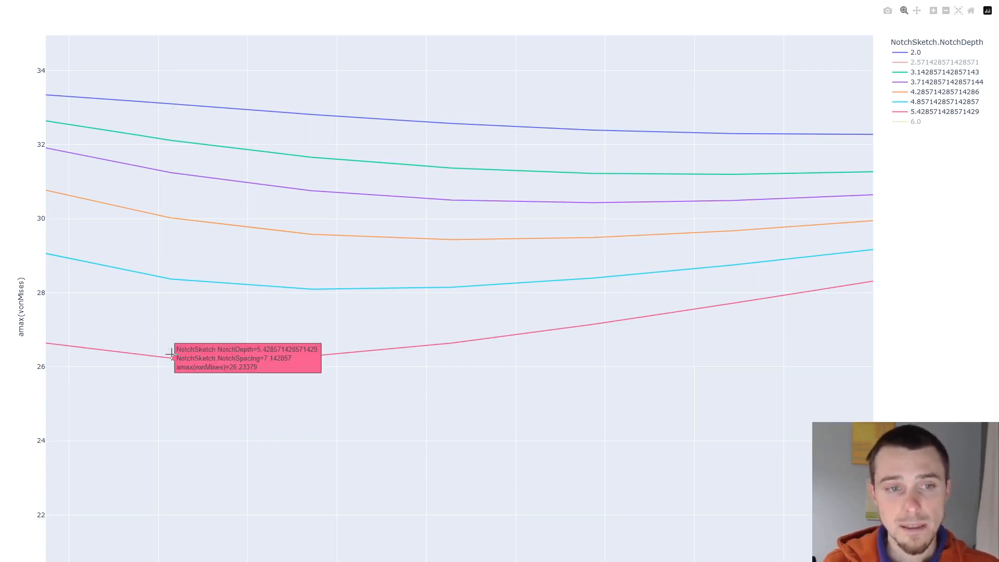
pyautogui.moveTo(85, 311)
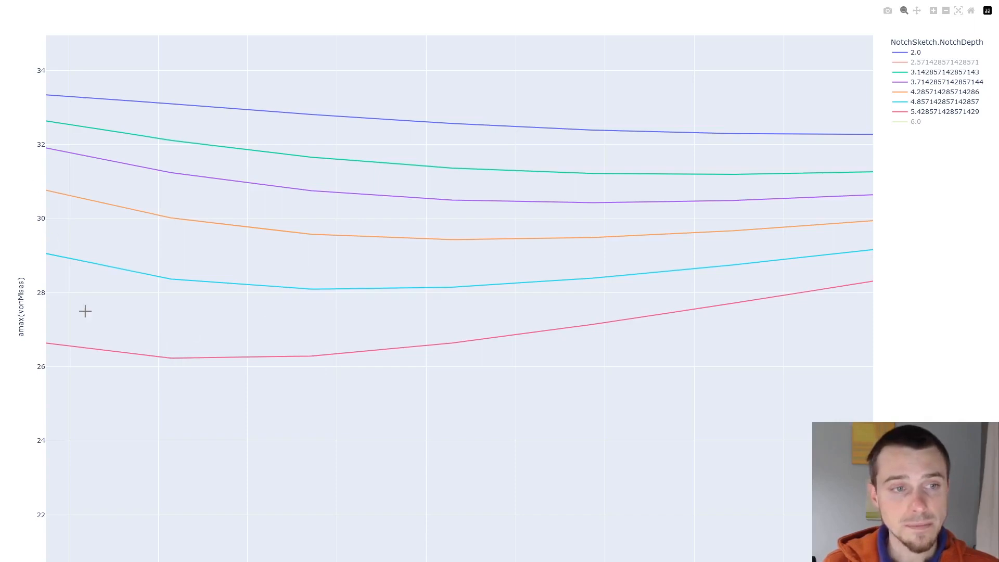
pyautogui.moveTo(311, 286)
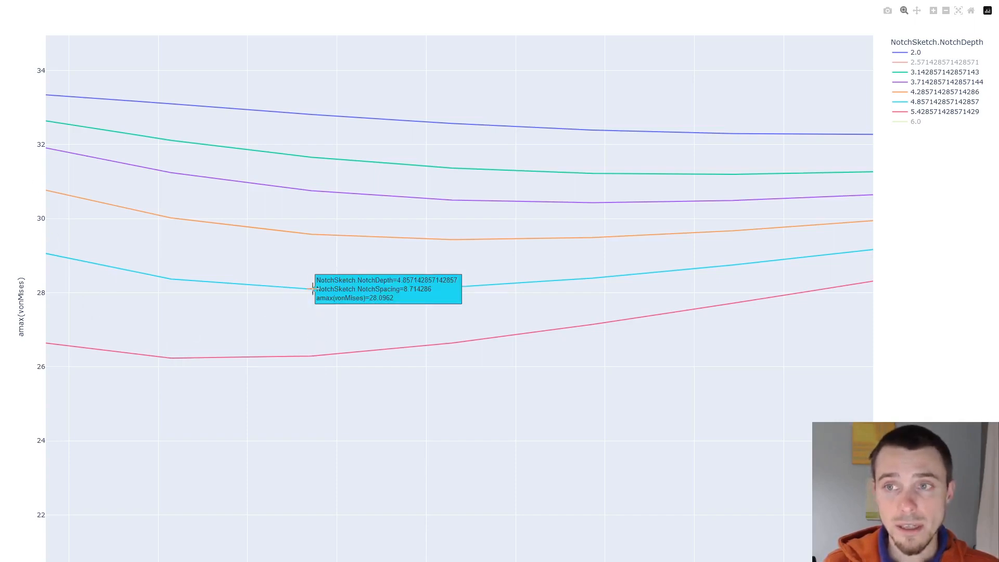
pyautogui.moveTo(372, 286)
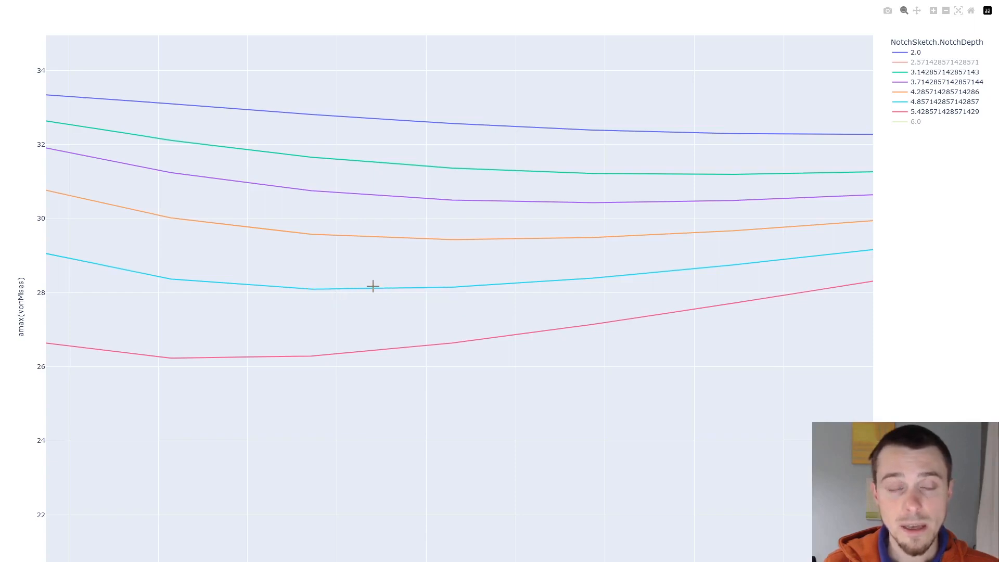
pyautogui.moveTo(448, 238)
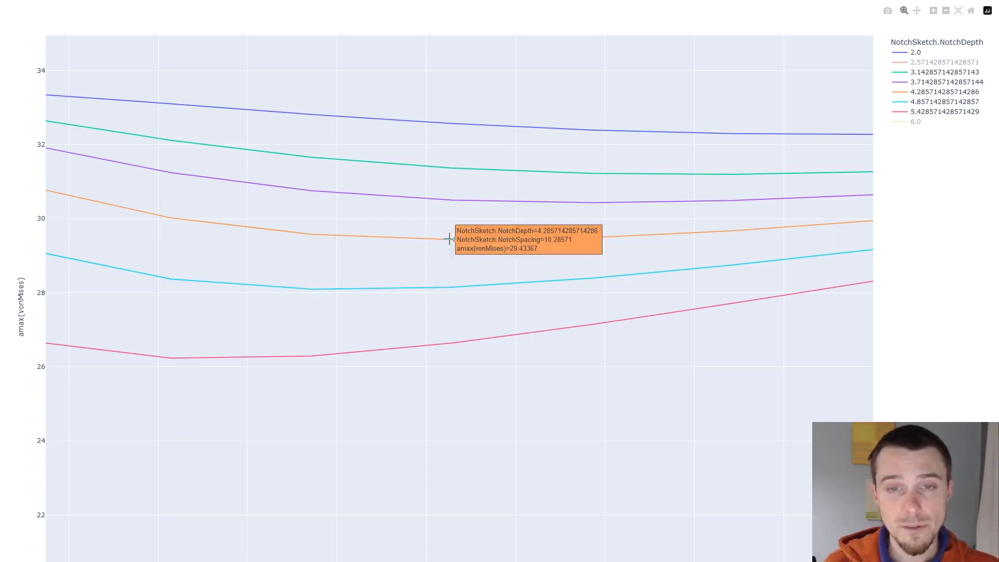
pyautogui.moveTo(626, 159)
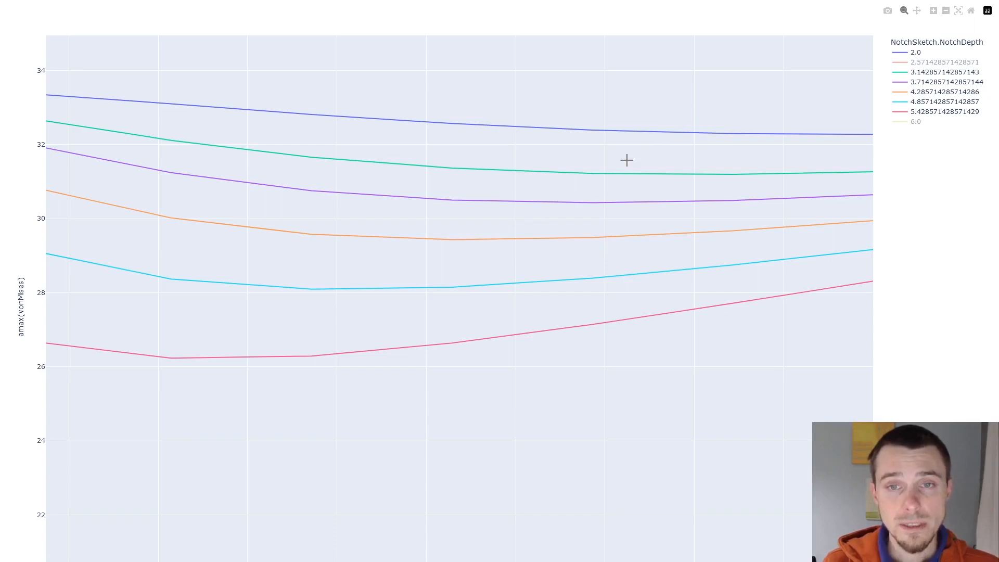
pyautogui.moveTo(622, 148)
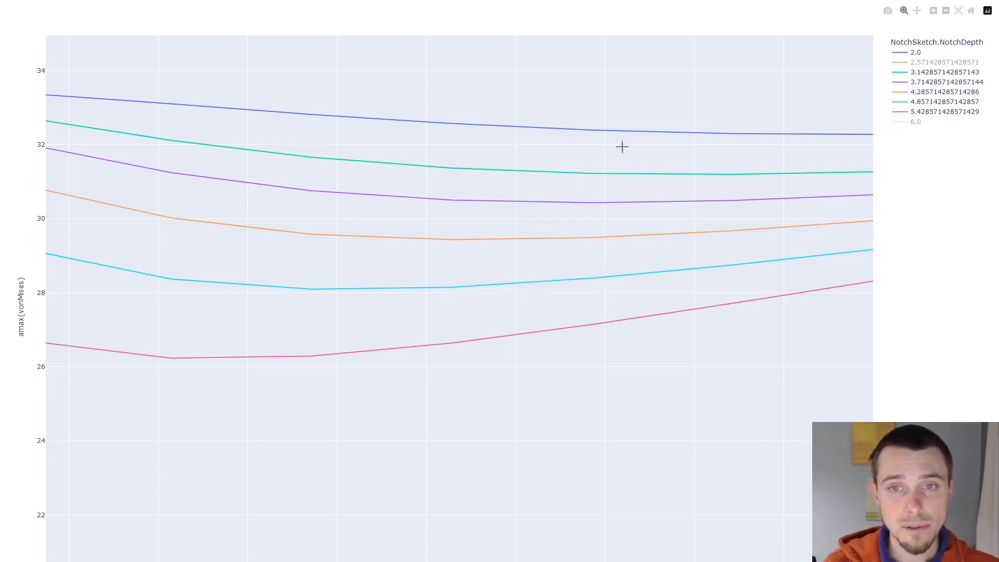
pyautogui.moveTo(452, 288)
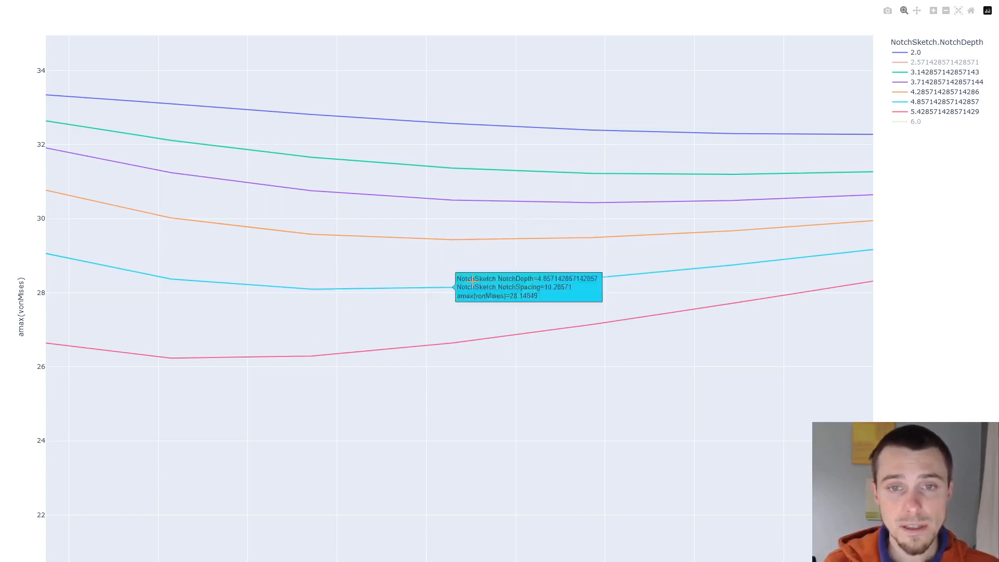
pyautogui.moveTo(554, 224)
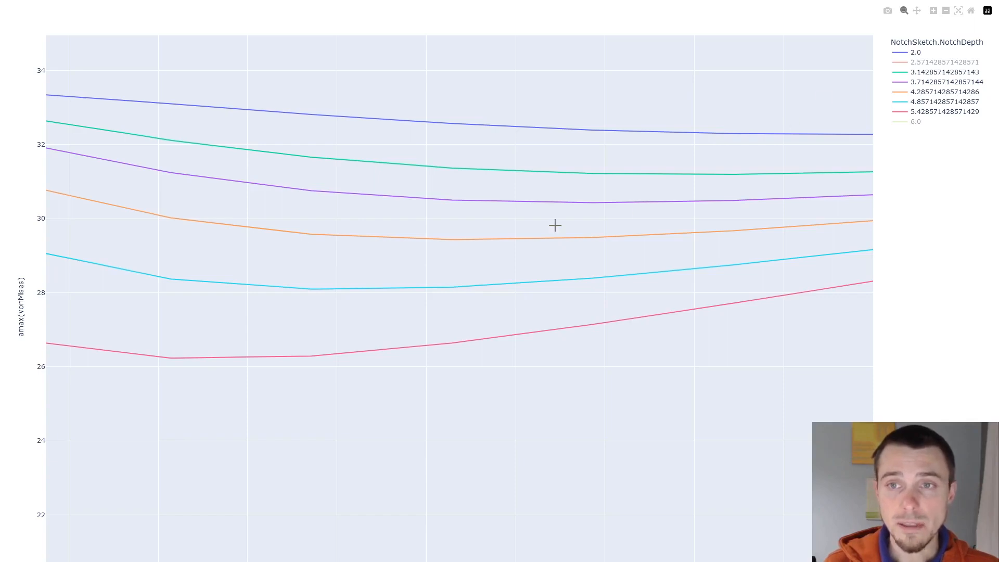
pyautogui.moveTo(245, 432)
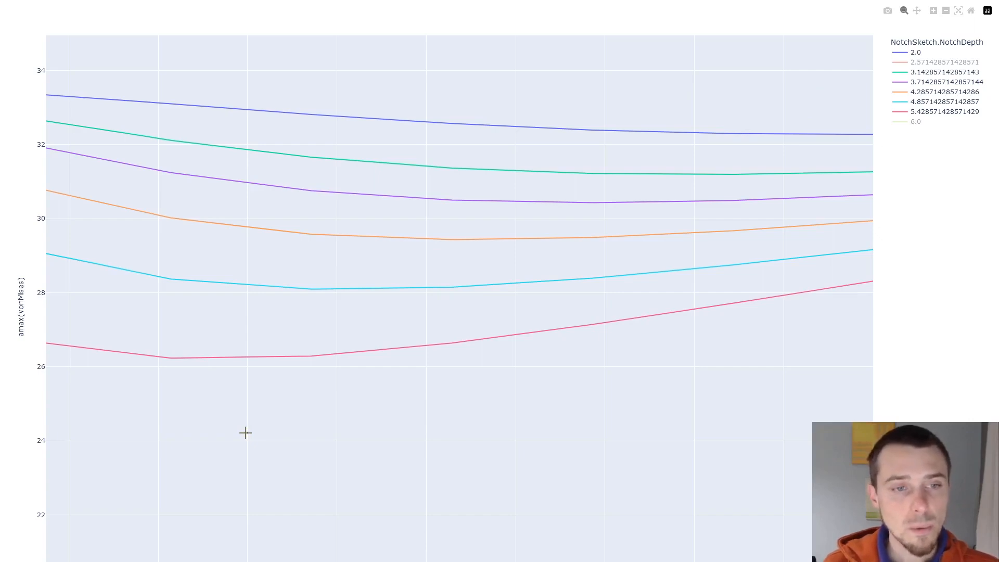
pyautogui.moveTo(171, 355)
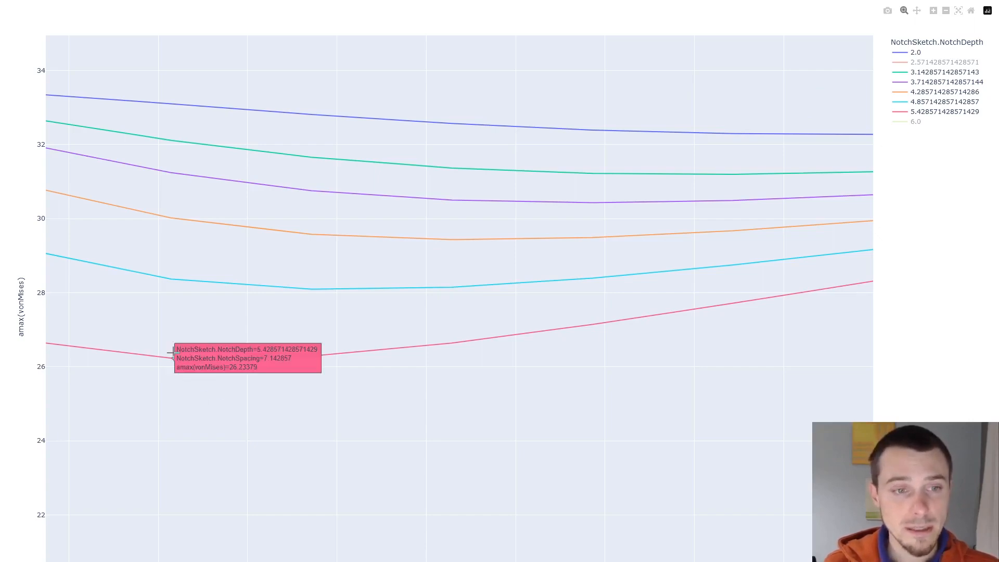
pyautogui.moveTo(167, 394)
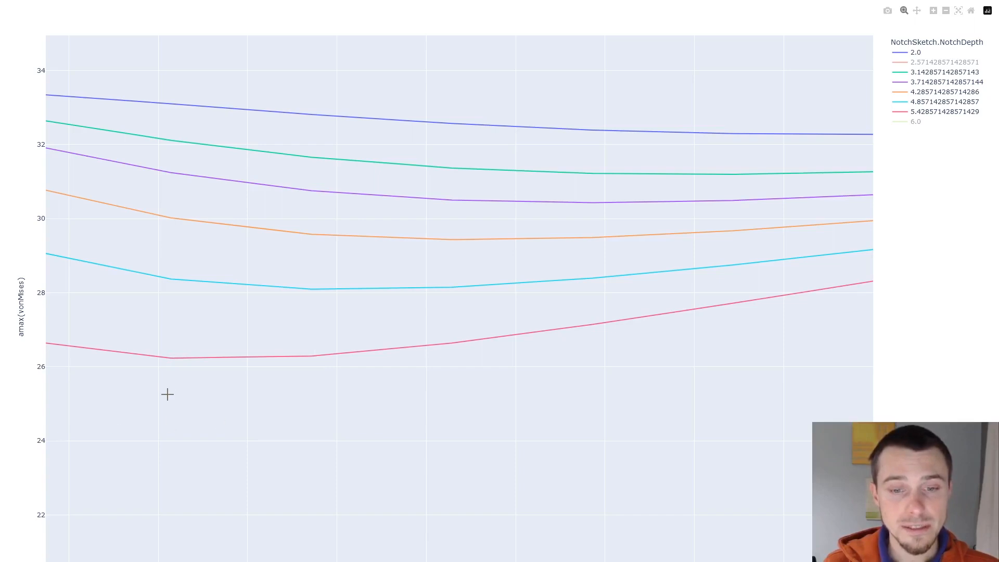
pyautogui.moveTo(168, 363)
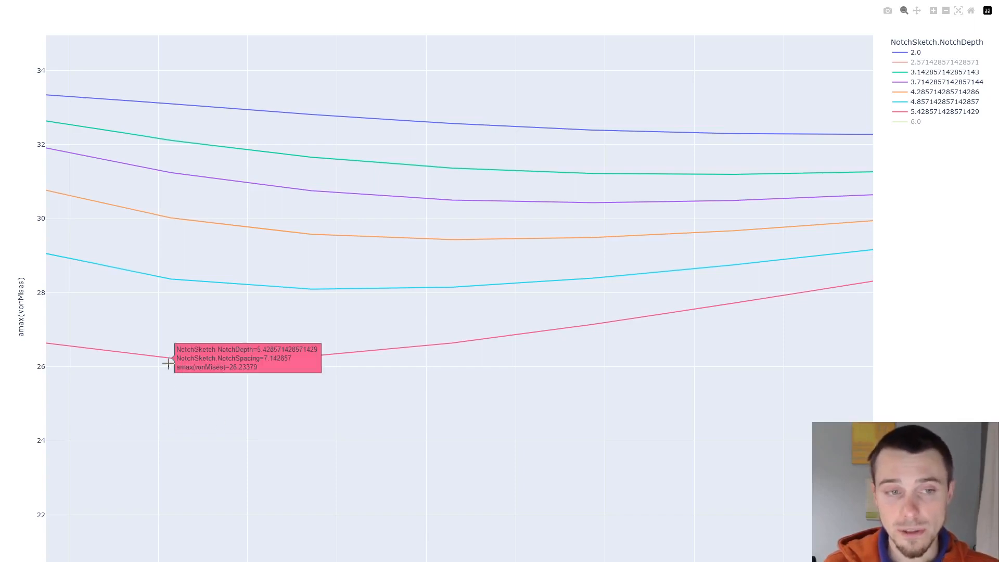
pyautogui.moveTo(379, 316)
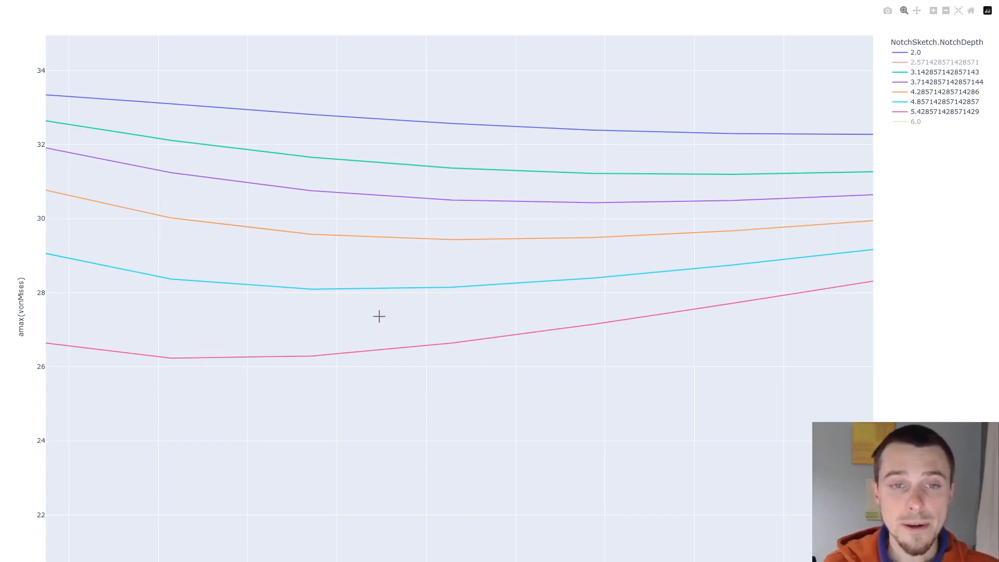
pyautogui.moveTo(309, 291)
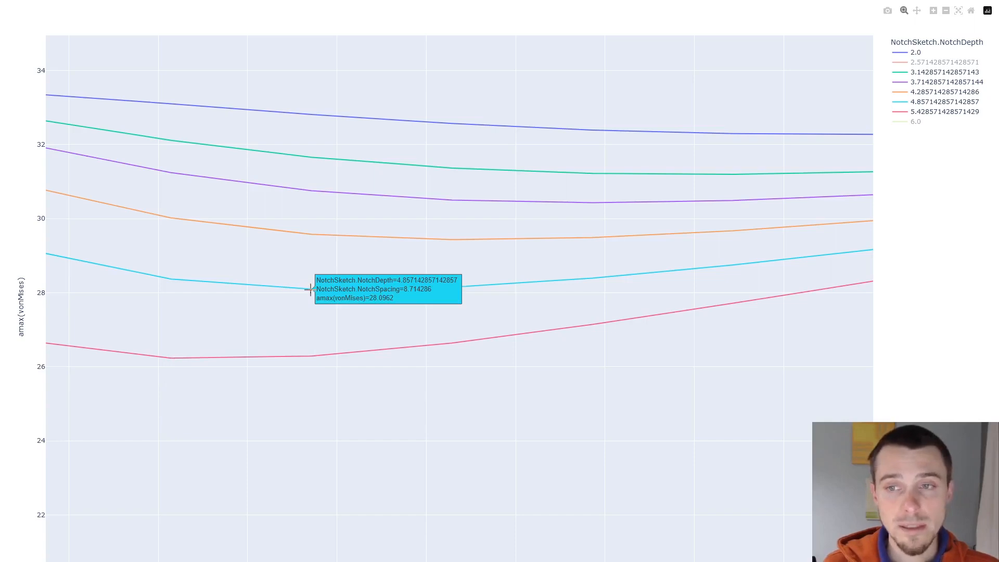
pyautogui.moveTo(408, 471)
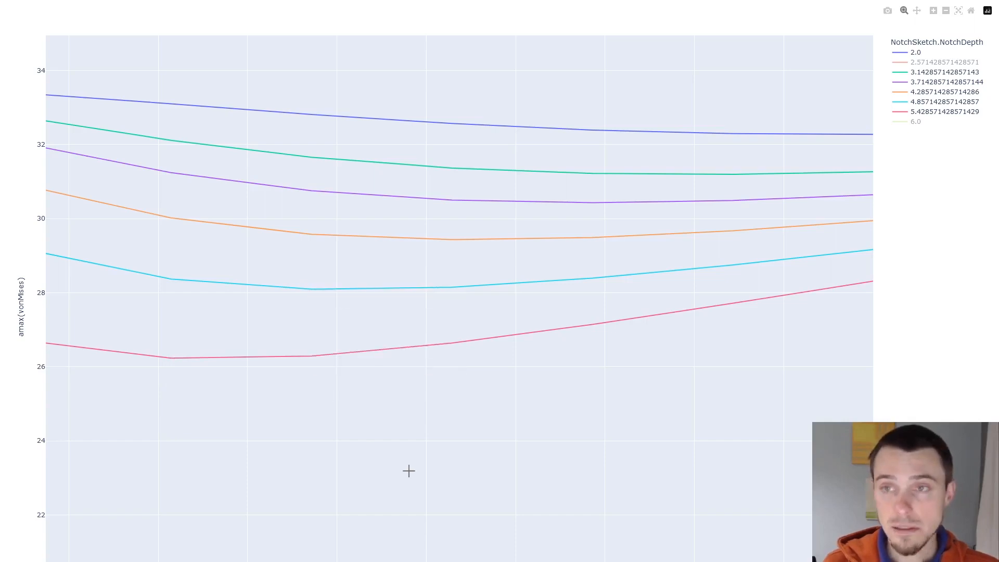